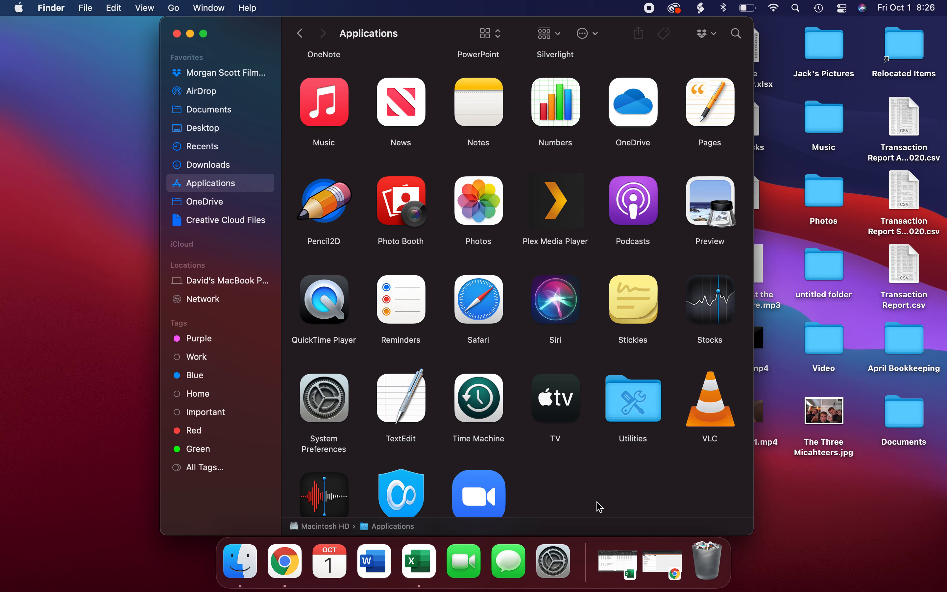
mouse_move(327, 228)
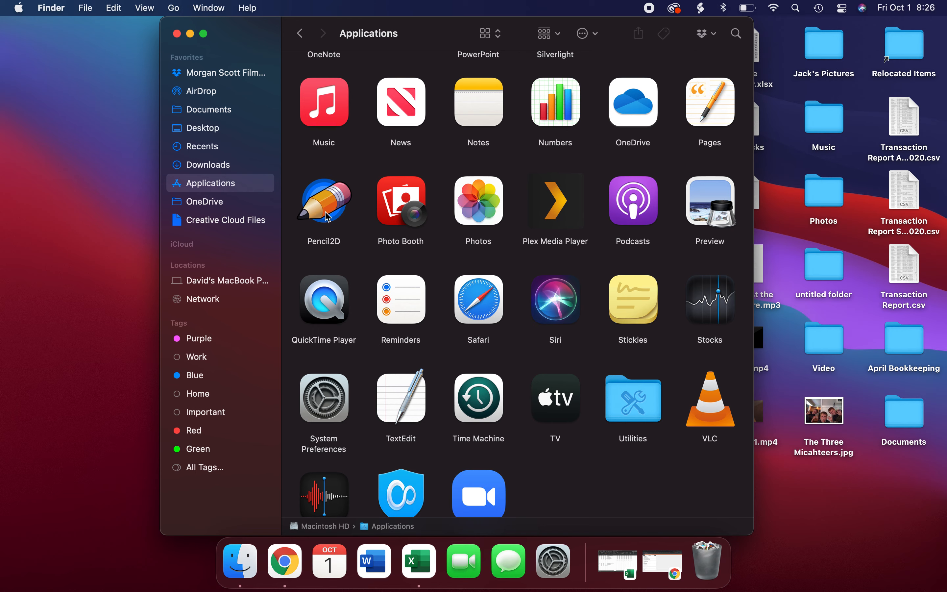
Select the Pencil2D application icon in Finder's Applications folder.
click(323, 201)
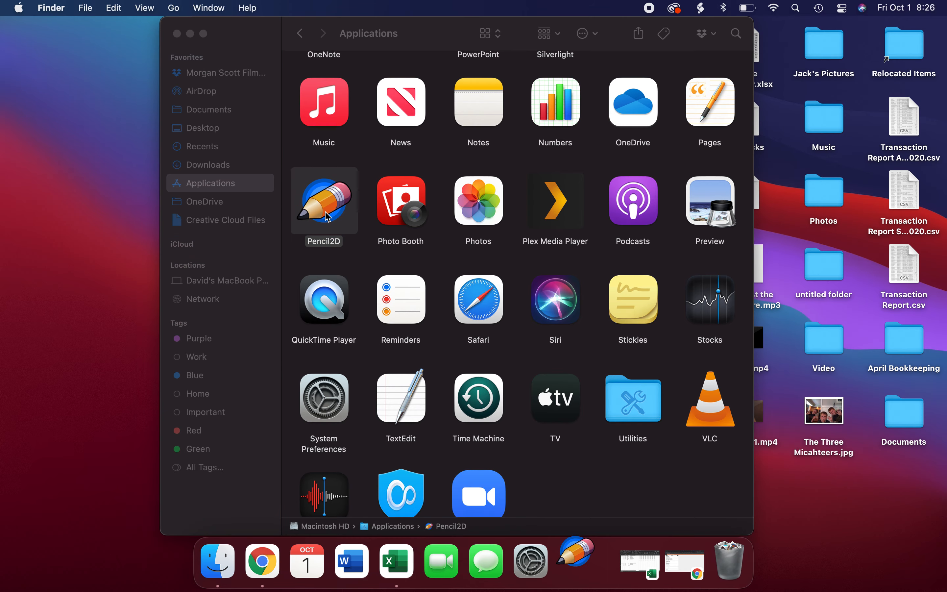
Launch Pencil2D to get a blank animation with bitmap, vector and camera layers.
double_click(324, 201)
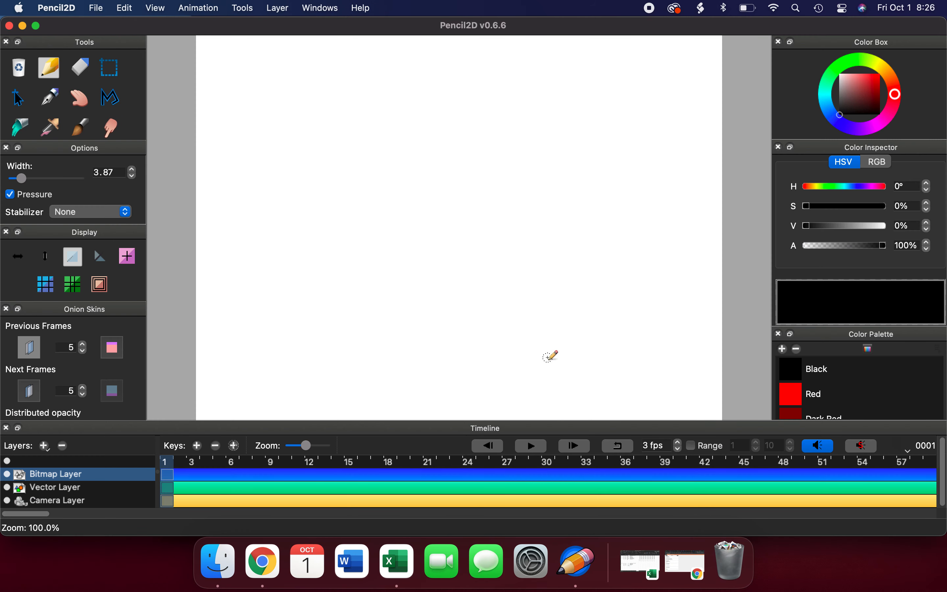
mouse_move(402, 318)
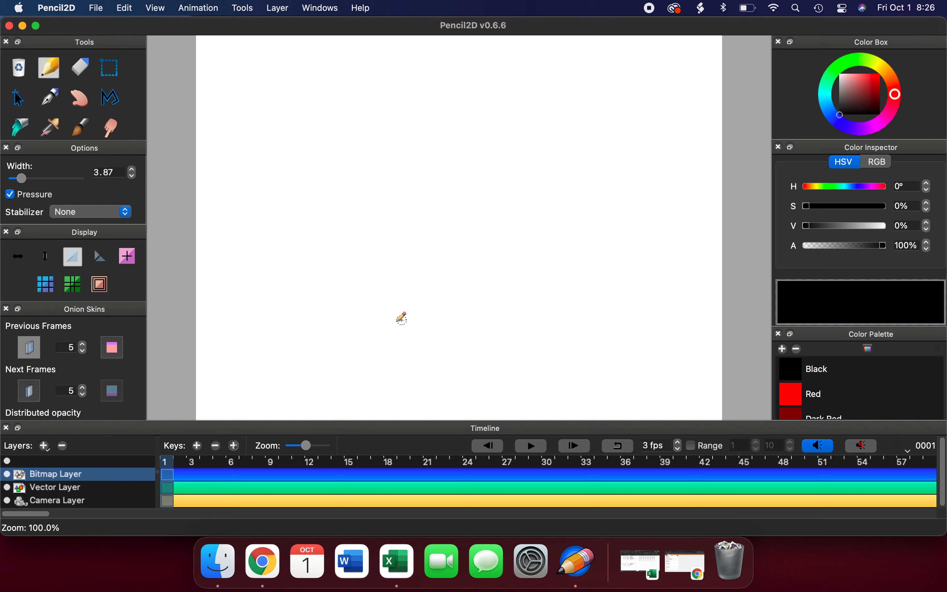
mouse_move(410, 236)
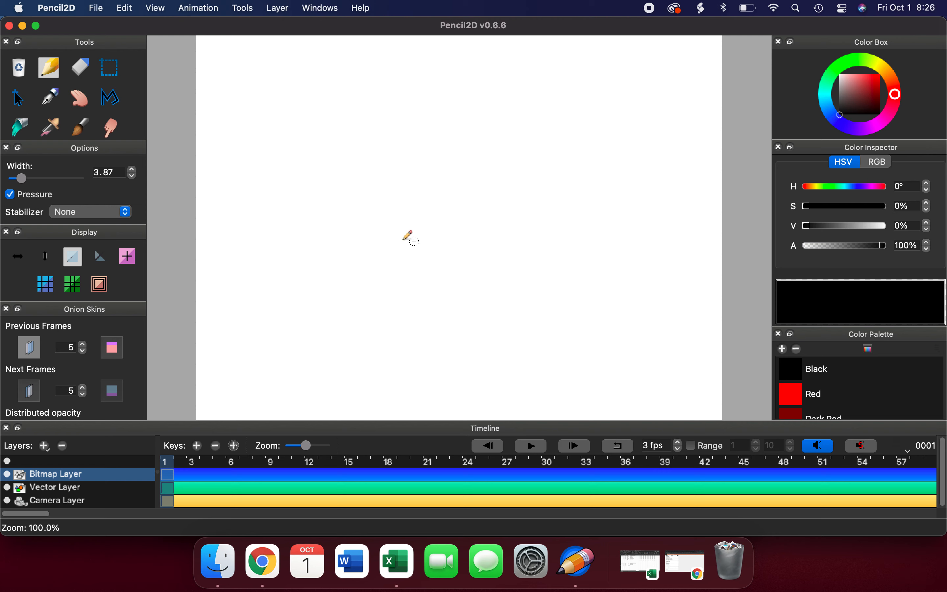
mouse_move(407, 209)
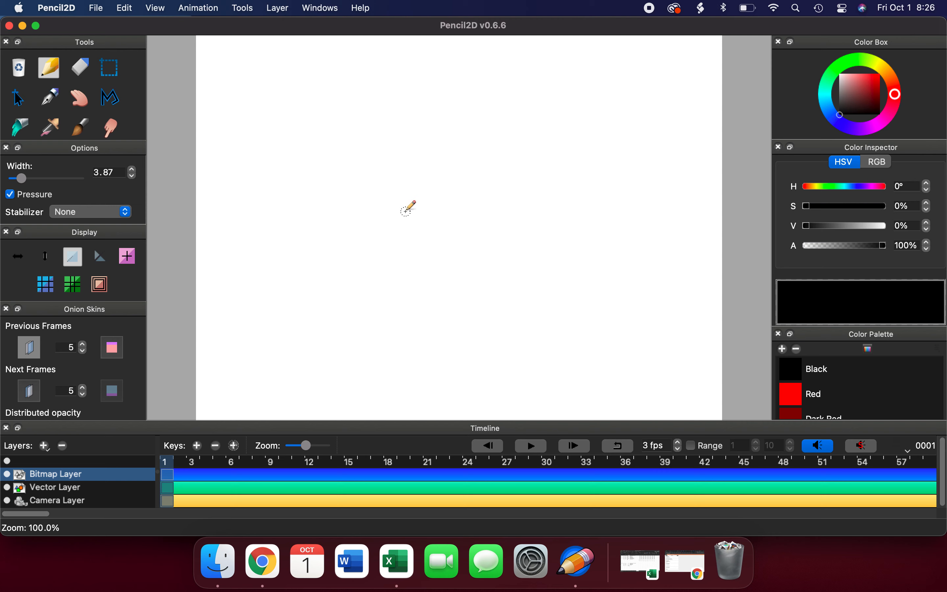
mouse_move(444, 262)
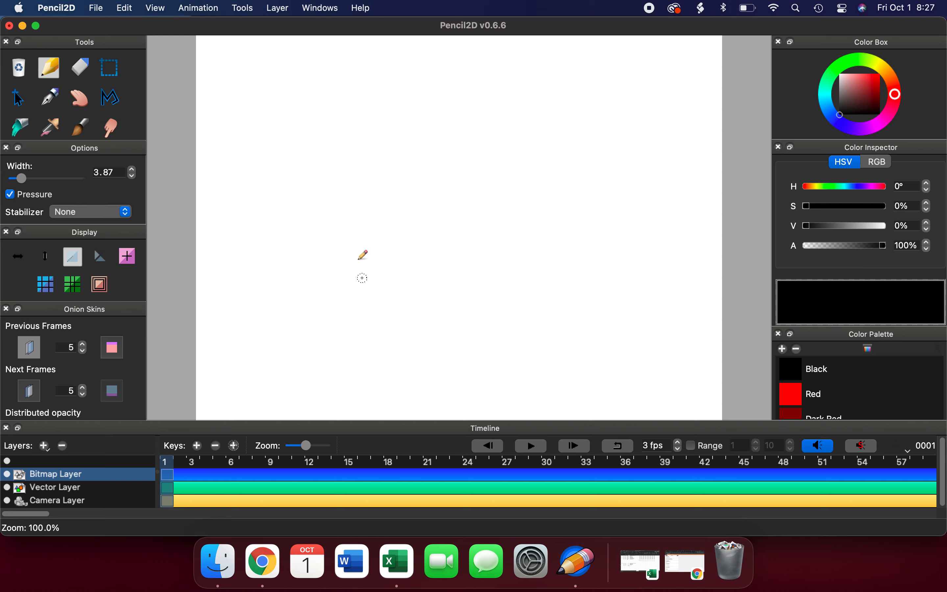
mouse_move(221, 136)
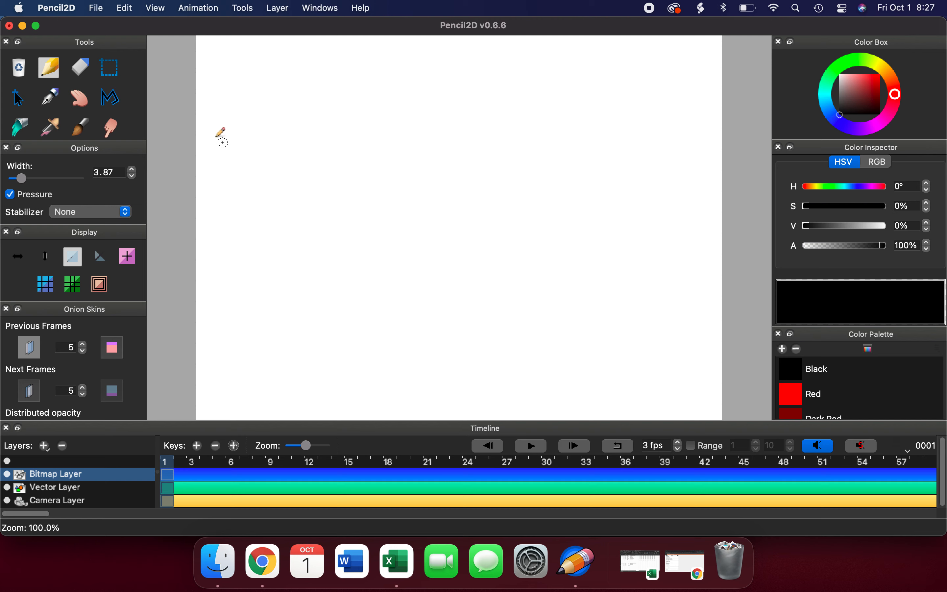
mouse_move(48, 67)
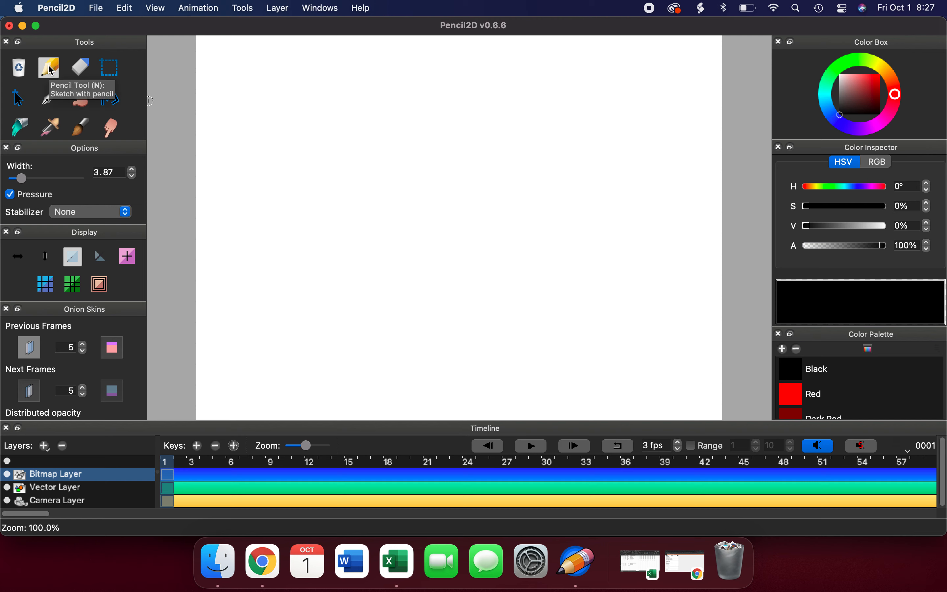
mouse_move(79, 67)
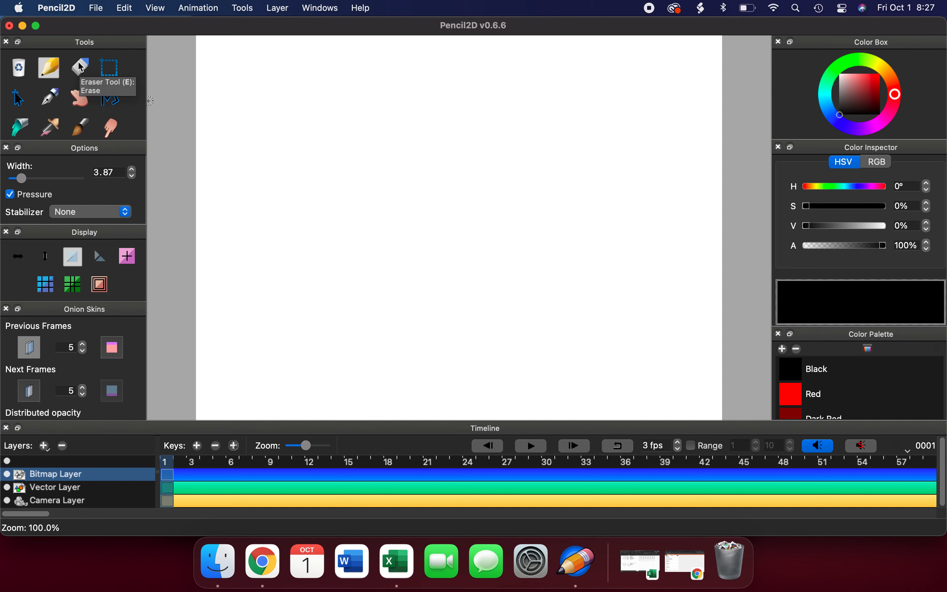
mouse_move(109, 97)
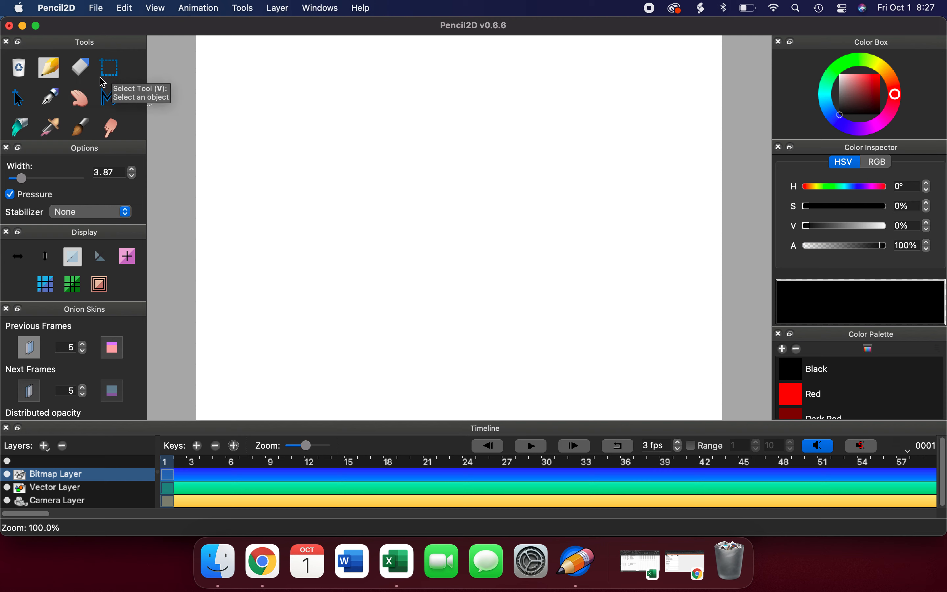
mouse_move(59, 87)
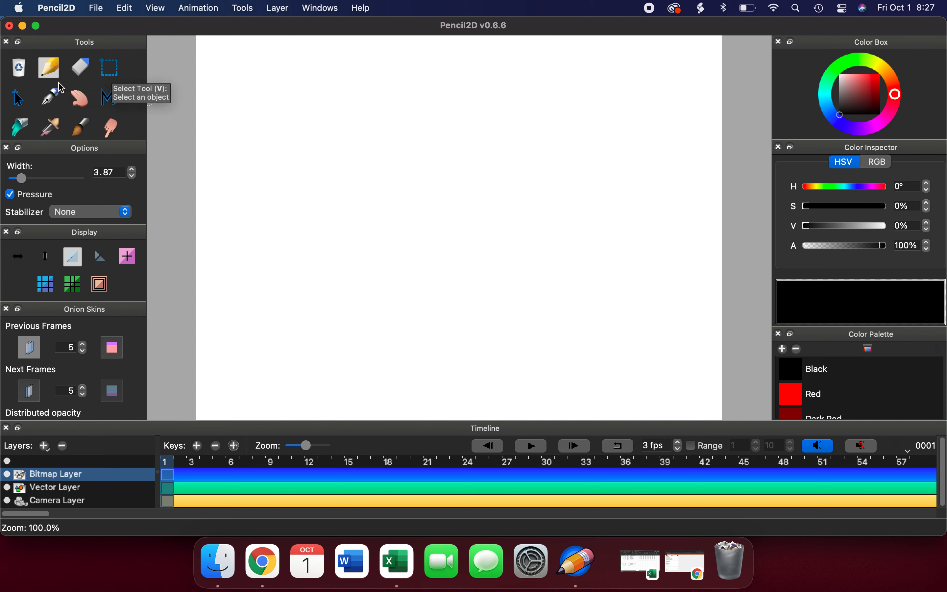
mouse_move(17, 98)
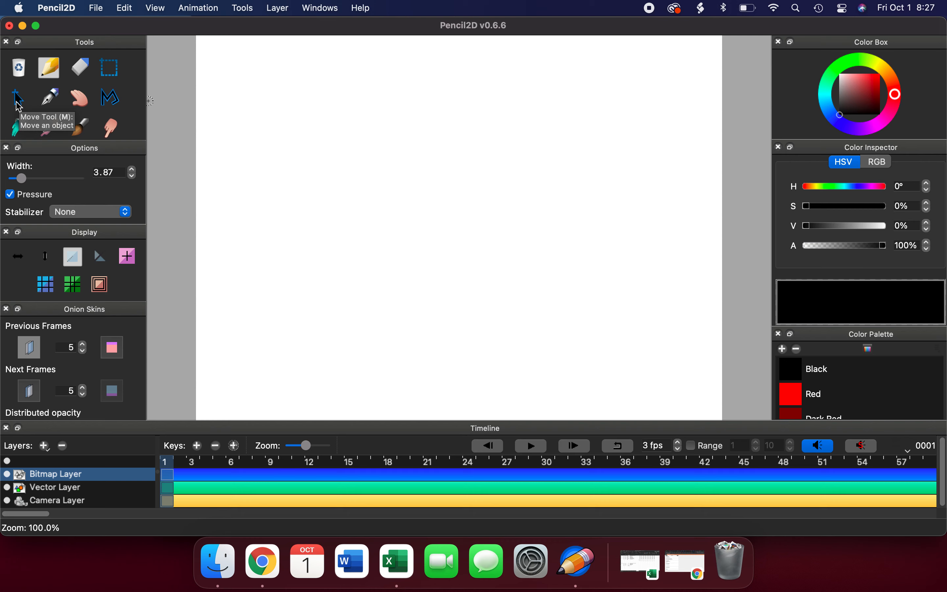
mouse_move(49, 97)
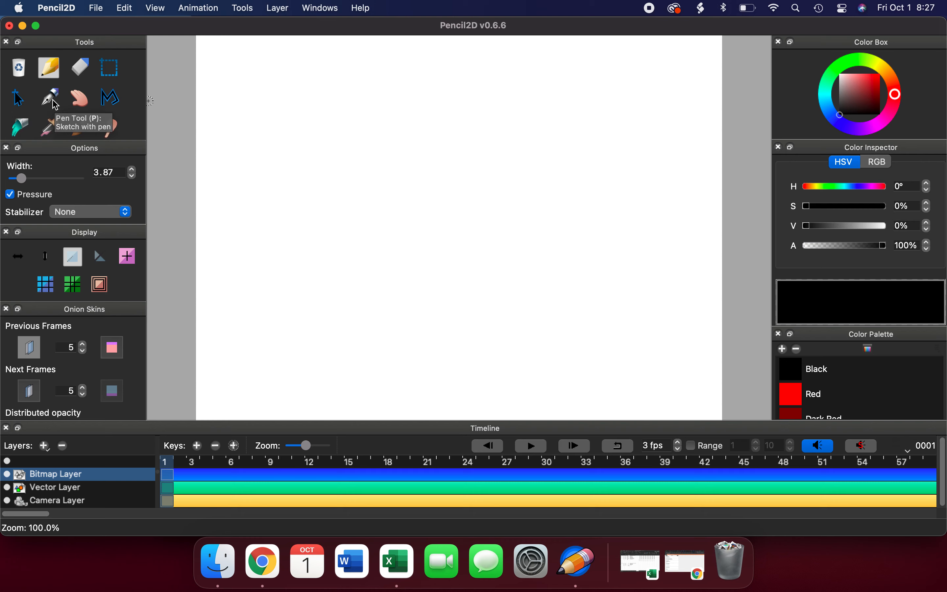
mouse_move(110, 98)
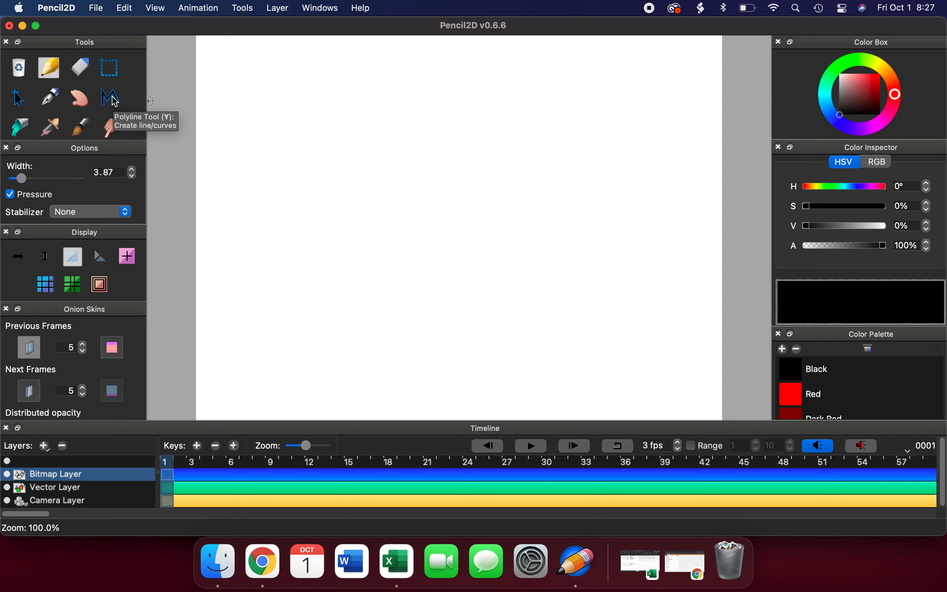
mouse_move(18, 127)
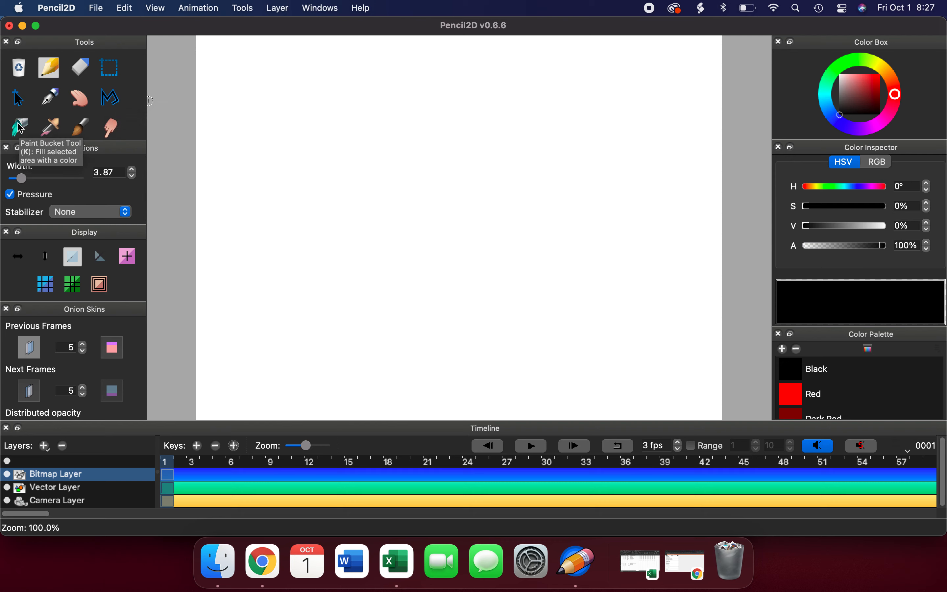
mouse_move(80, 127)
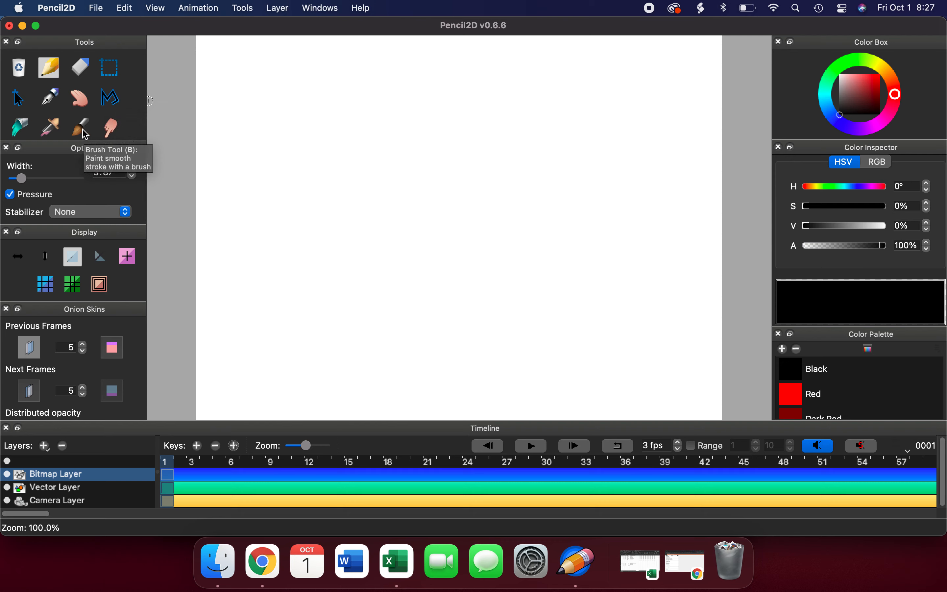
mouse_move(111, 127)
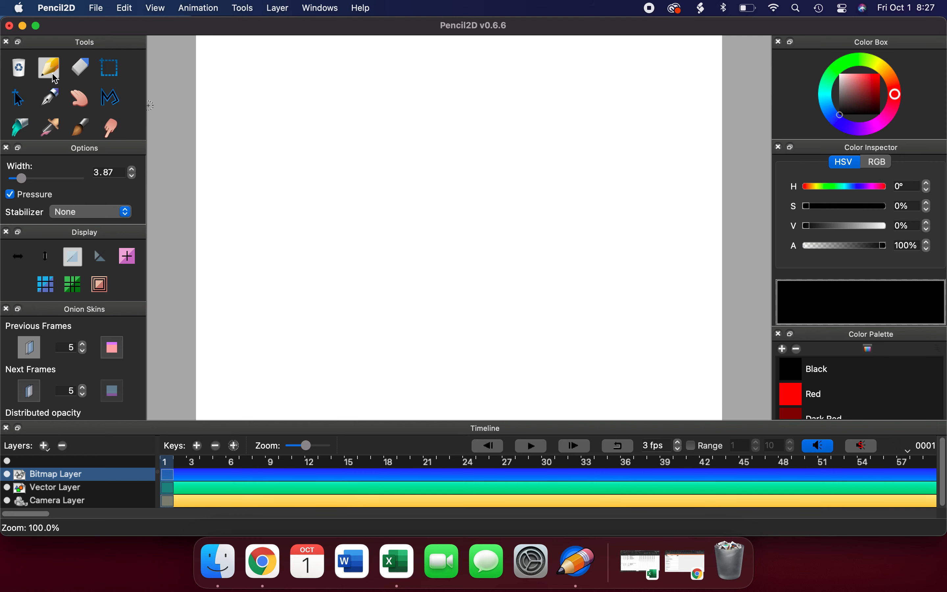
mouse_move(53, 72)
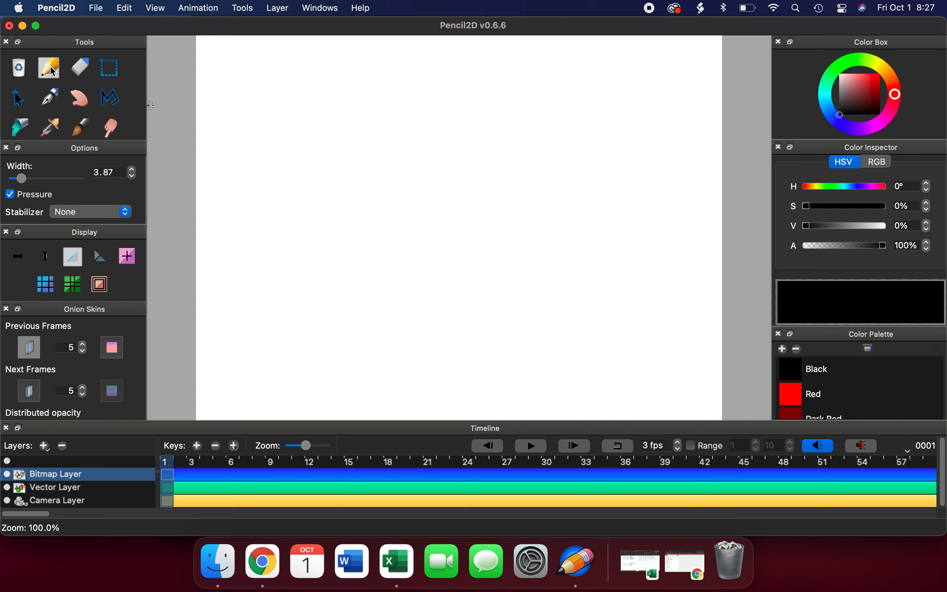
mouse_move(19, 128)
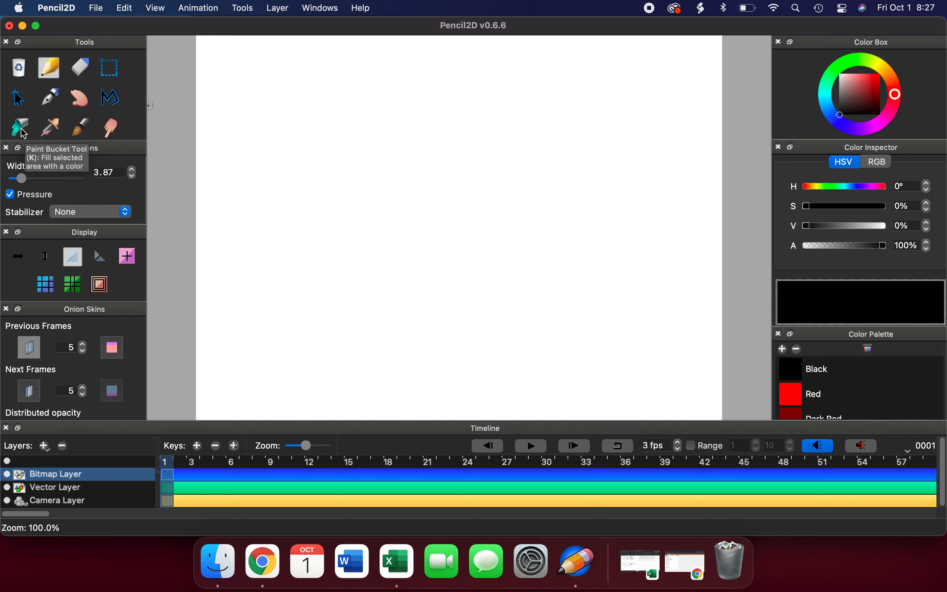
click(48, 97)
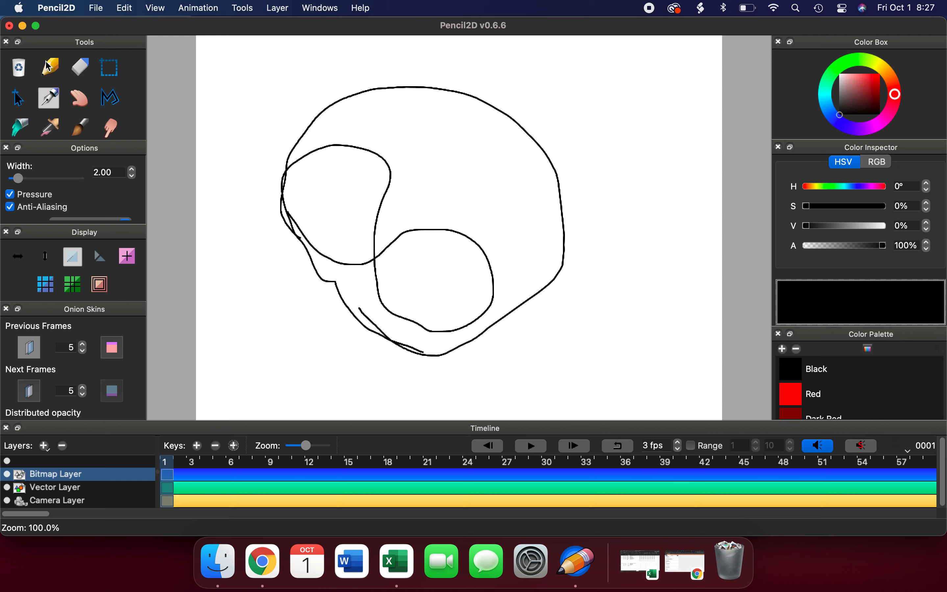
click(49, 66)
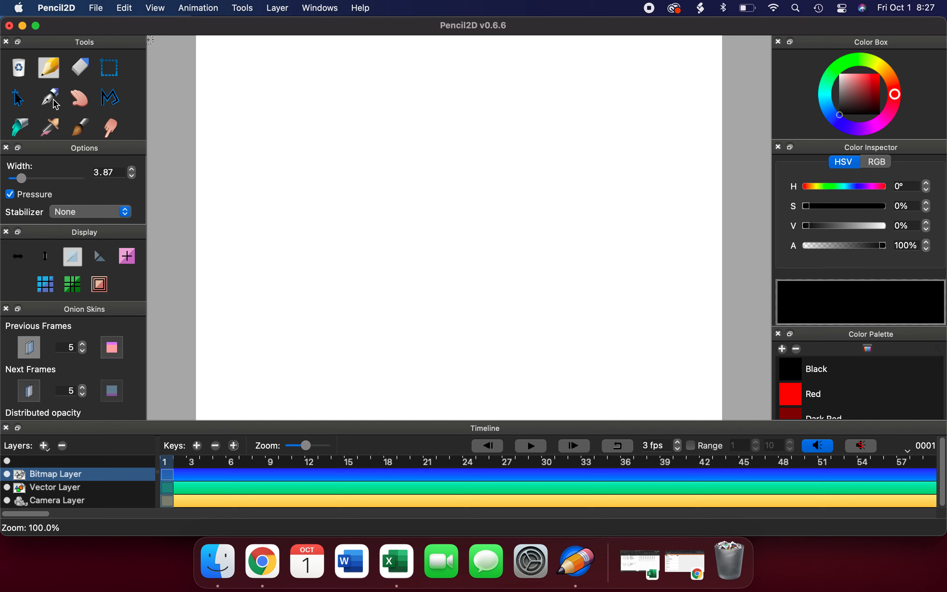
click(18, 128)
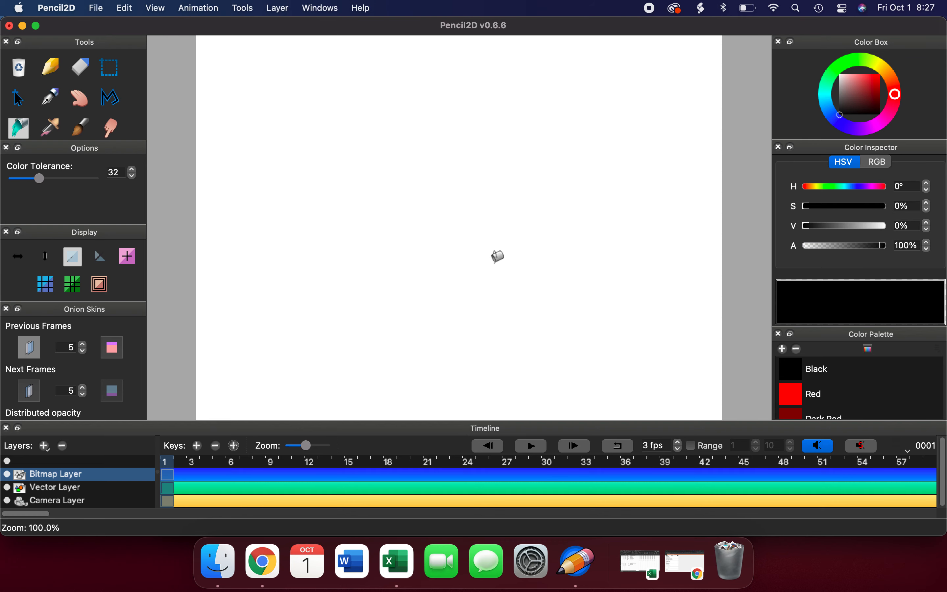
scroll(down, 3)
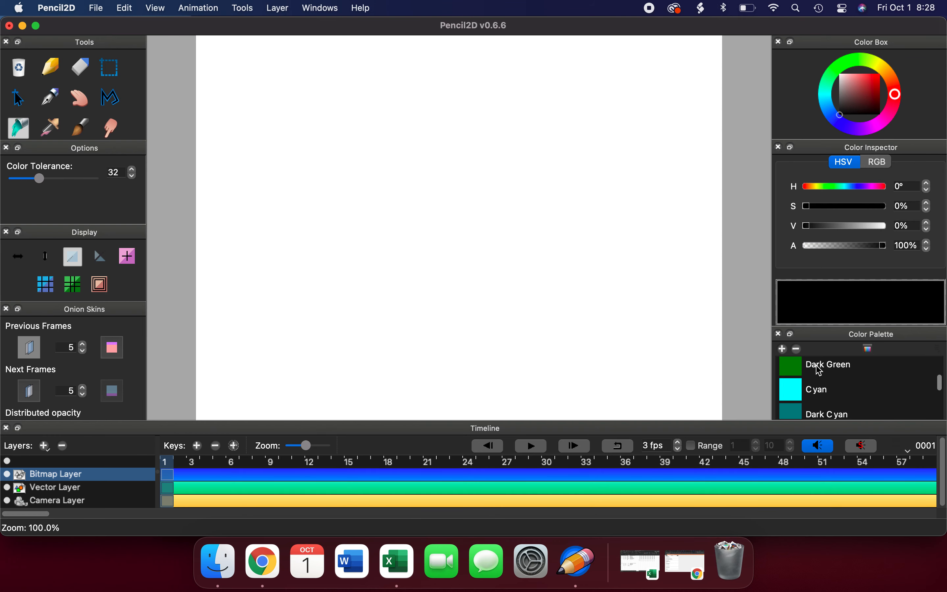
click(828, 364)
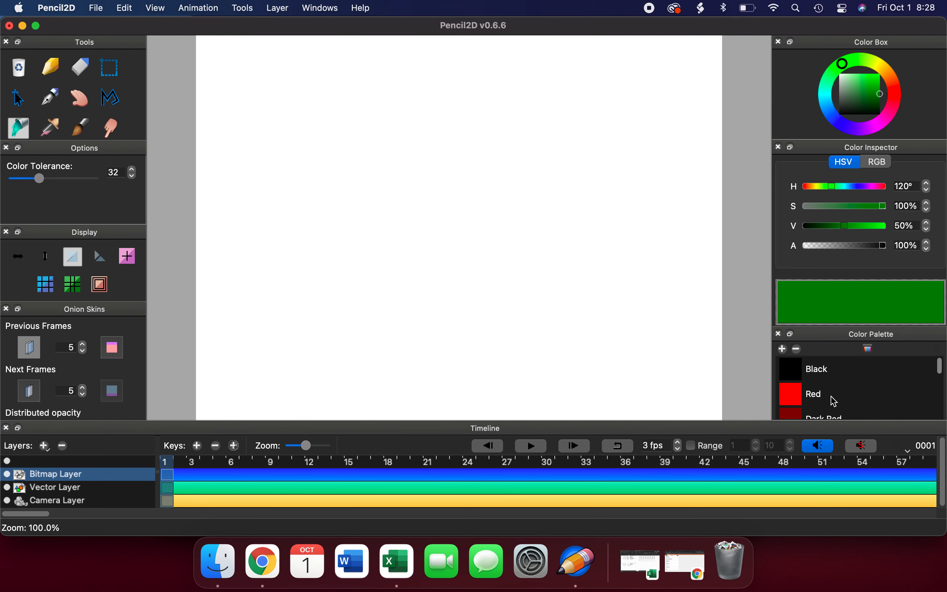
click(816, 369)
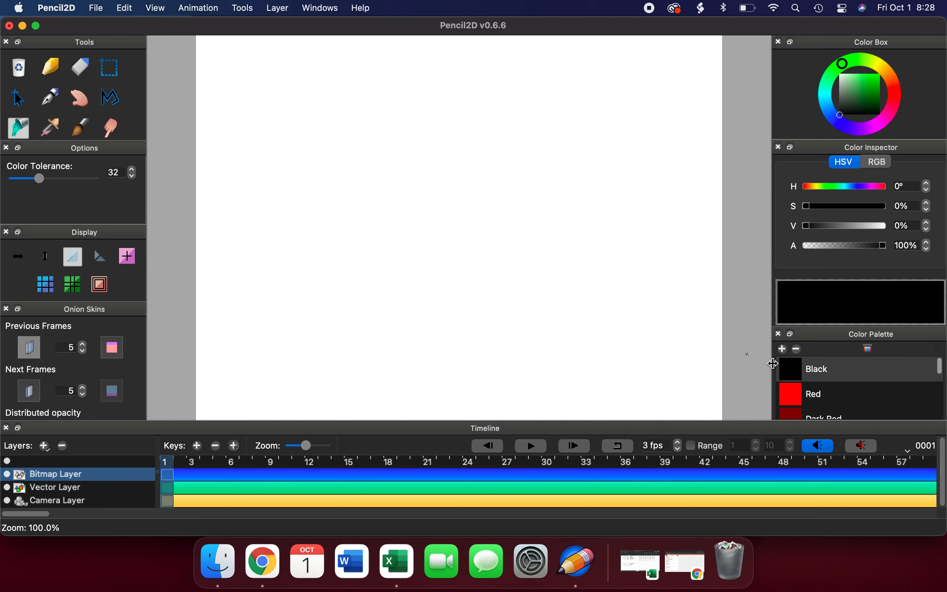
mouse_move(377, 321)
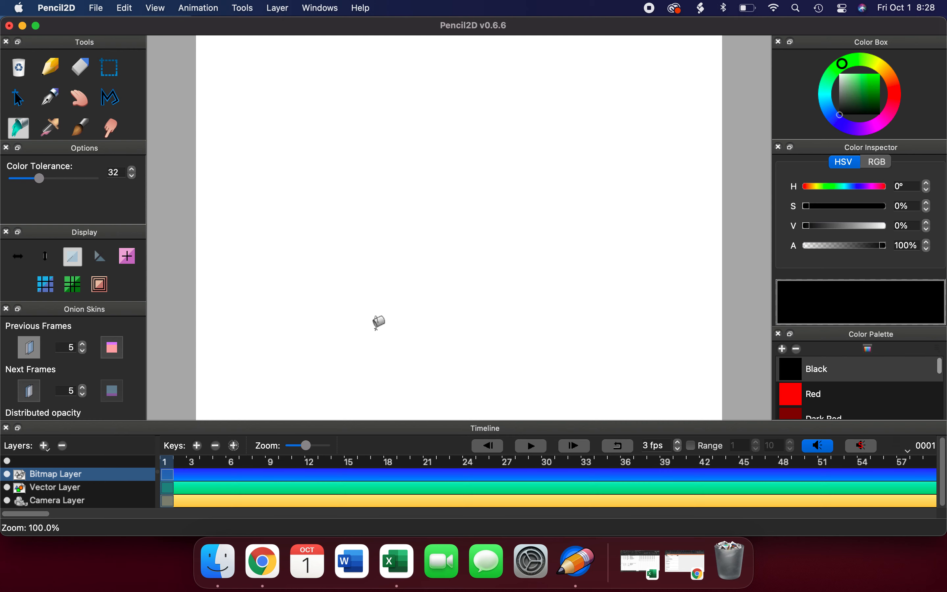
mouse_move(61, 137)
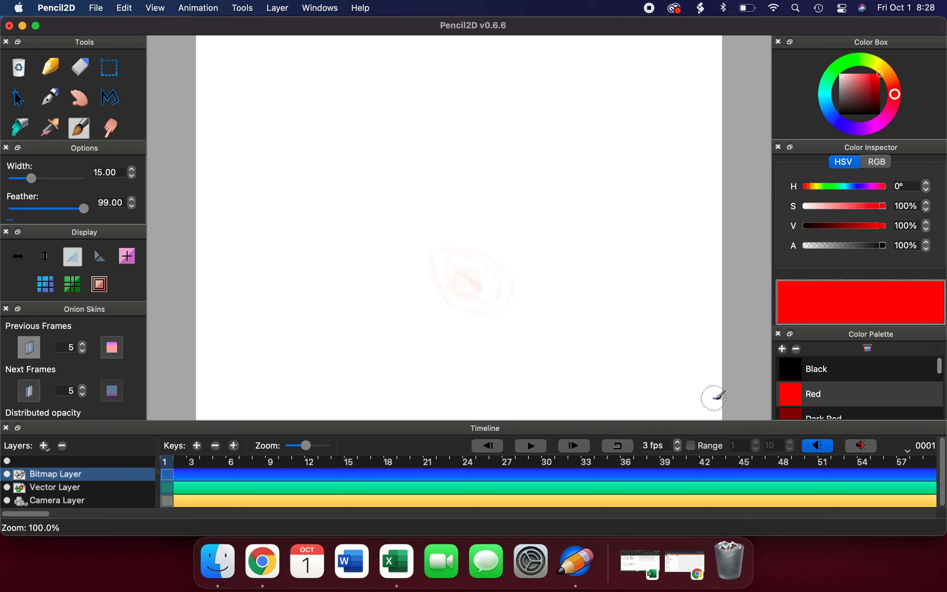
mouse_move(217, 485)
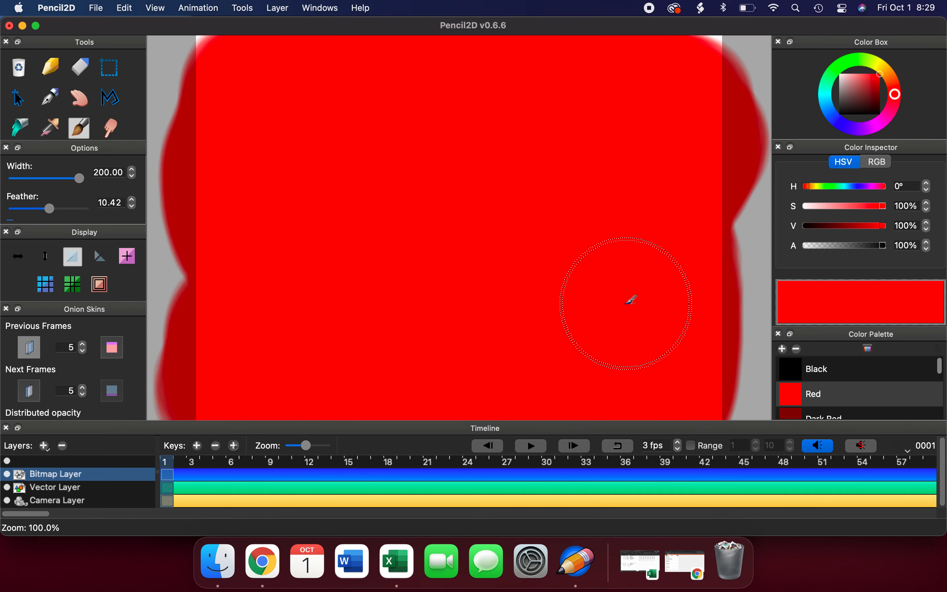
mouse_move(228, 82)
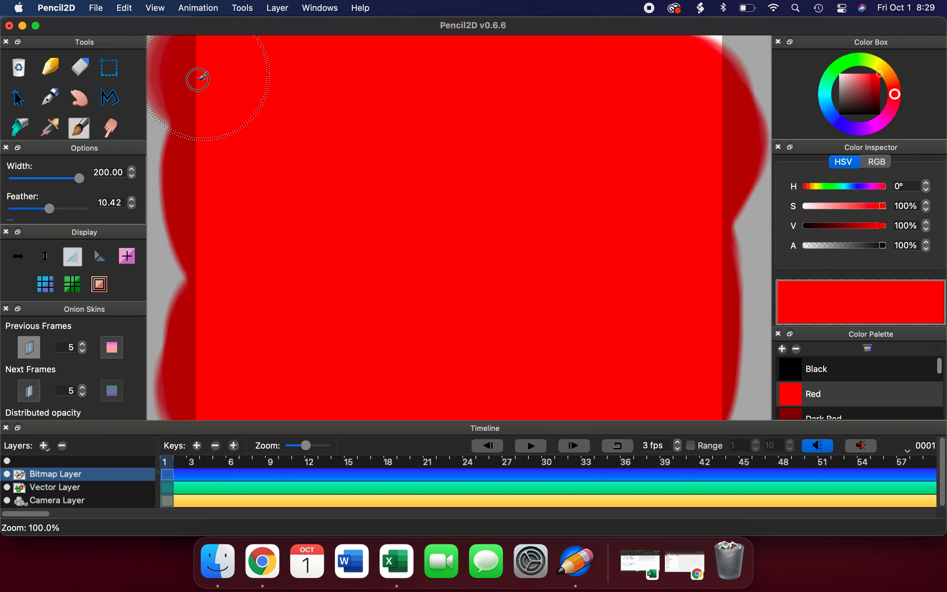
mouse_move(665, 115)
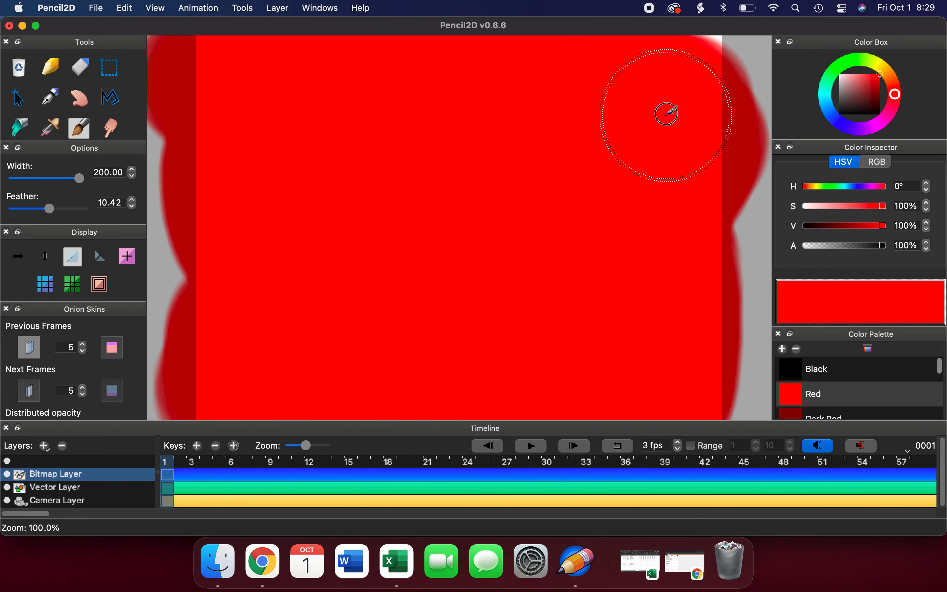
mouse_move(286, 272)
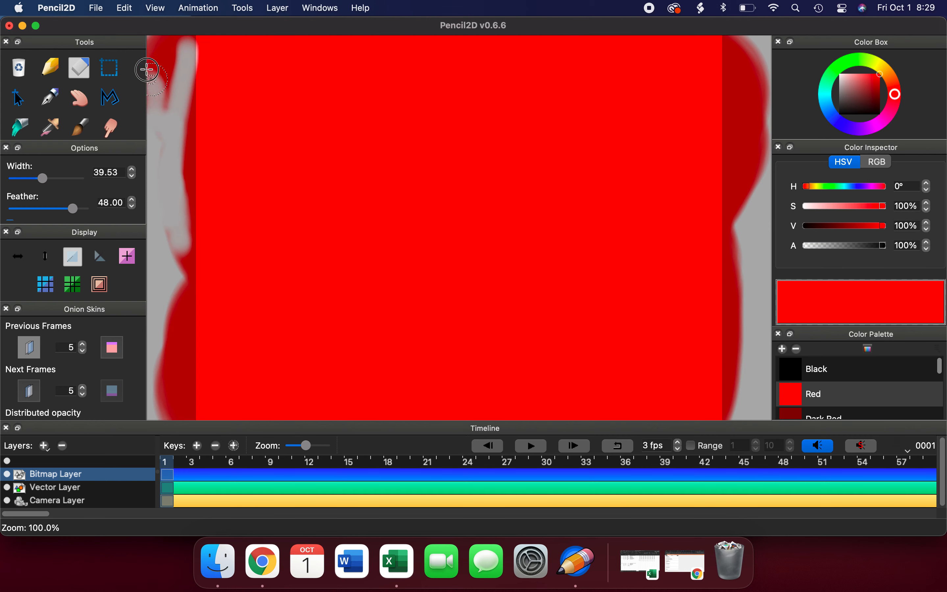
mouse_move(154, 130)
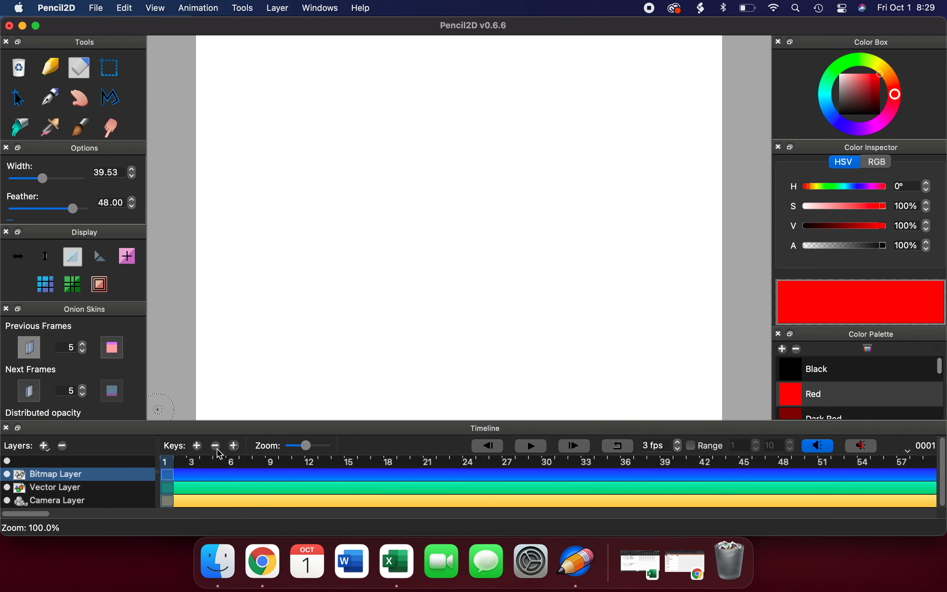
mouse_move(244, 160)
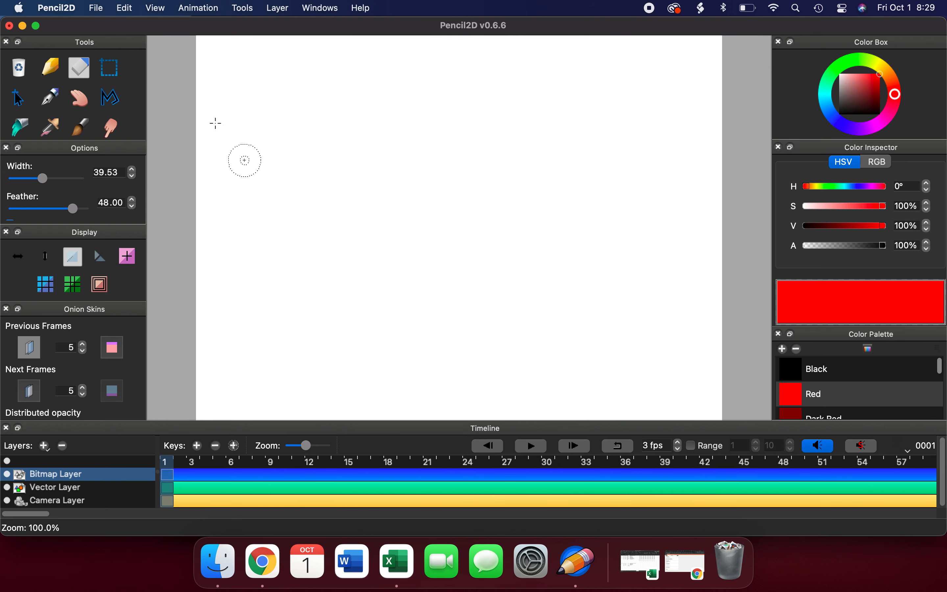
Switch to the Pencil tool and set black as the drawing colour on the cleared frame.
click(48, 66)
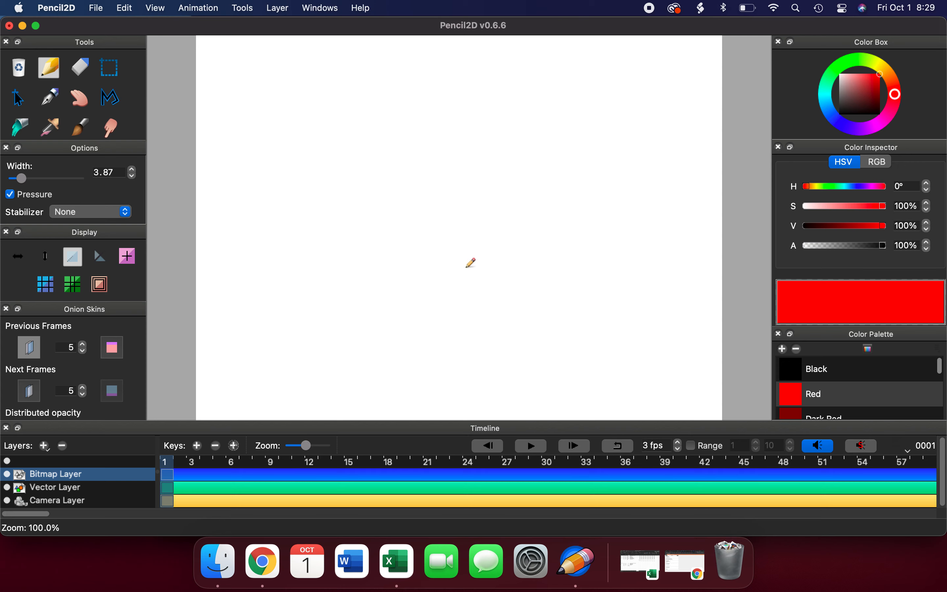
mouse_move(464, 309)
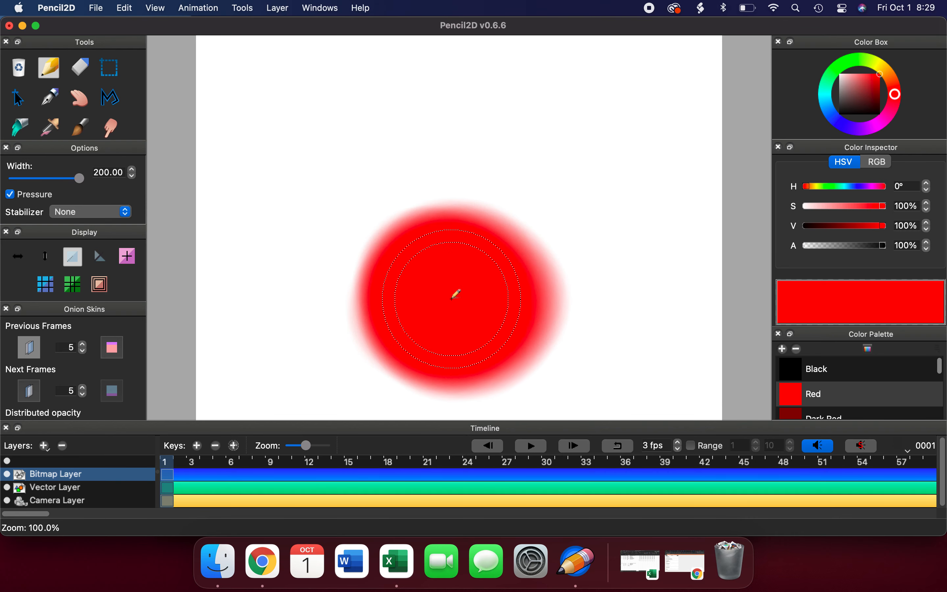
click(839, 114)
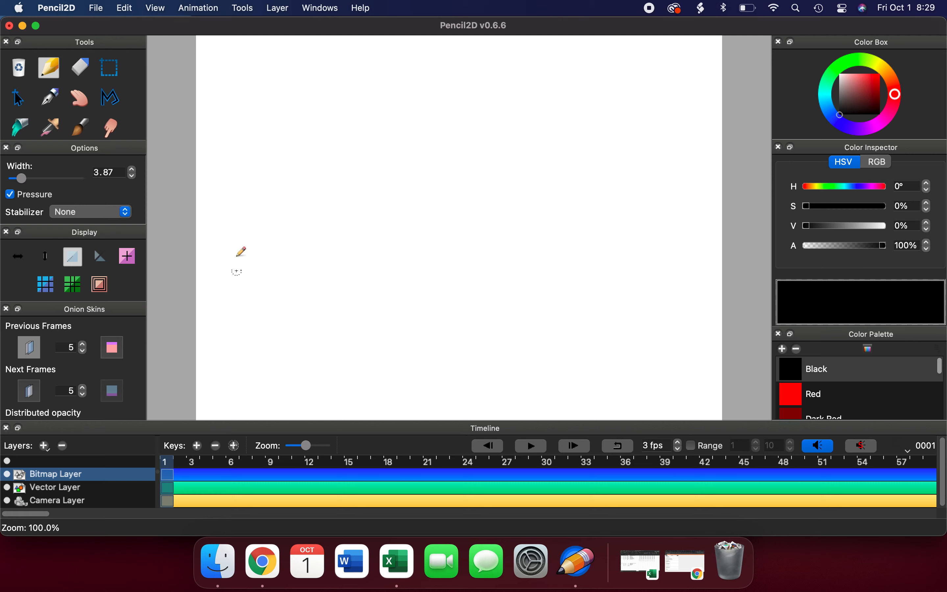
mouse_move(178, 481)
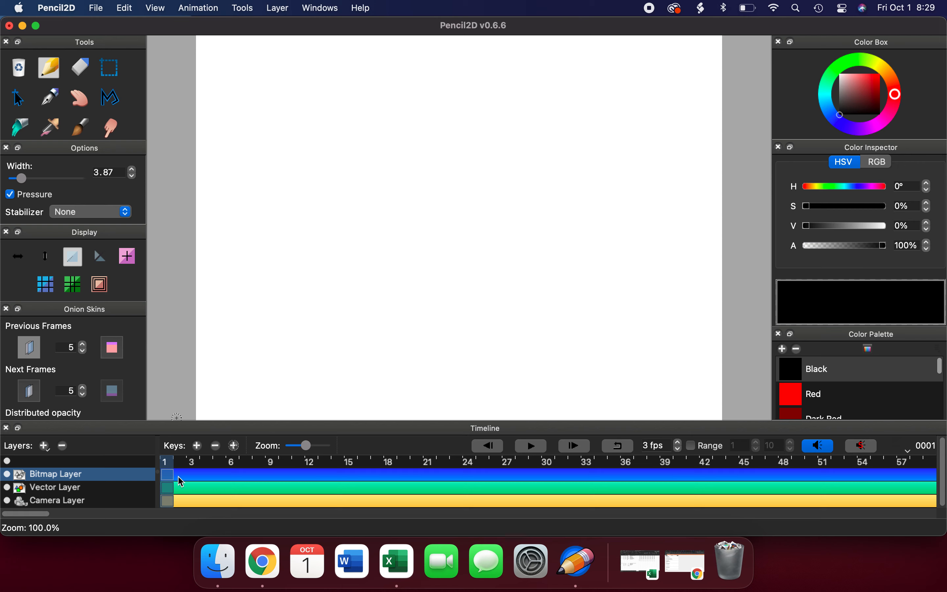
mouse_move(116, 490)
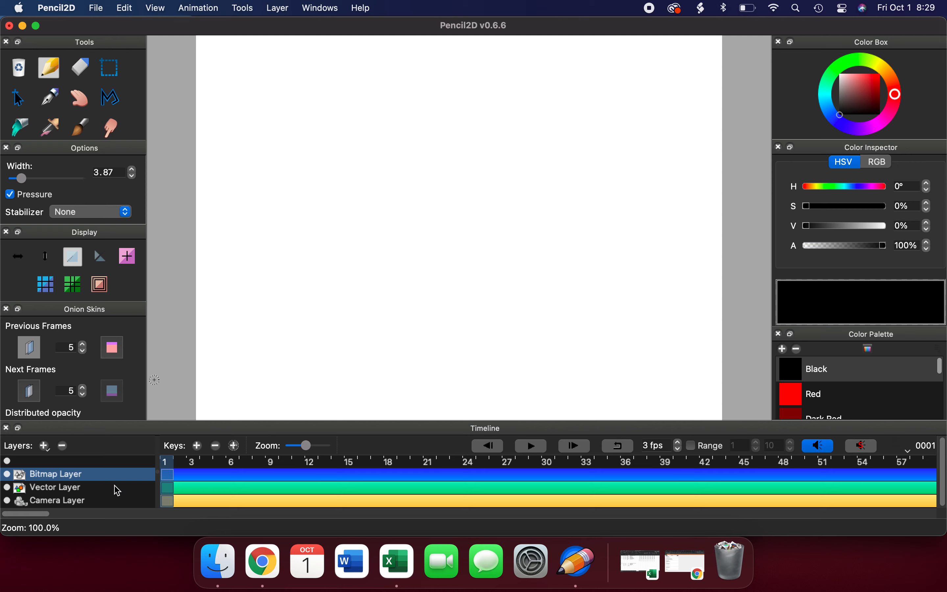
mouse_move(107, 478)
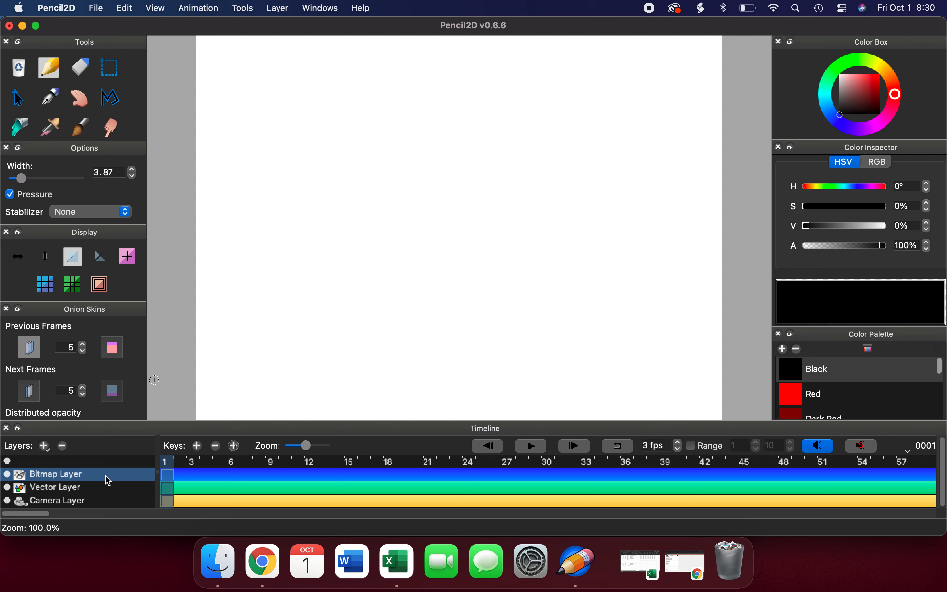
click(55, 487)
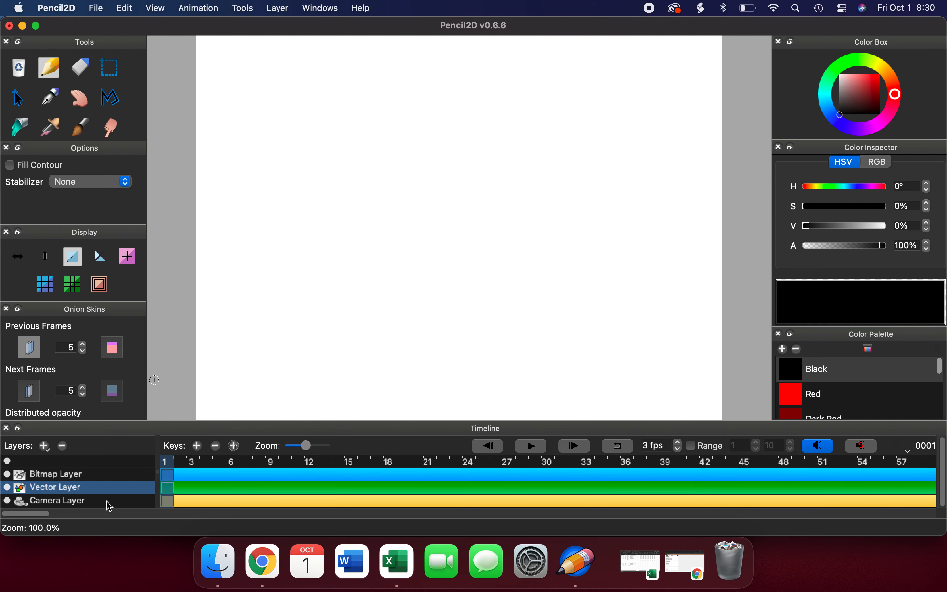
click(57, 500)
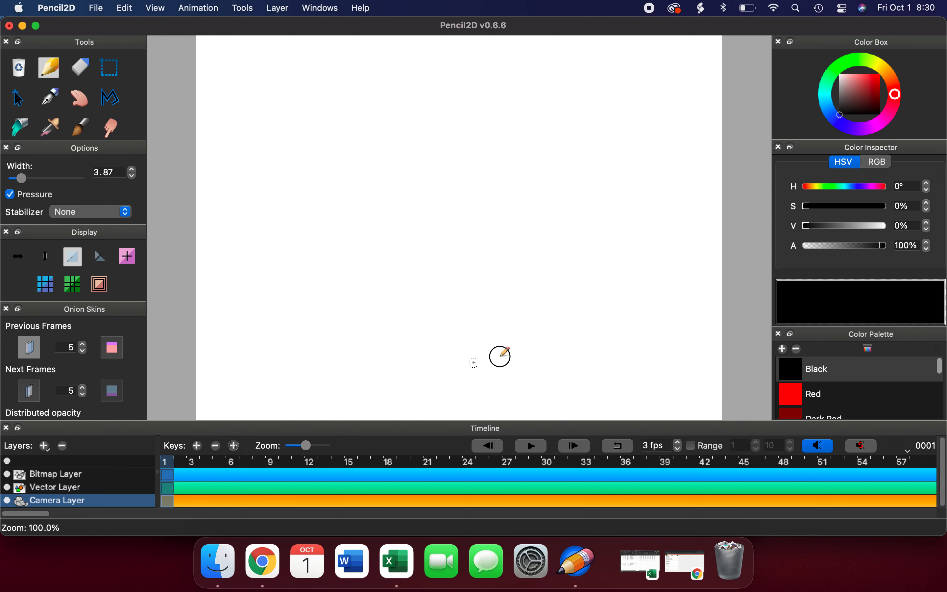
mouse_move(565, 318)
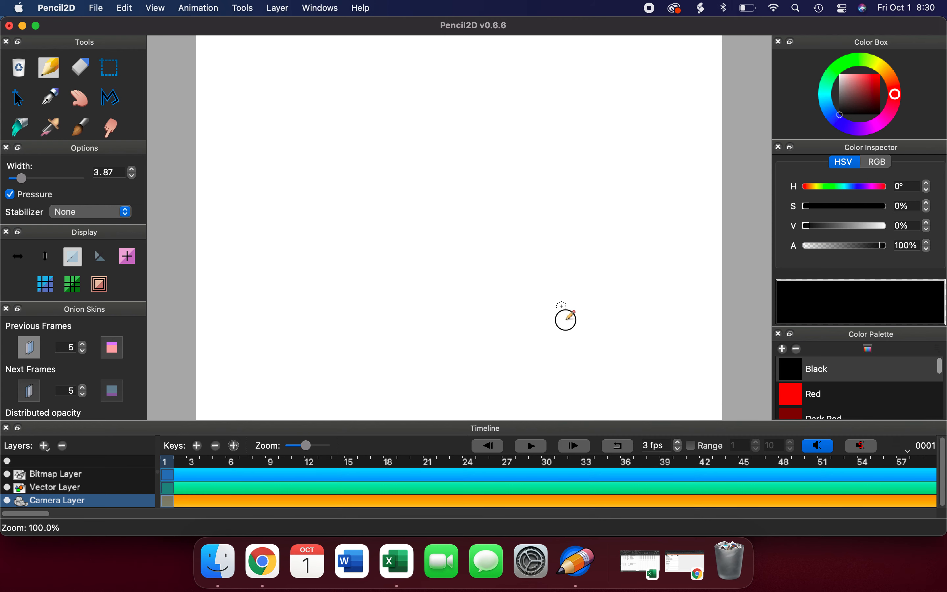
click(55, 474)
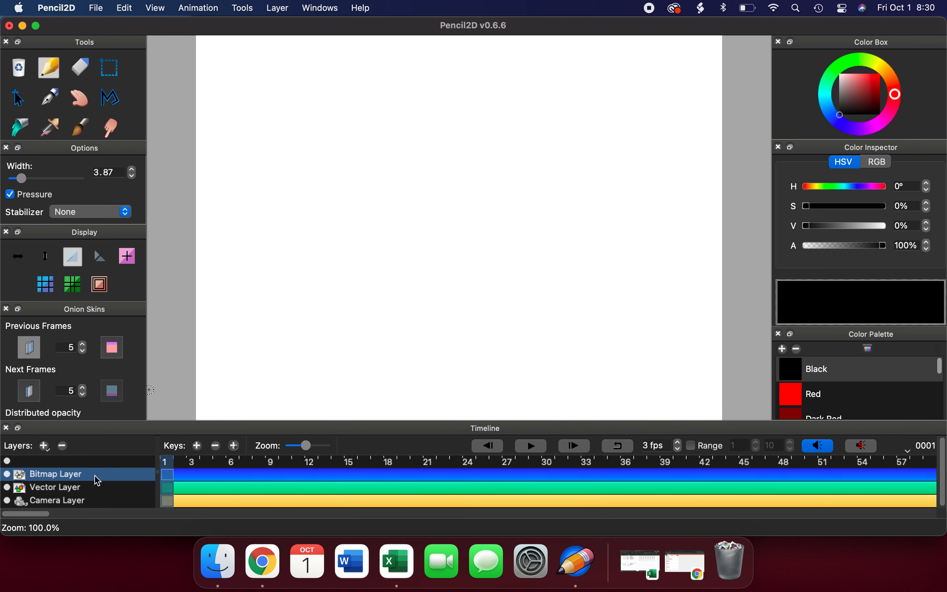
click(55, 486)
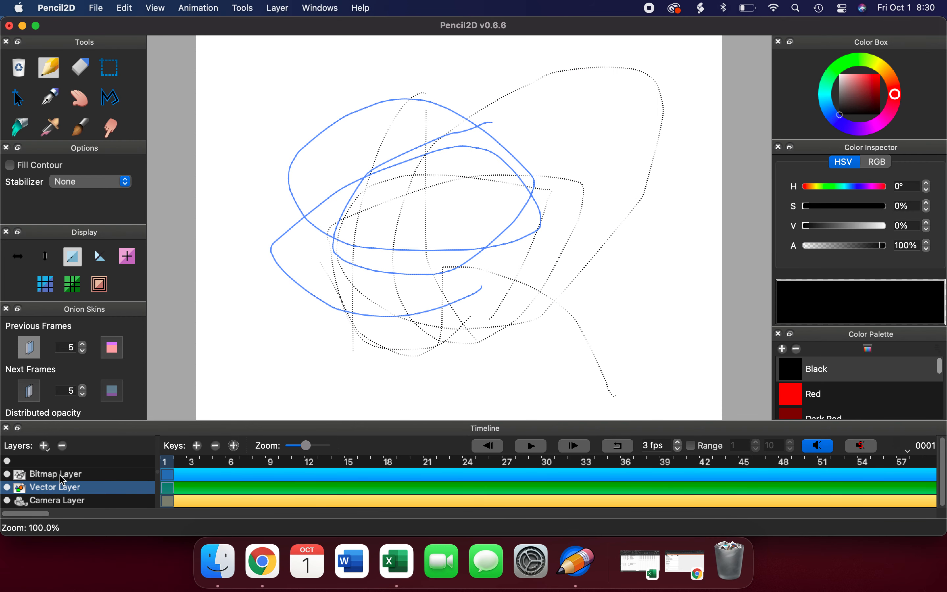
click(54, 473)
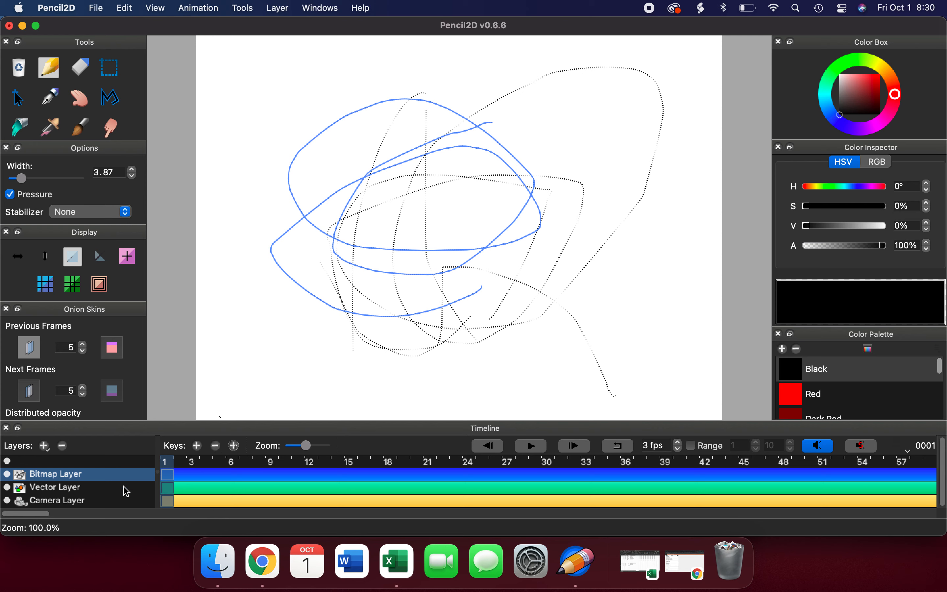
click(55, 487)
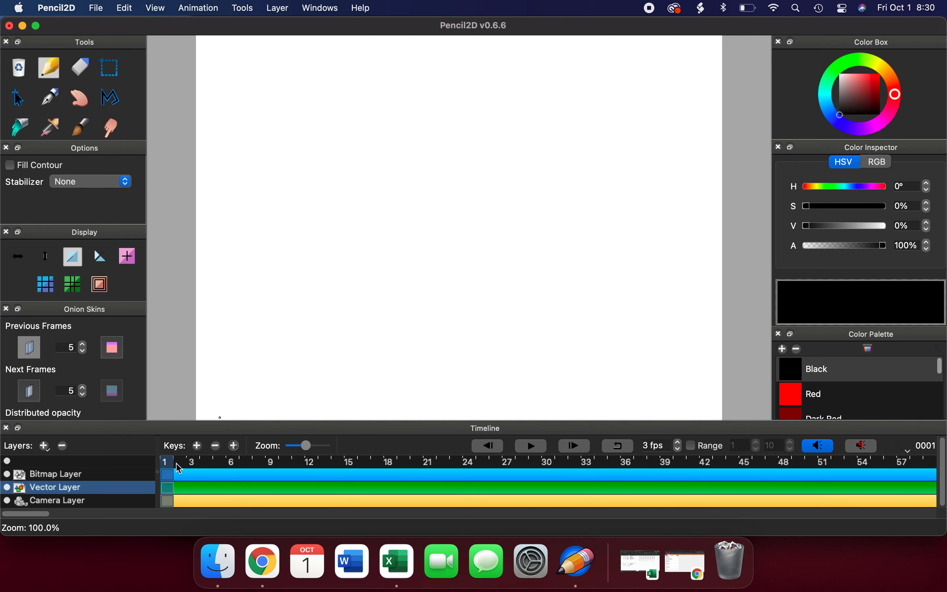
click(55, 474)
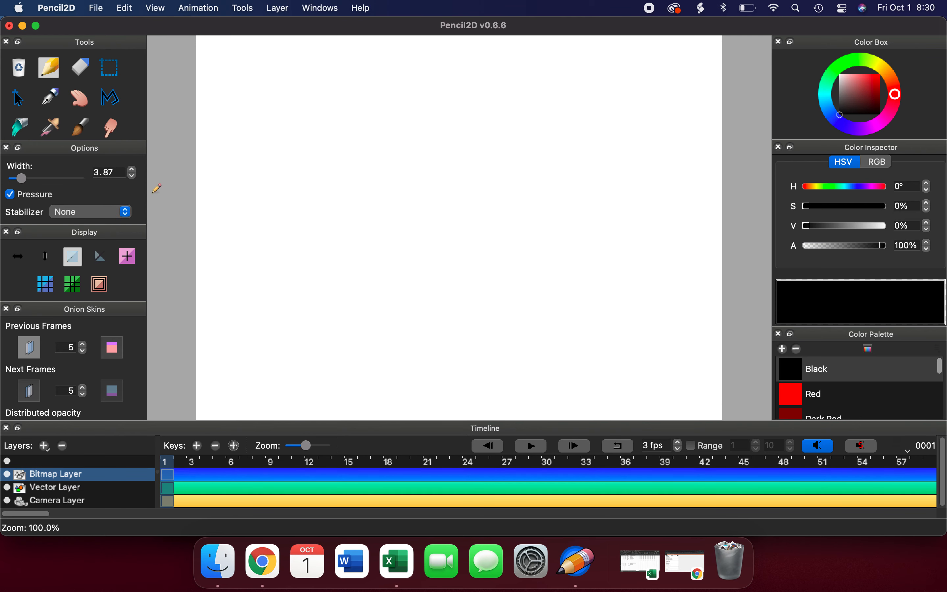
mouse_move(367, 290)
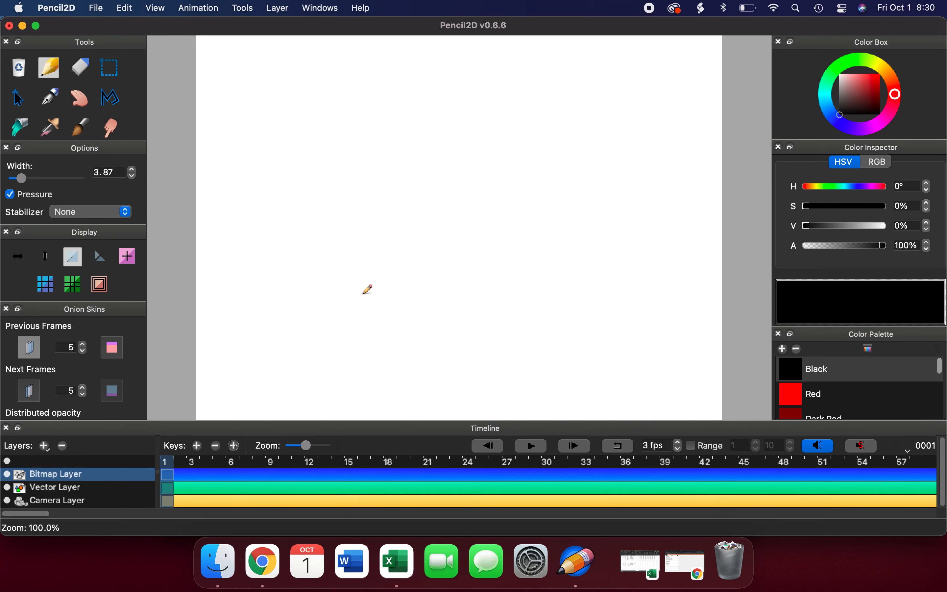
mouse_move(397, 344)
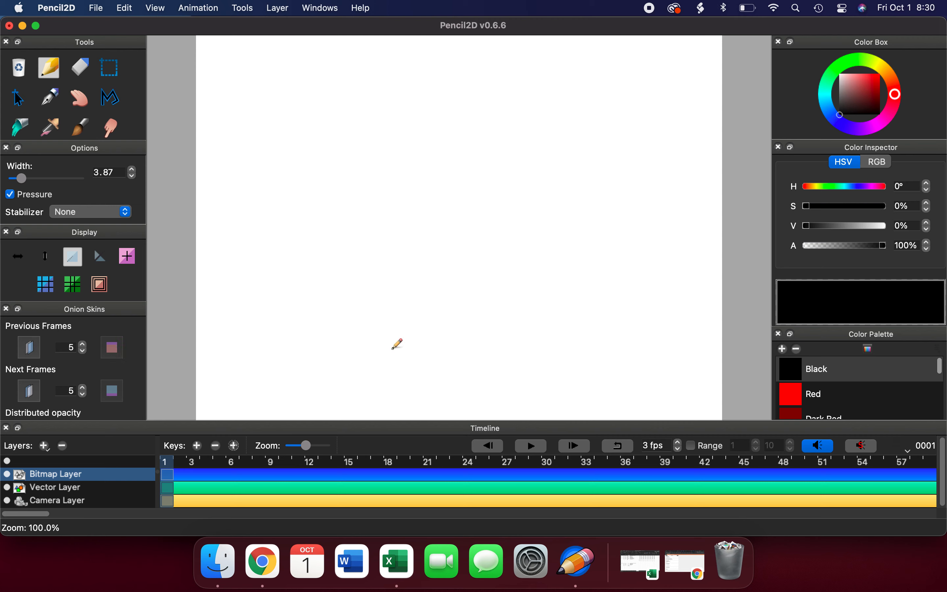
mouse_move(528, 446)
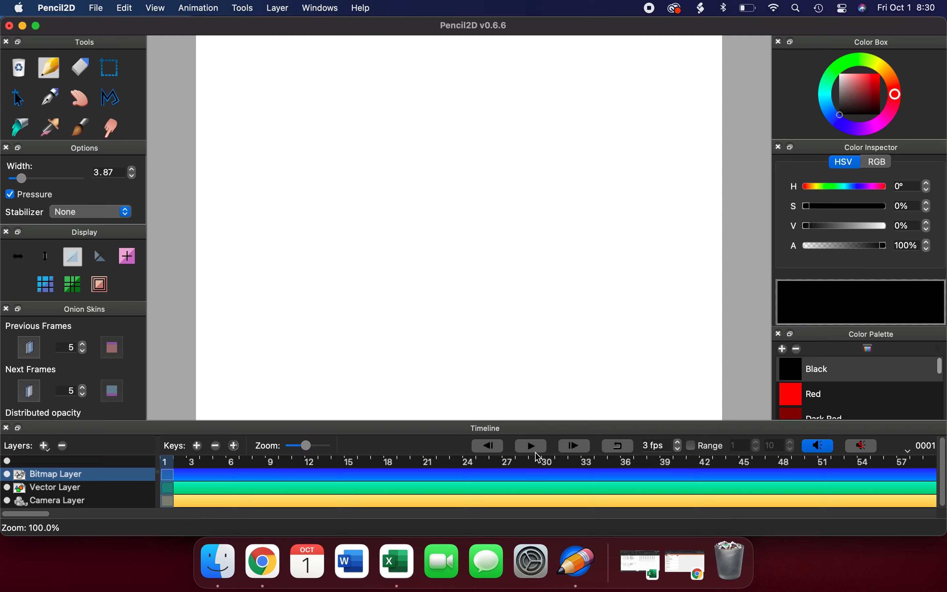
mouse_move(614, 441)
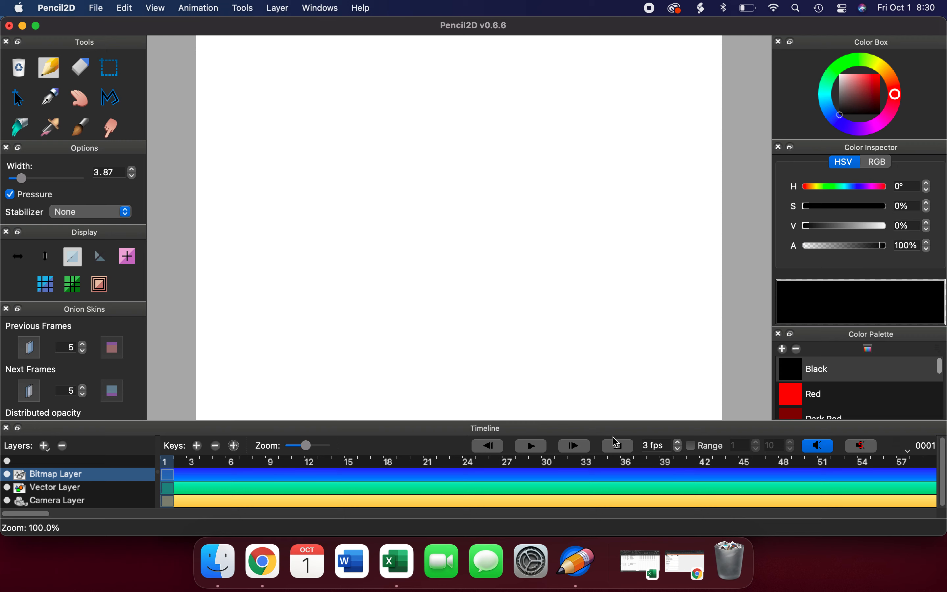
mouse_move(616, 445)
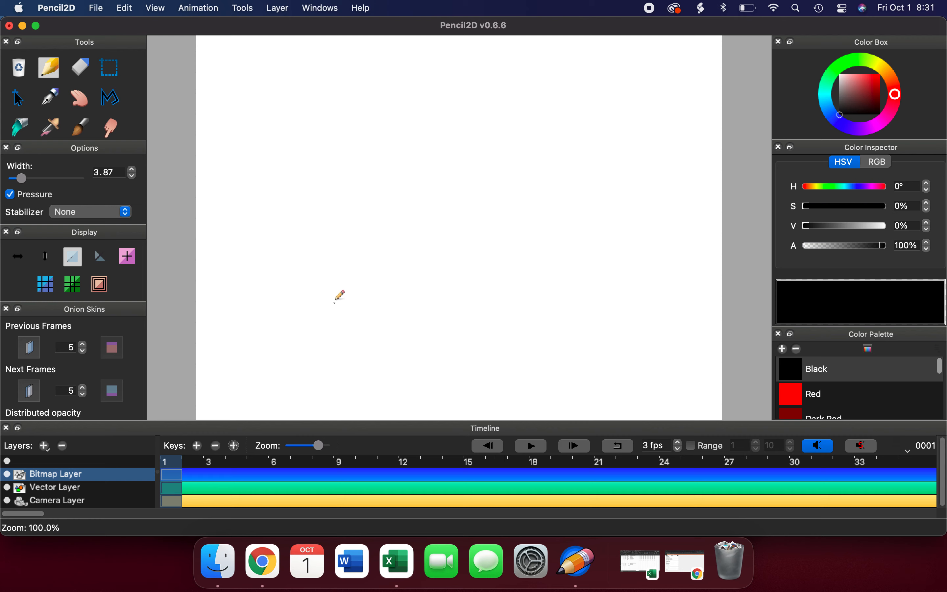
mouse_move(180, 259)
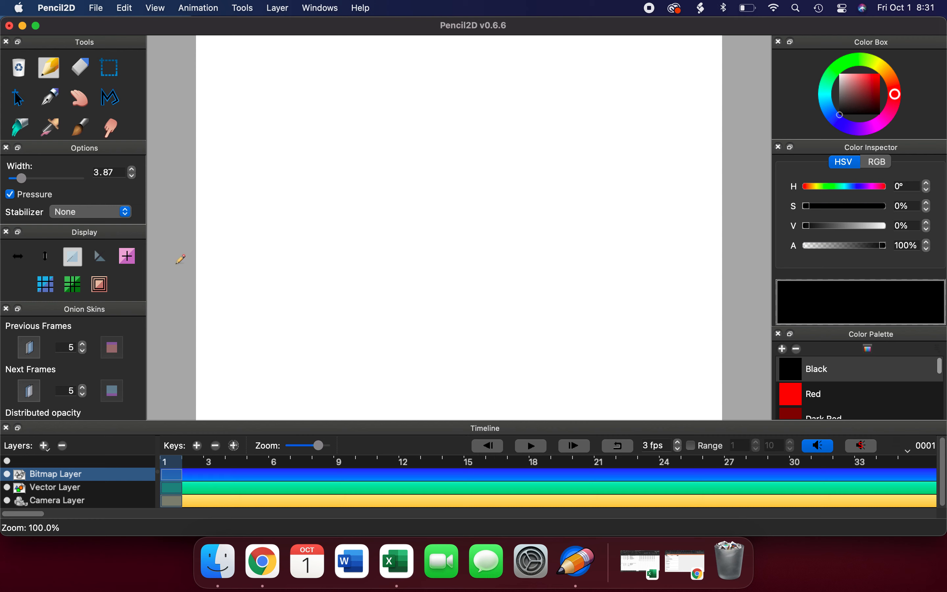
mouse_move(23, 32)
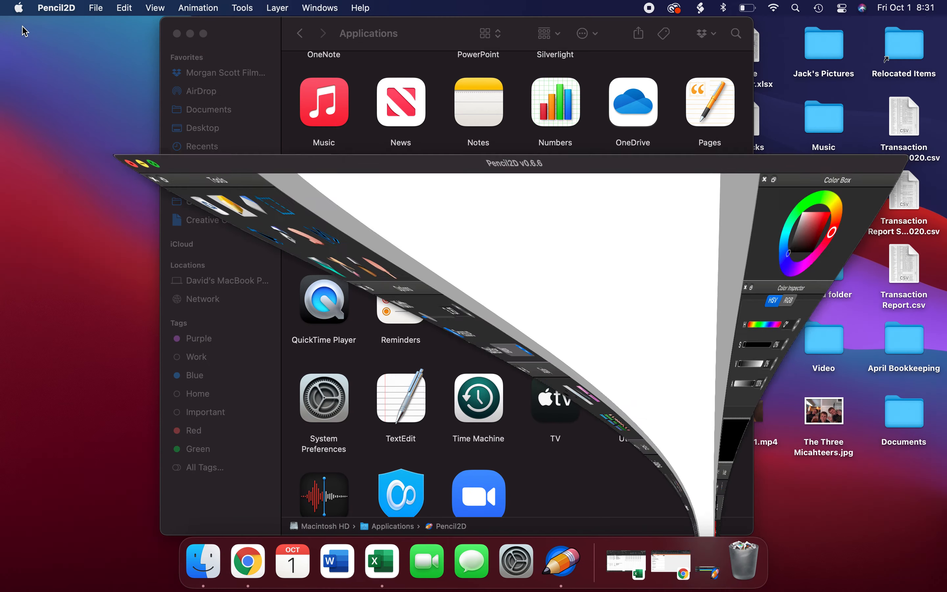
Close the Finder Applications window to return to Pencil2D.
click(189, 34)
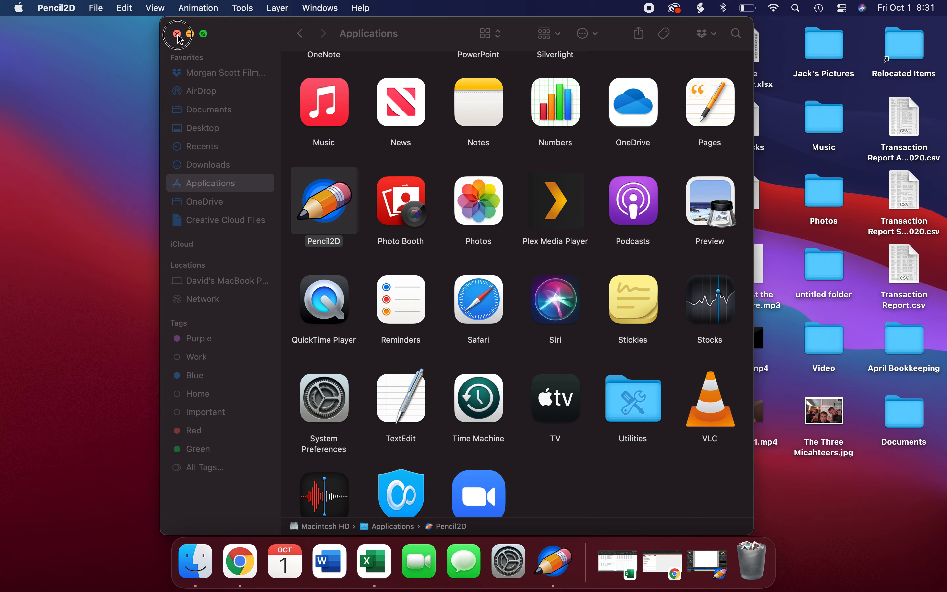
click(177, 34)
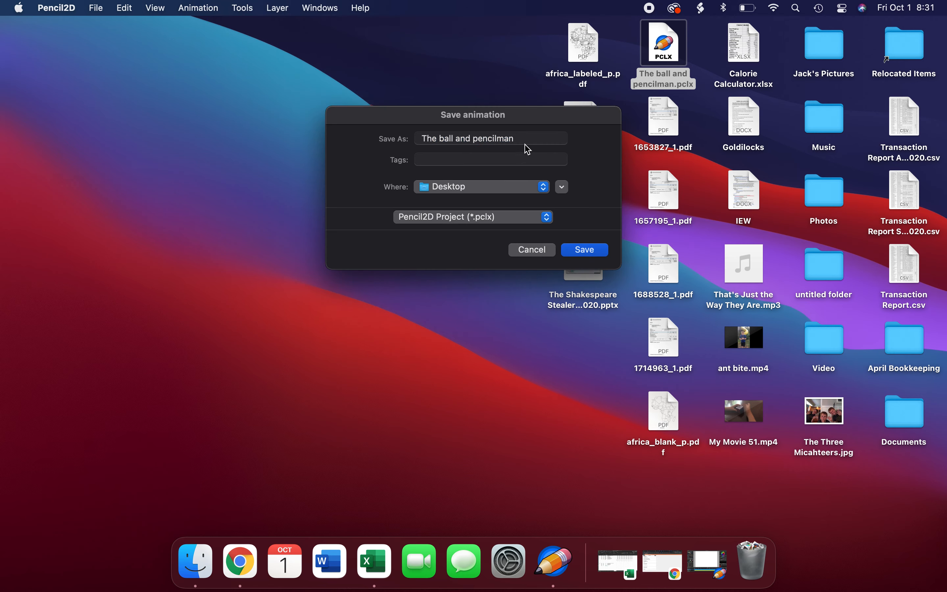
mouse_move(592, 234)
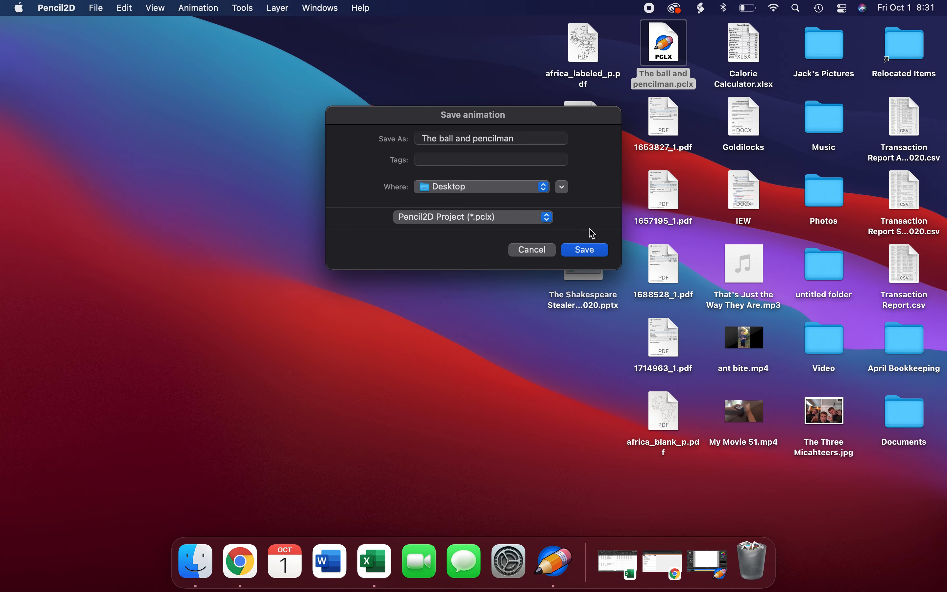
Save as 'The ball and pencilman' on the Desktop, answering the replace and unsaved-changes prompts.
click(583, 249)
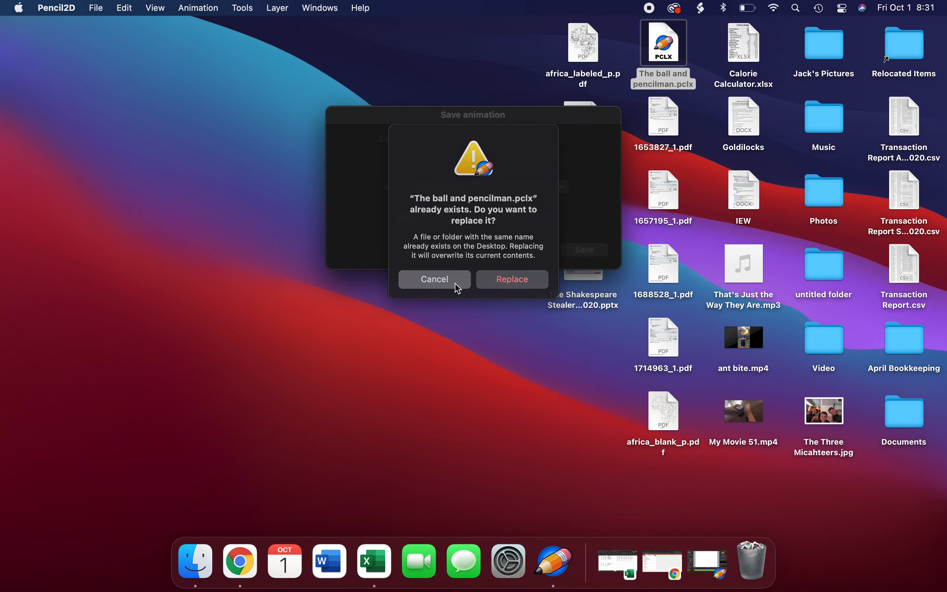
click(511, 279)
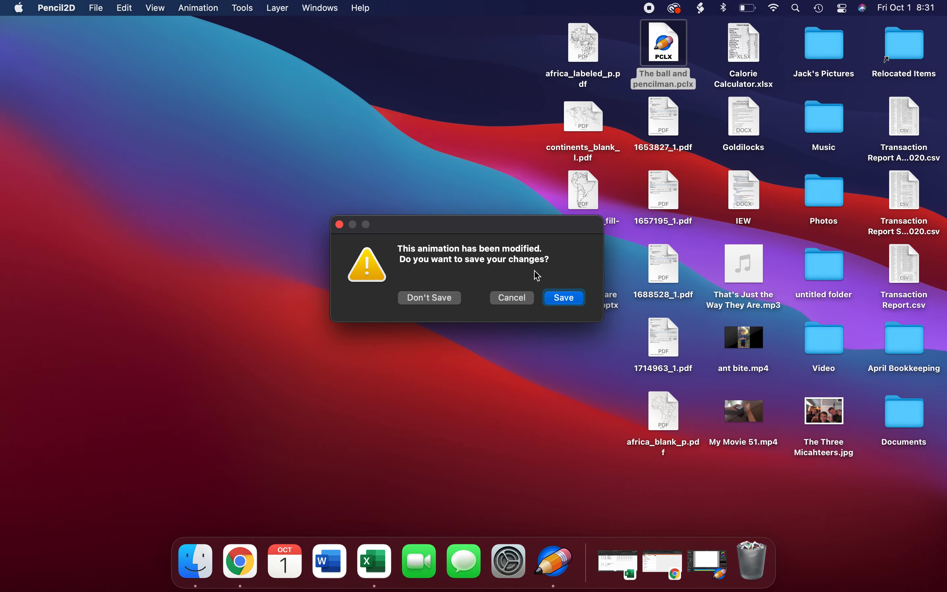
click(429, 297)
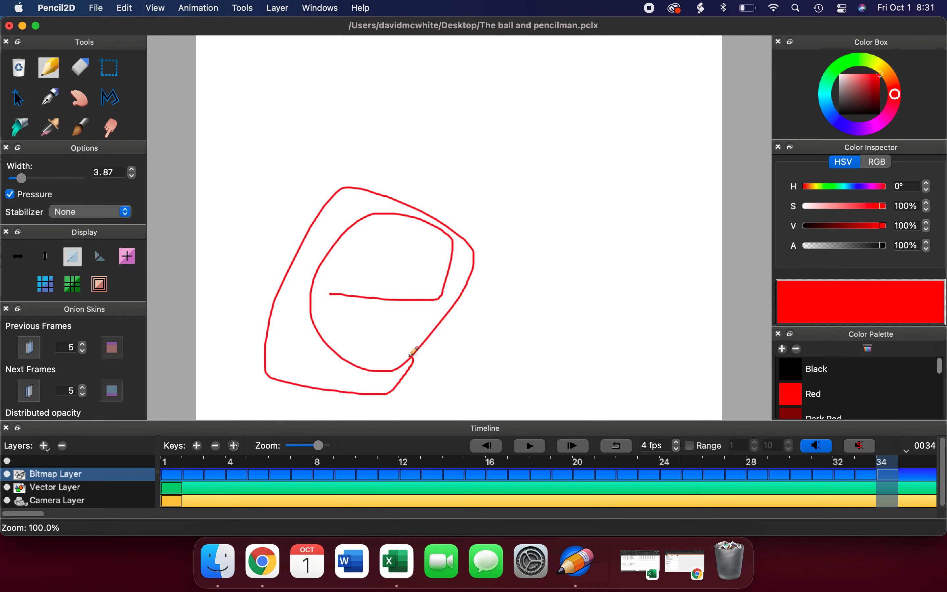
mouse_move(384, 248)
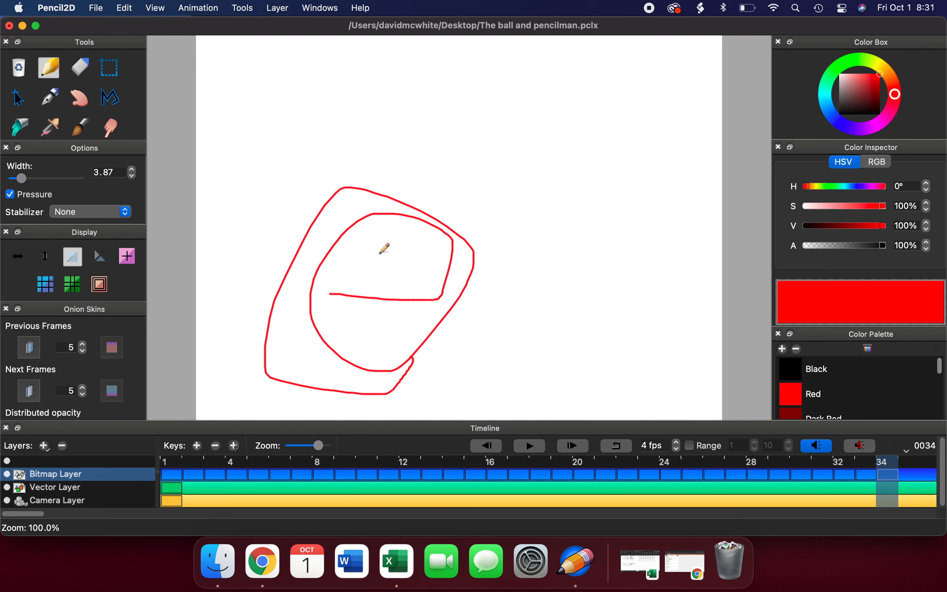
Delete the final red scribble frame, then play the stick-man animation on loop and stop it.
click(215, 446)
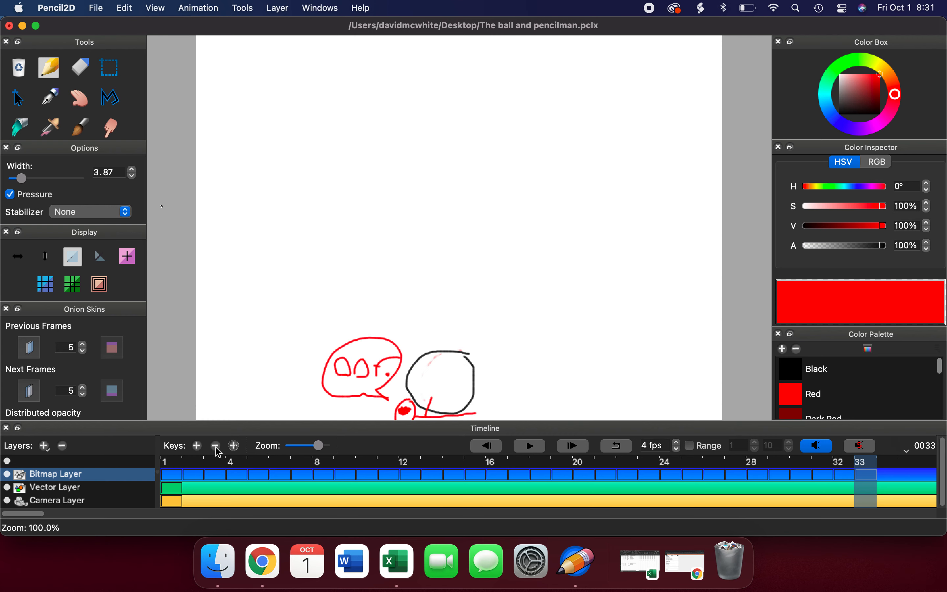
mouse_move(485, 434)
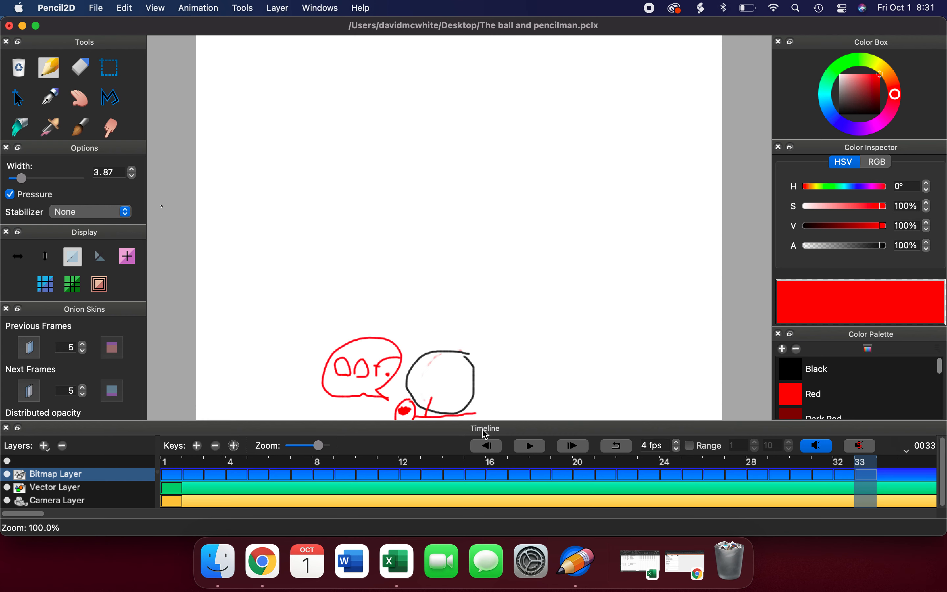
click(615, 446)
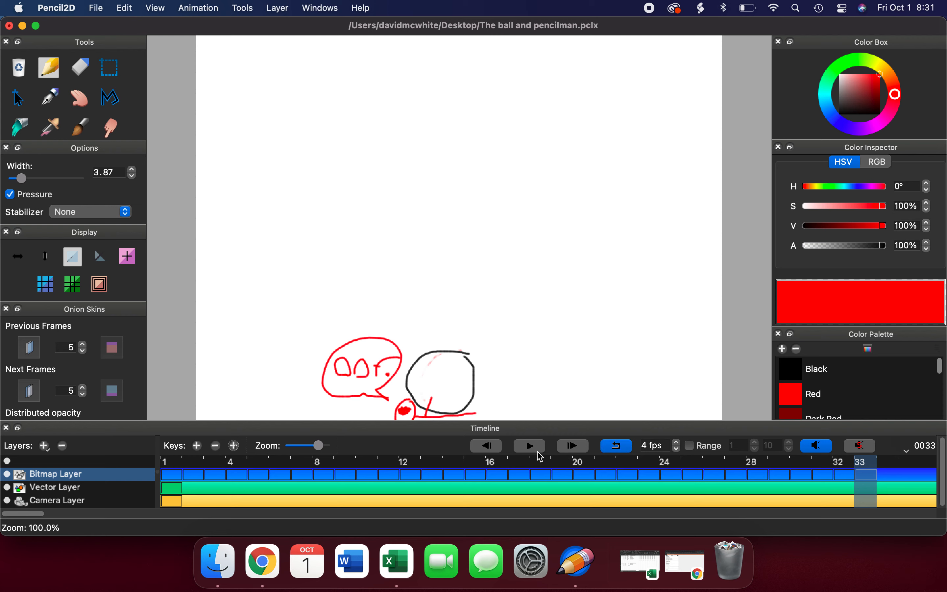
click(528, 446)
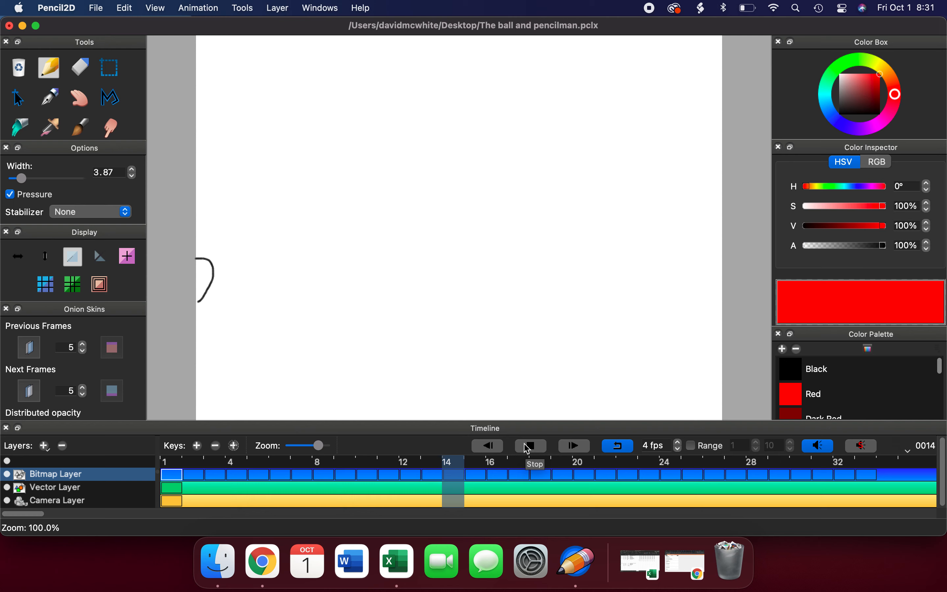
click(529, 446)
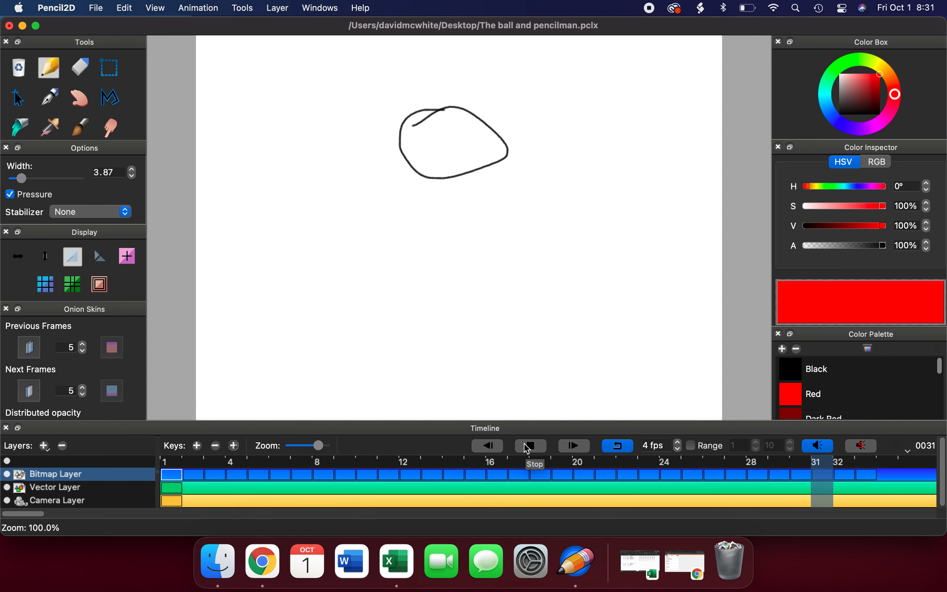
click(529, 446)
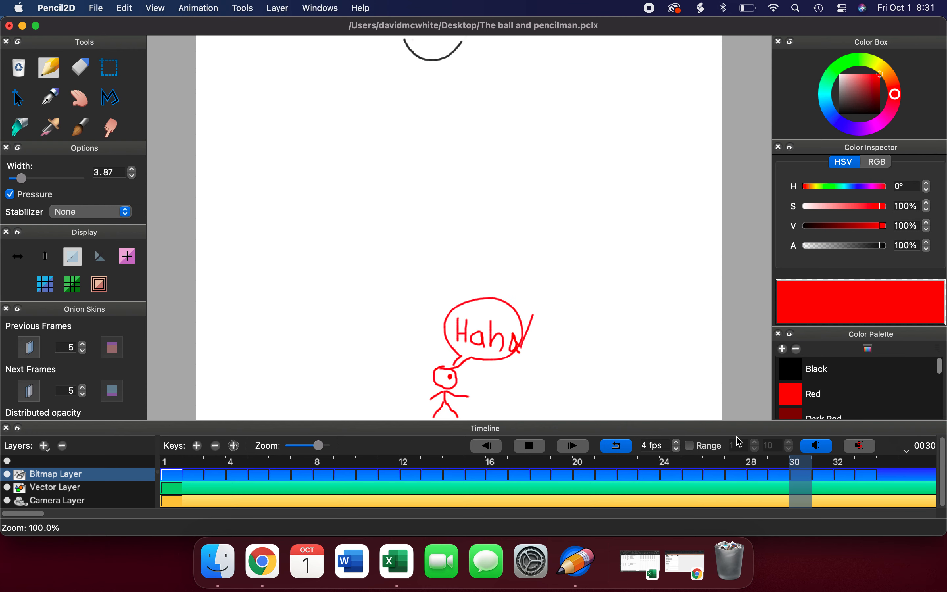
click(236, 474)
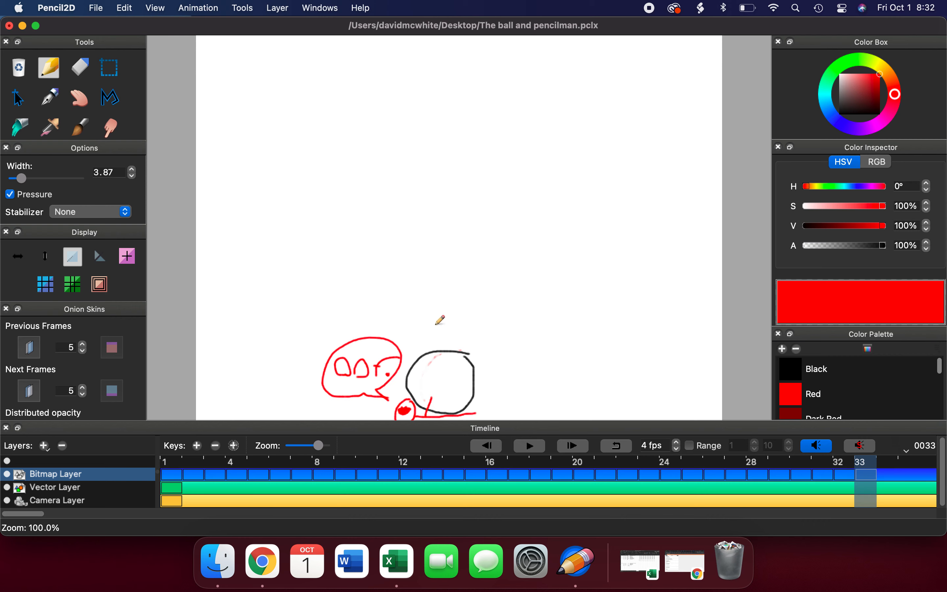
mouse_move(435, 359)
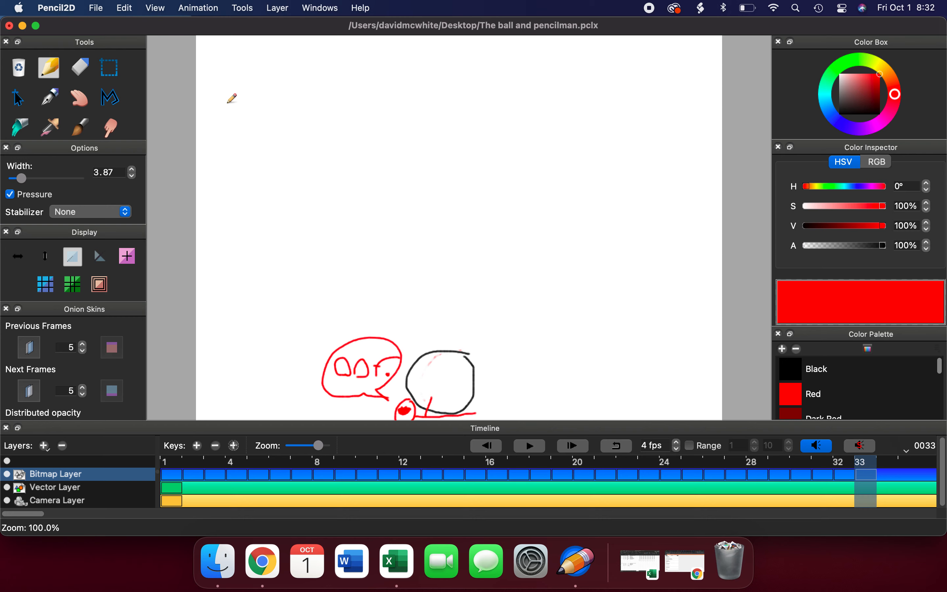
mouse_move(10, 26)
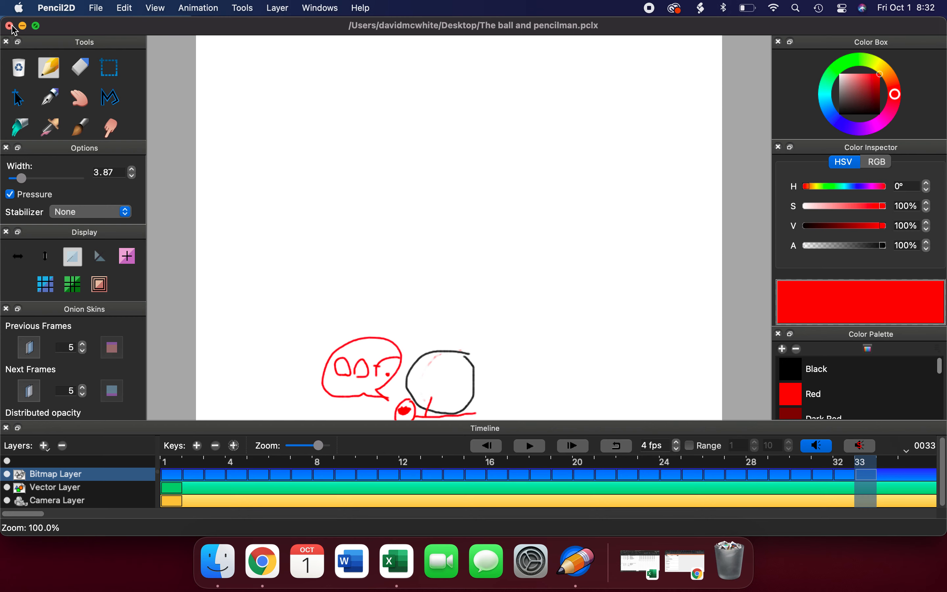
Close 'The ball and pencilman' animation window, leaving the desktop.
click(10, 28)
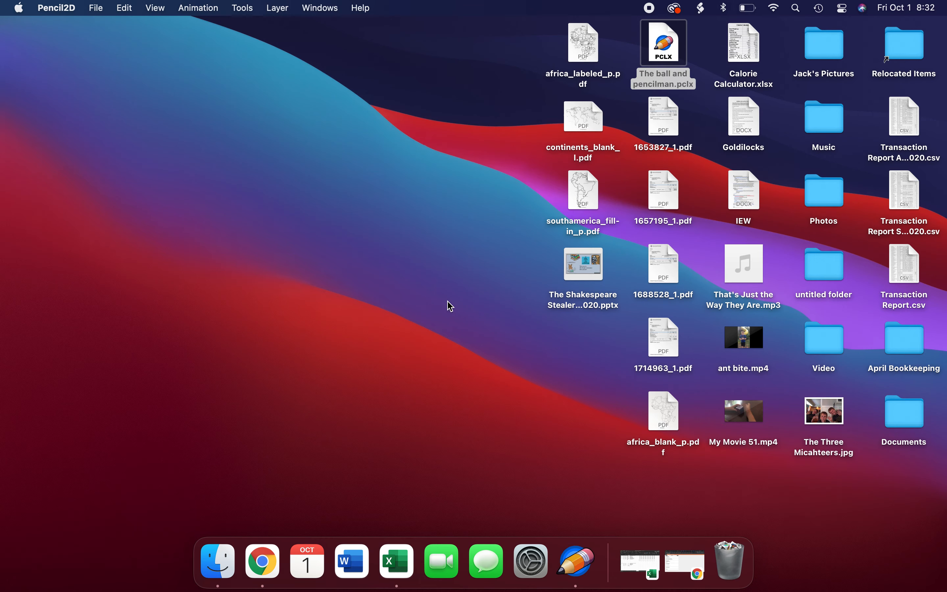
Relaunch Pencil2D from Finder's Applications folder for a fresh blank animation.
click(449, 305)
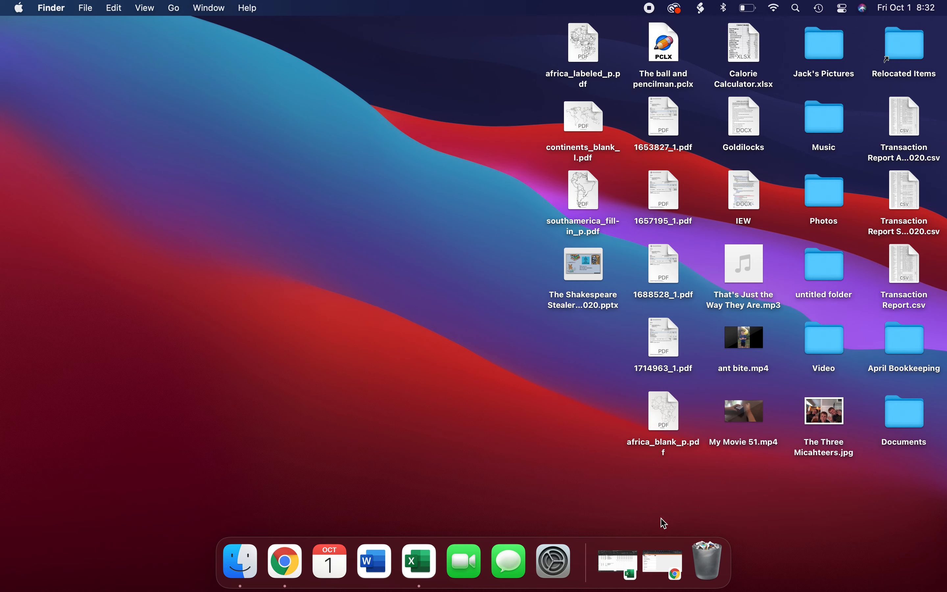
mouse_move(662, 565)
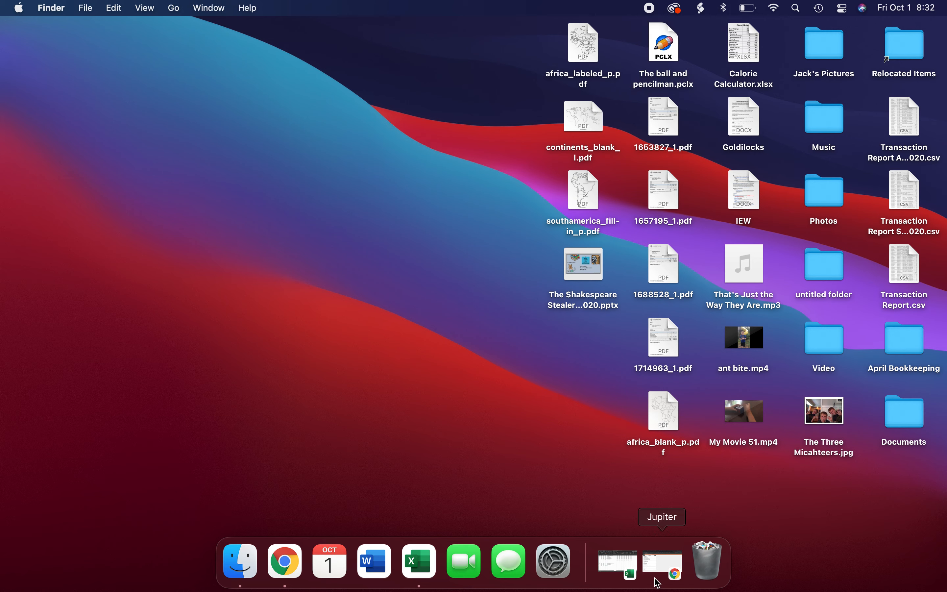
mouse_move(240, 561)
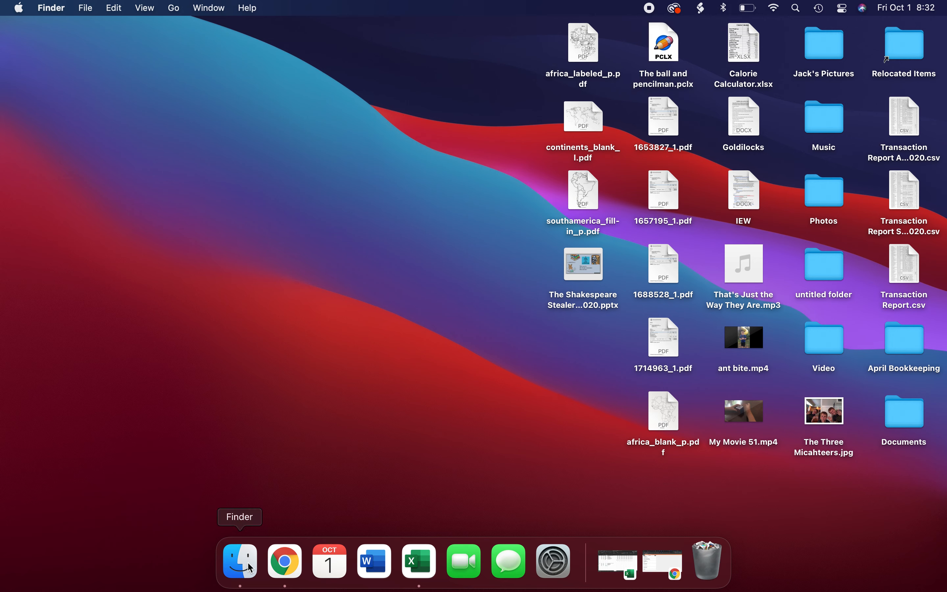
click(239, 561)
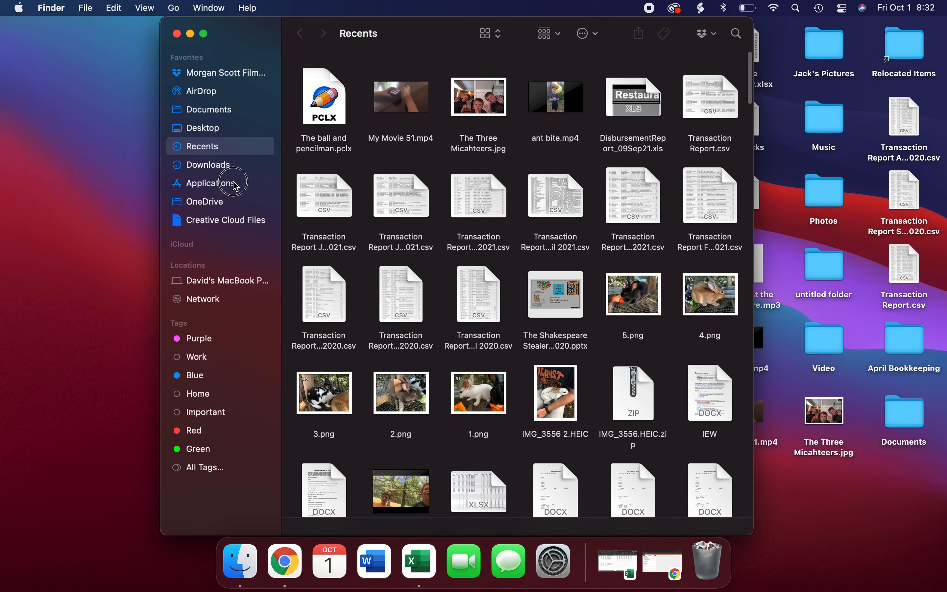
click(211, 182)
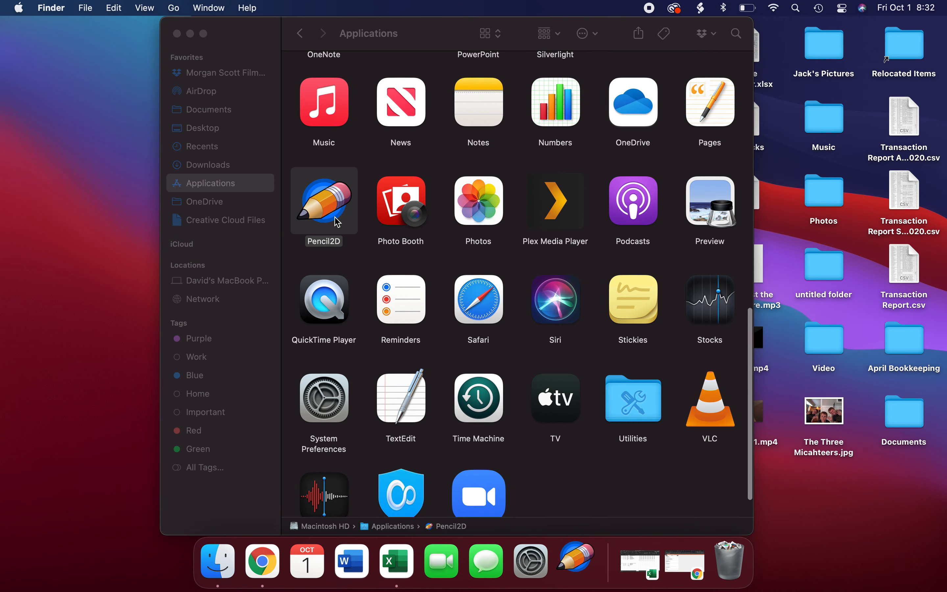
double_click(324, 201)
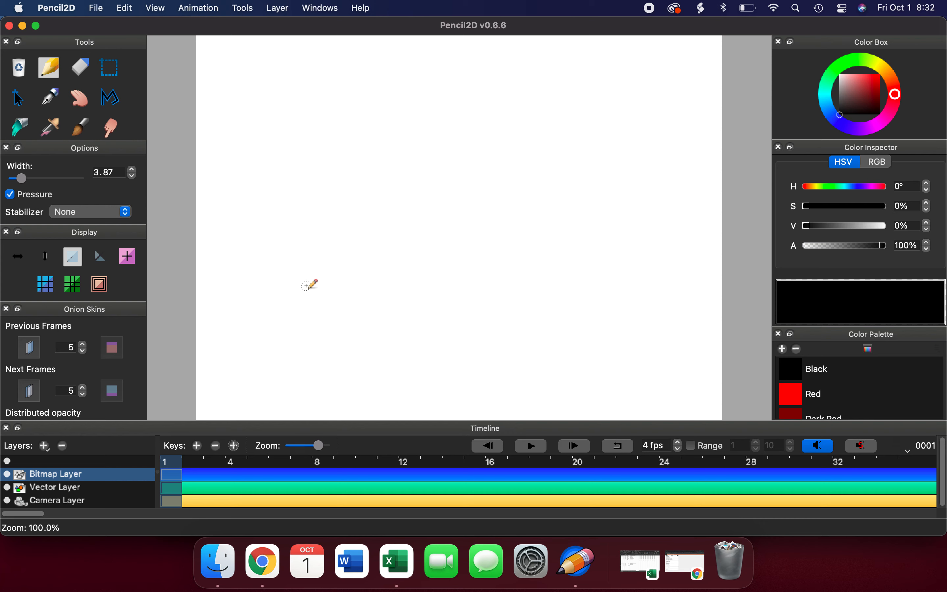
mouse_move(455, 279)
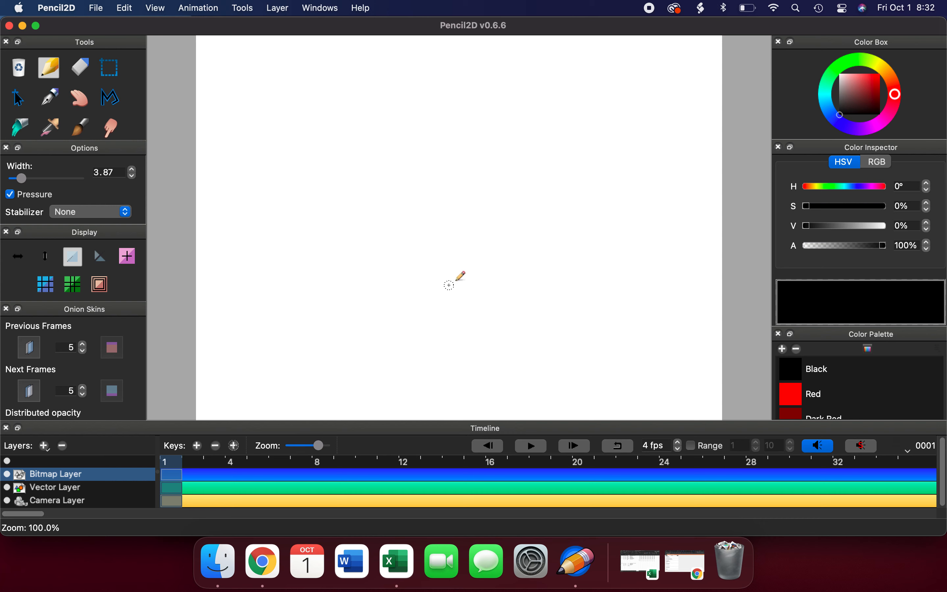
mouse_move(399, 356)
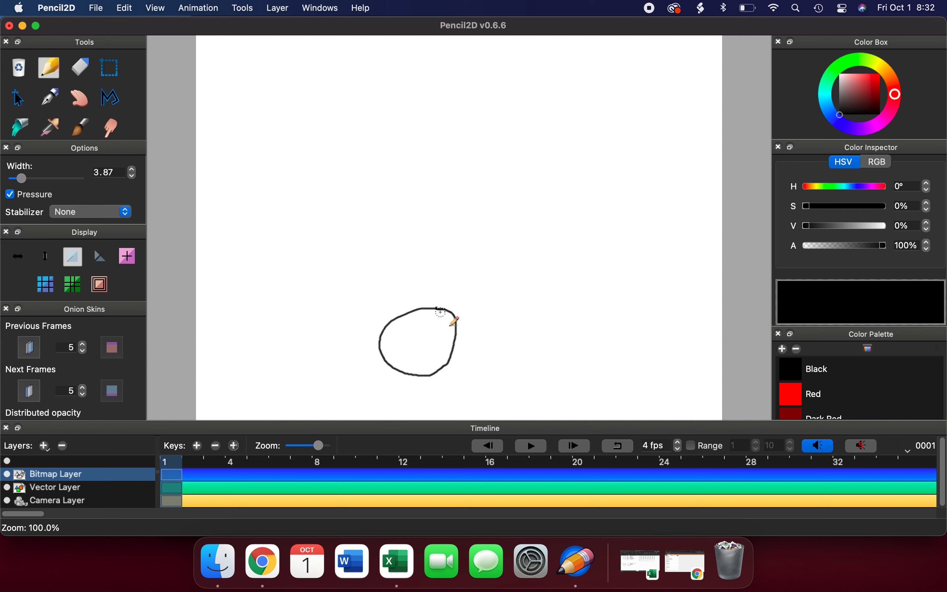
mouse_move(223, 467)
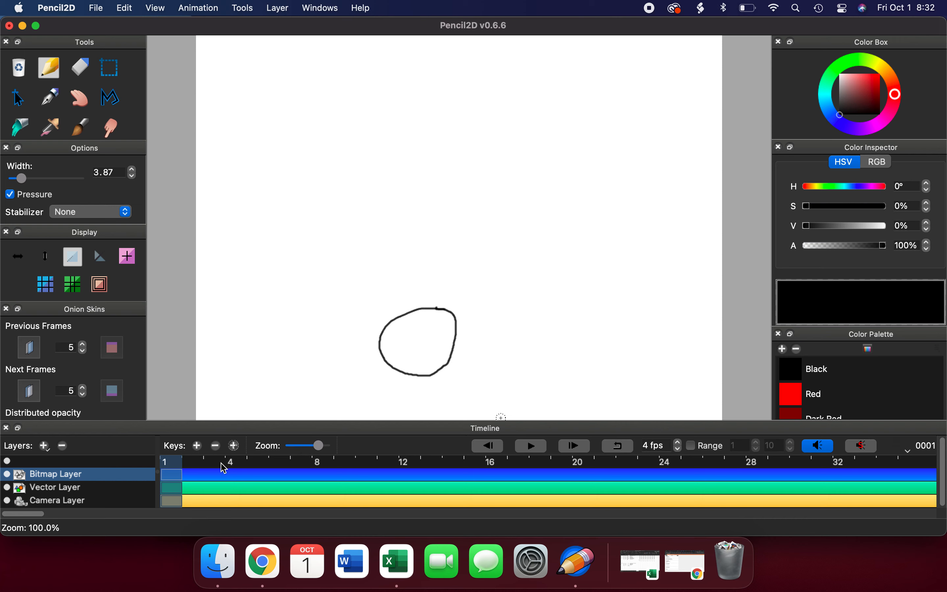
mouse_move(196, 446)
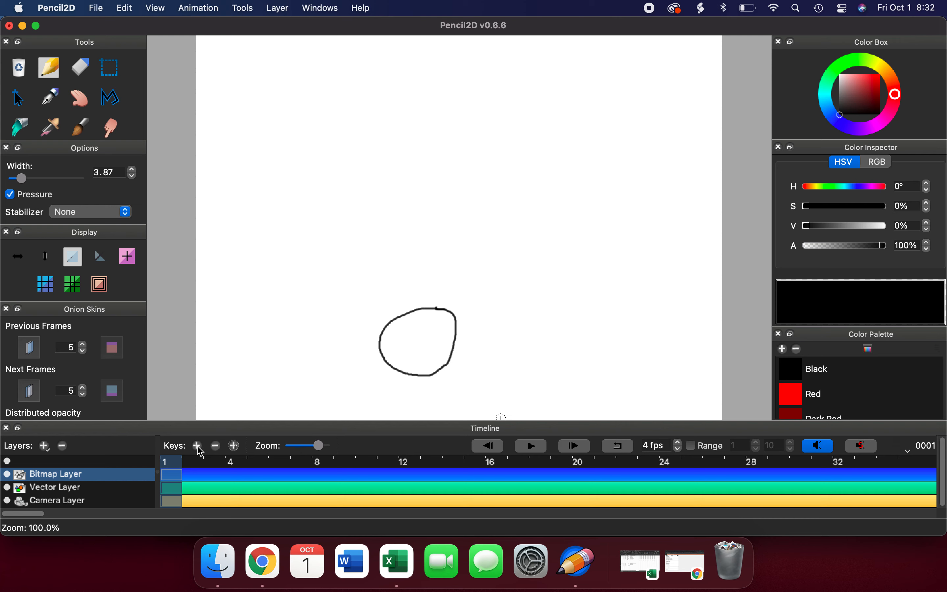
mouse_move(232, 446)
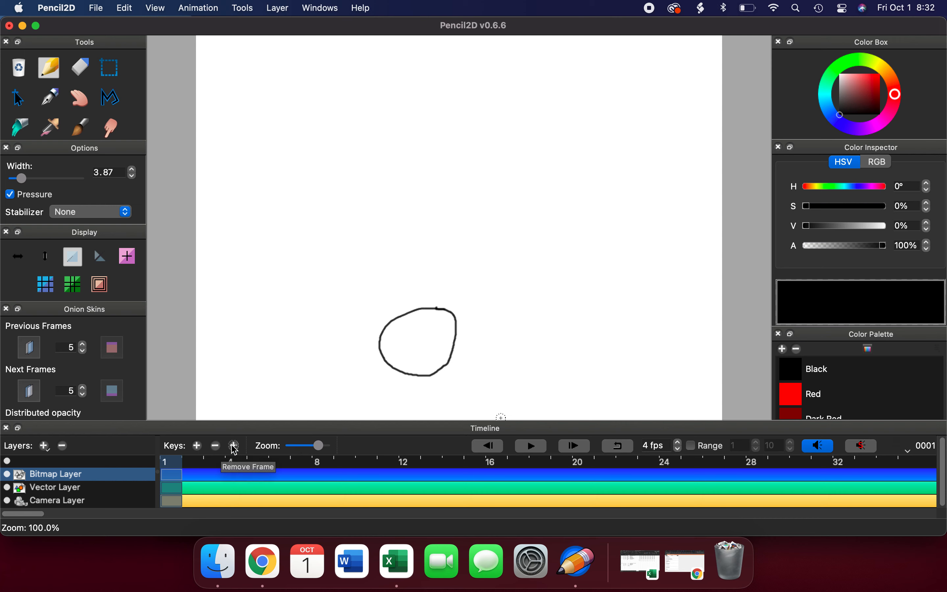
mouse_move(233, 446)
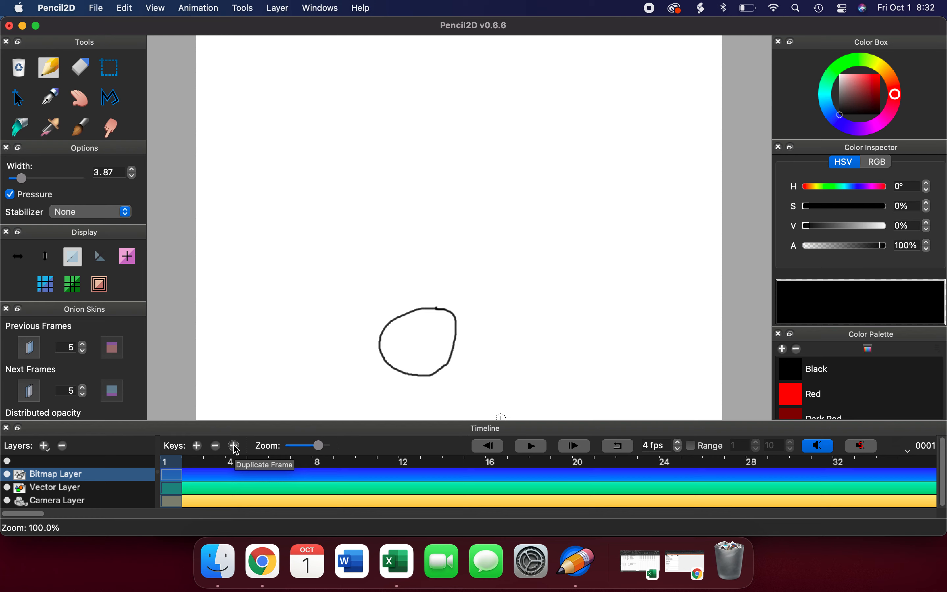
Duplicate the head drawing frame after frame, adding eye, hair, mouth, body and limbs through frame 9.
click(233, 445)
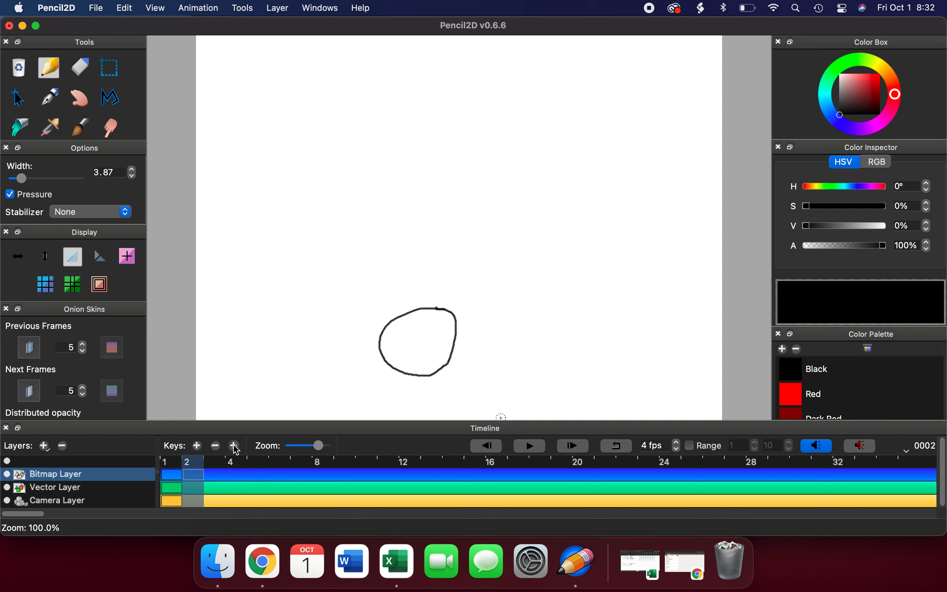
mouse_move(467, 299)
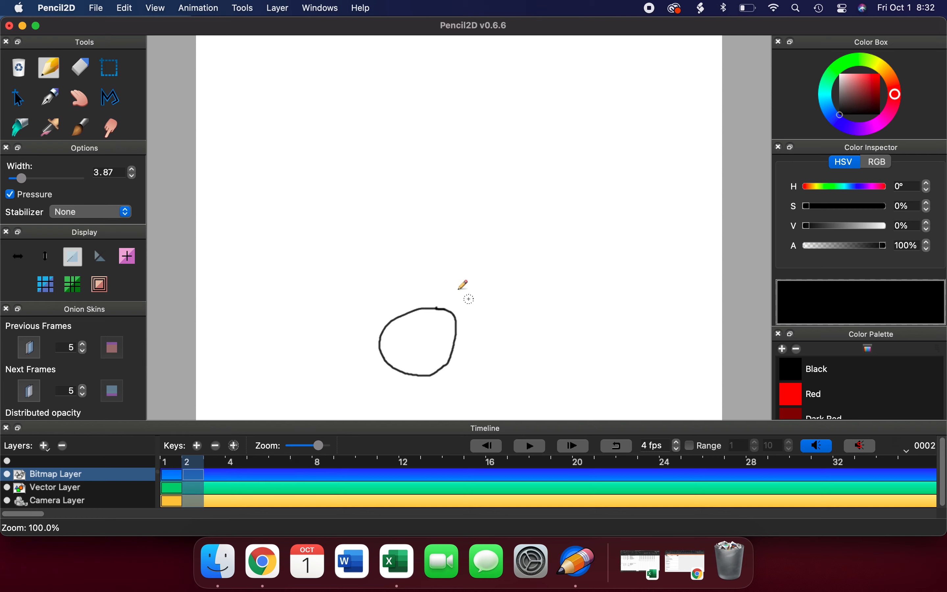
mouse_move(439, 327)
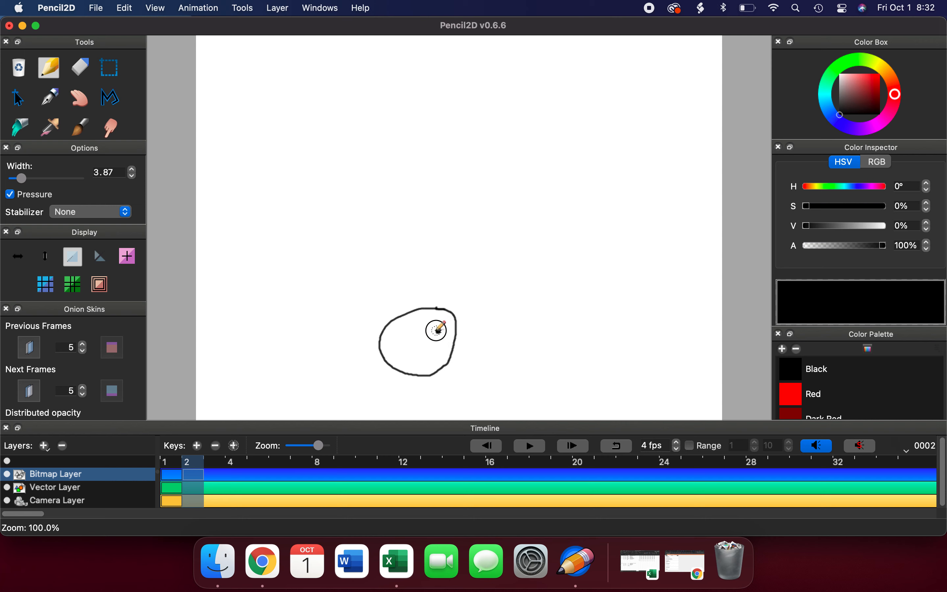
click(233, 446)
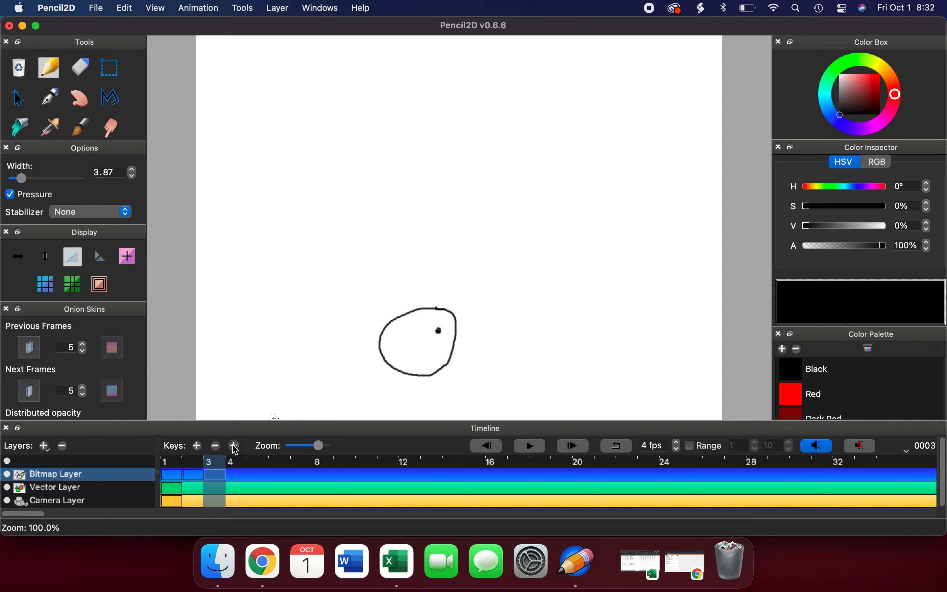
mouse_move(447, 338)
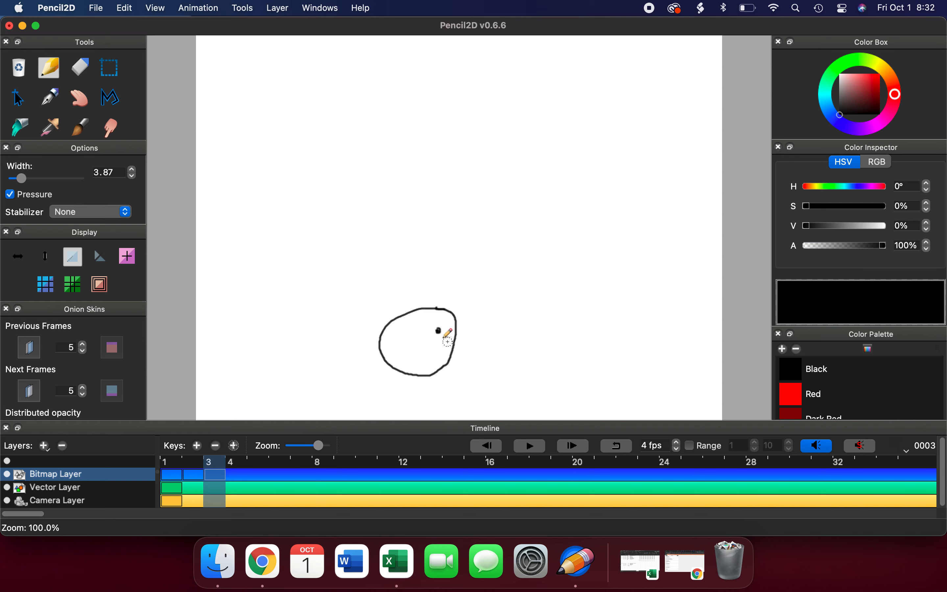
mouse_move(429, 300)
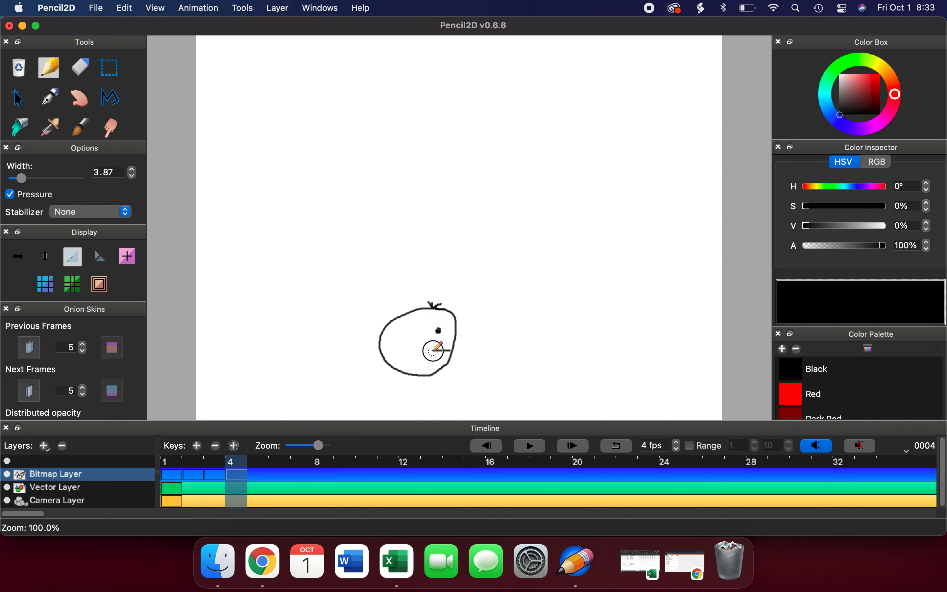
click(253, 462)
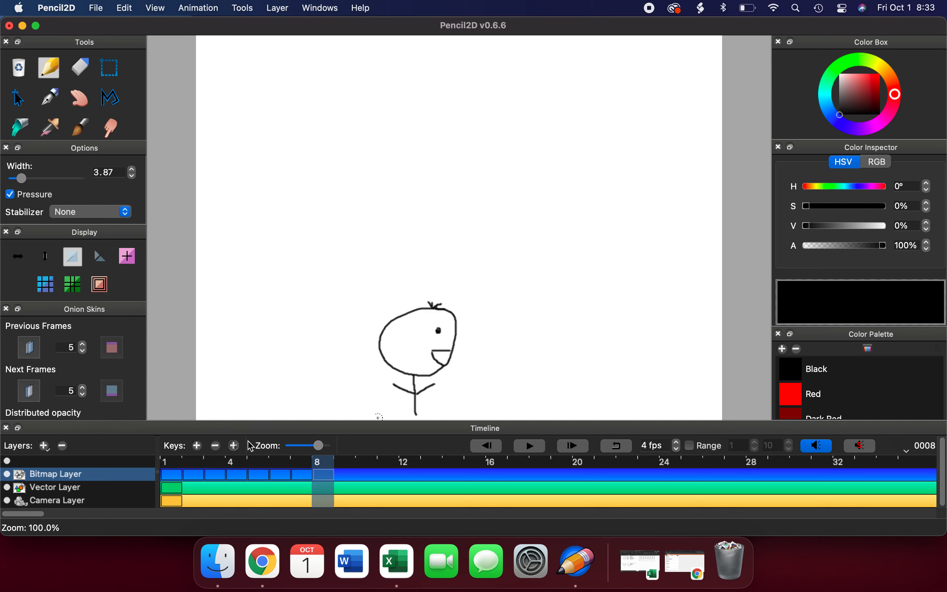
click(339, 474)
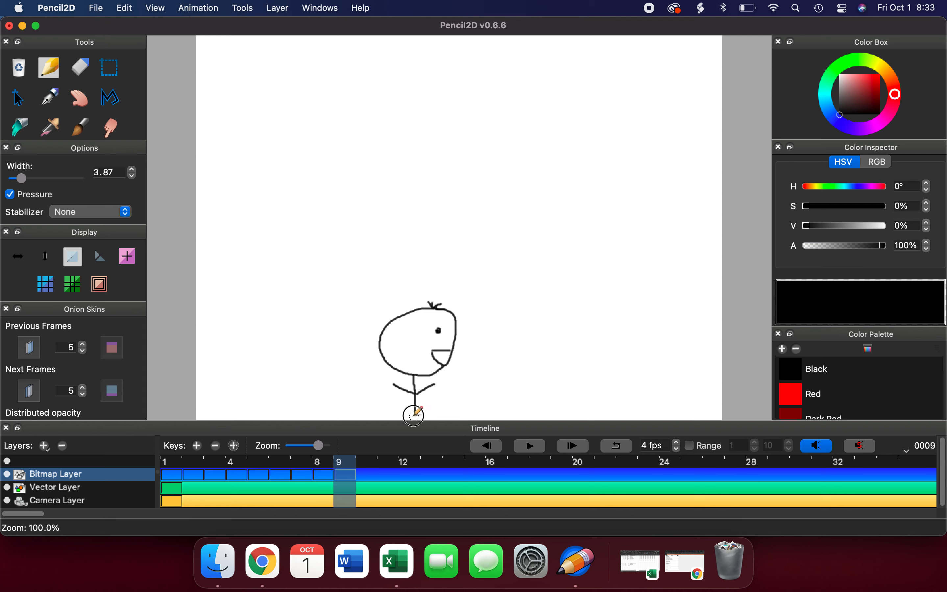
mouse_move(241, 440)
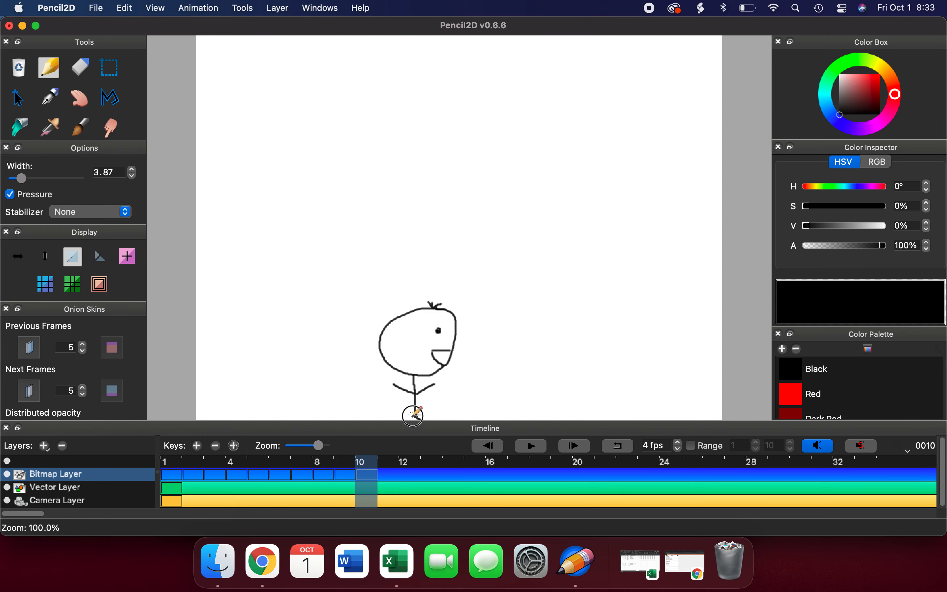
mouse_move(448, 313)
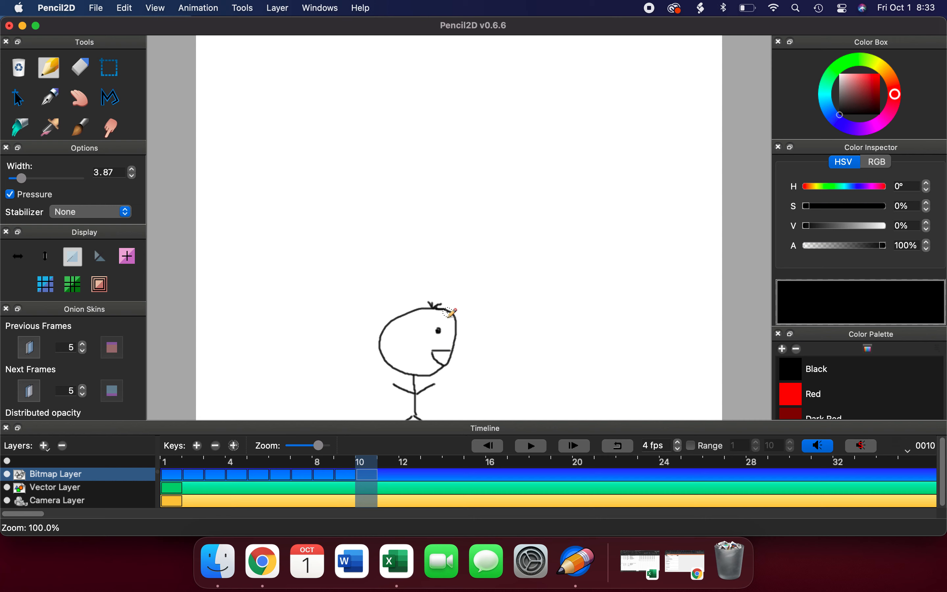
mouse_move(543, 449)
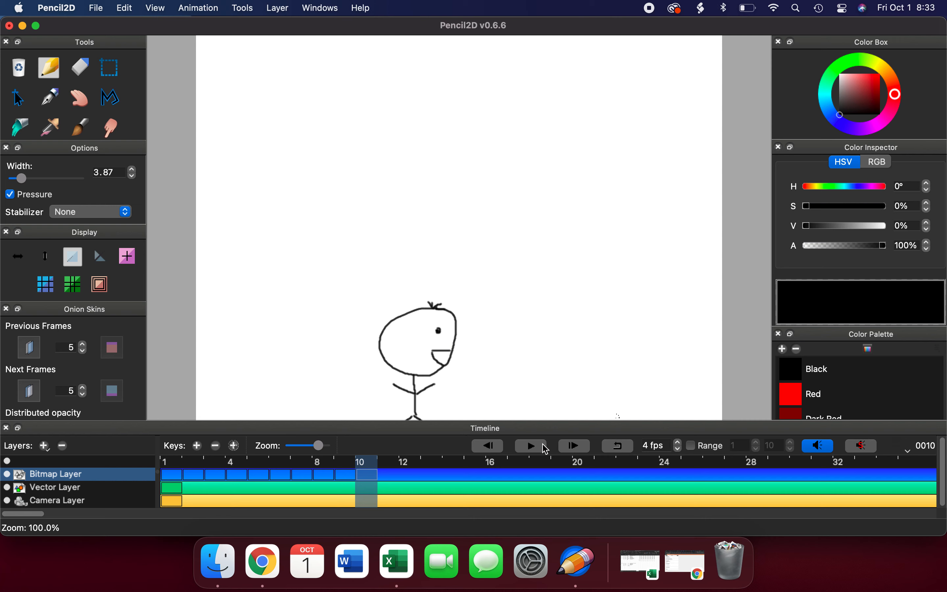
mouse_move(663, 450)
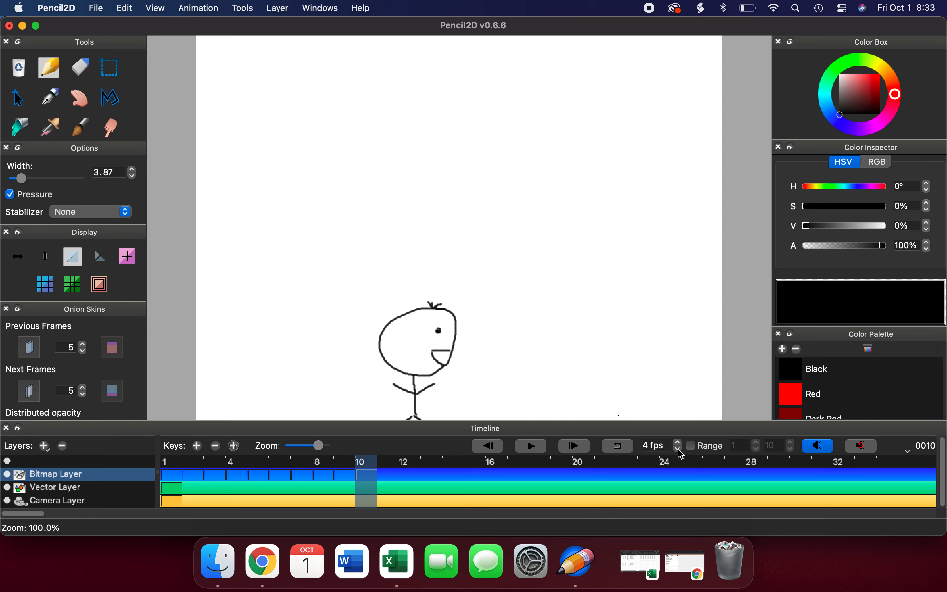
Try playback at 12 fps, then lower the frame rate to 6 fps.
click(677, 442)
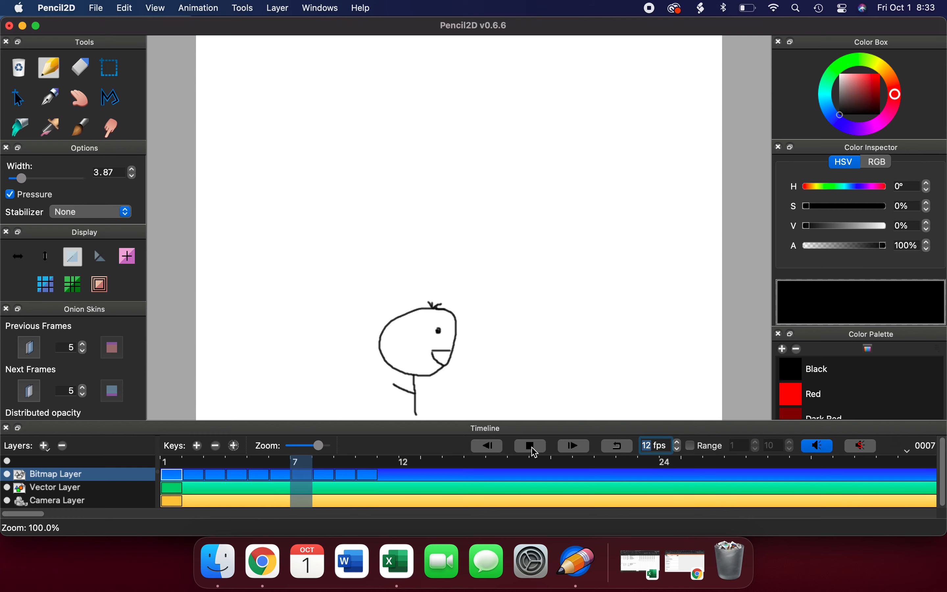
click(529, 446)
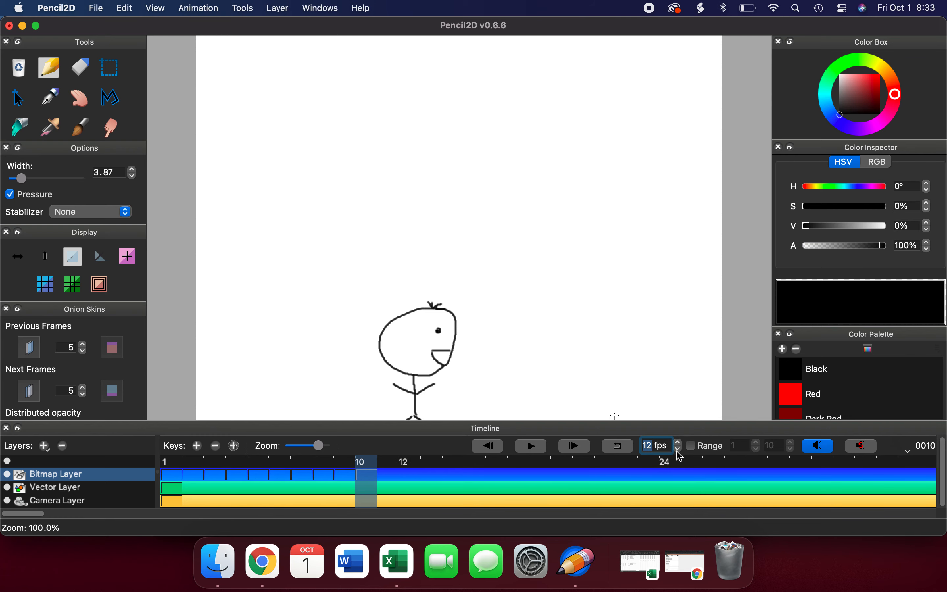
click(676, 449)
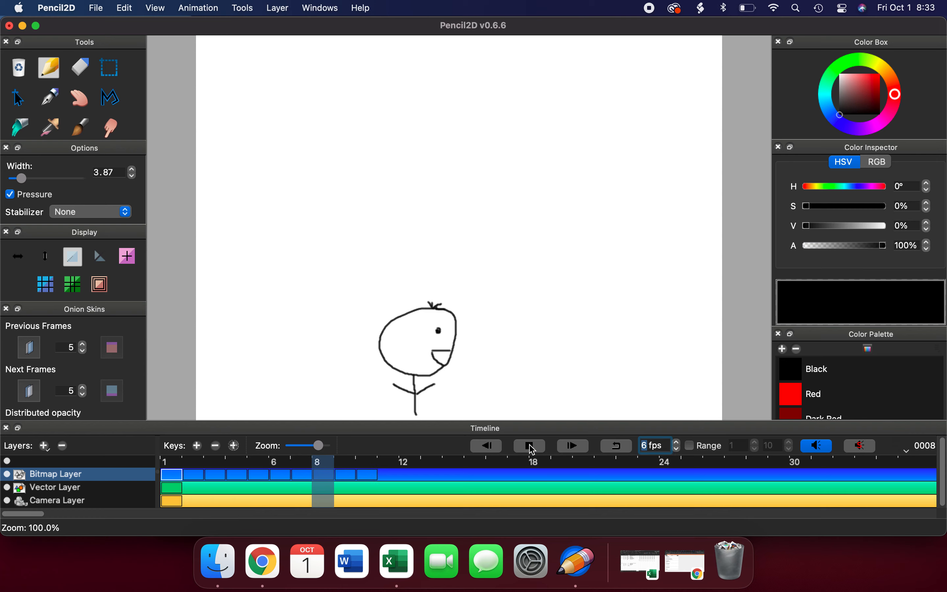
click(528, 445)
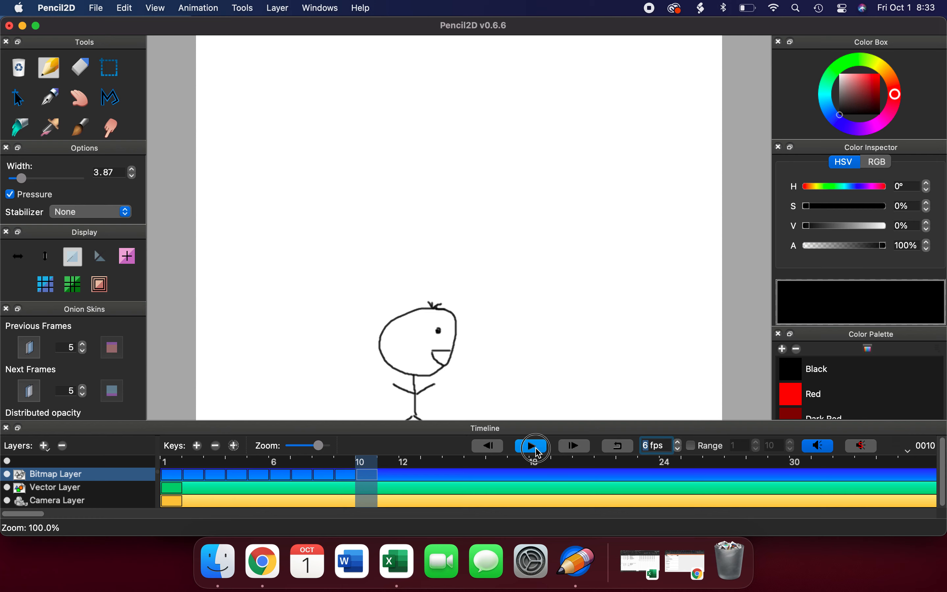
Play the stick-man animation at 6 fps with Loop enabled, then stop it.
click(532, 446)
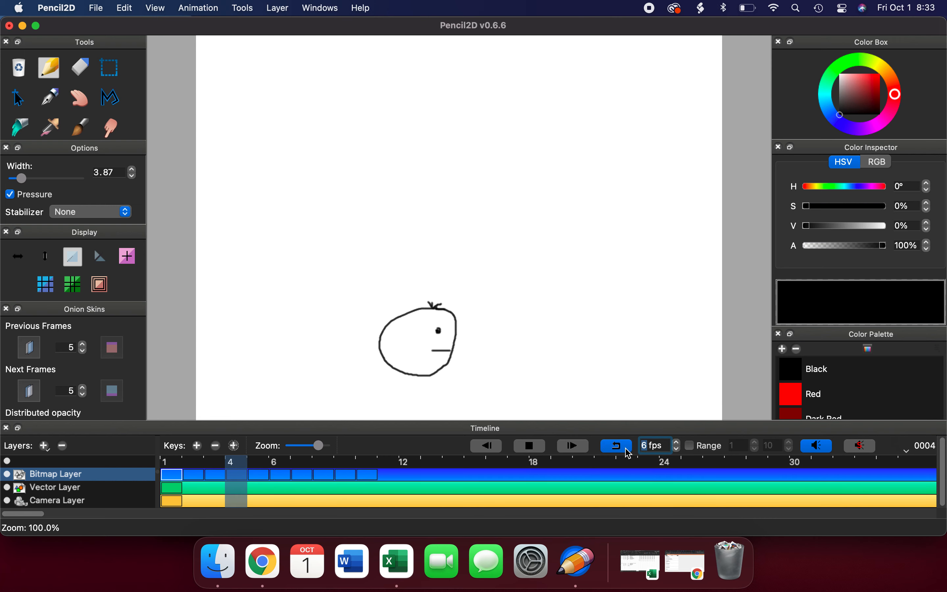
click(572, 445)
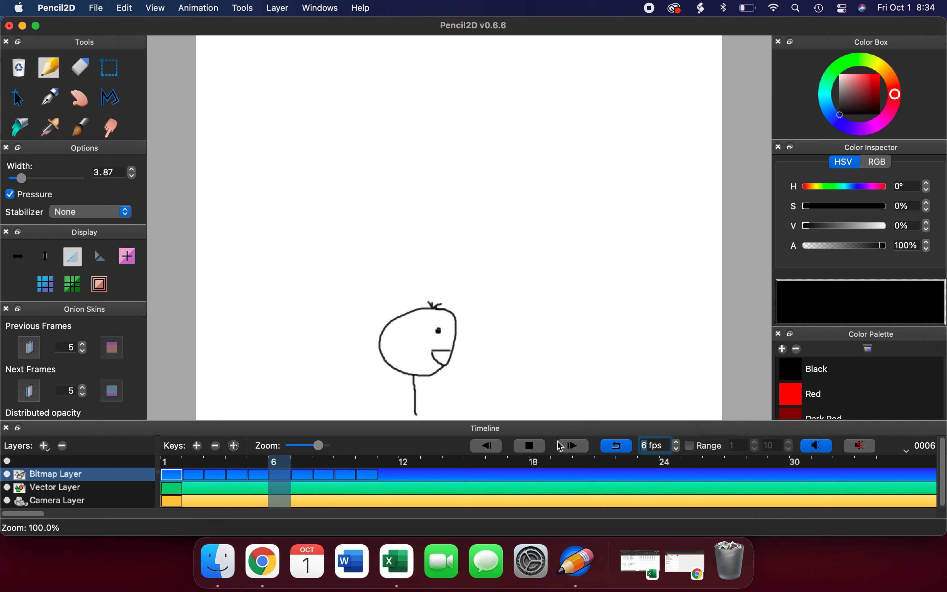
click(529, 445)
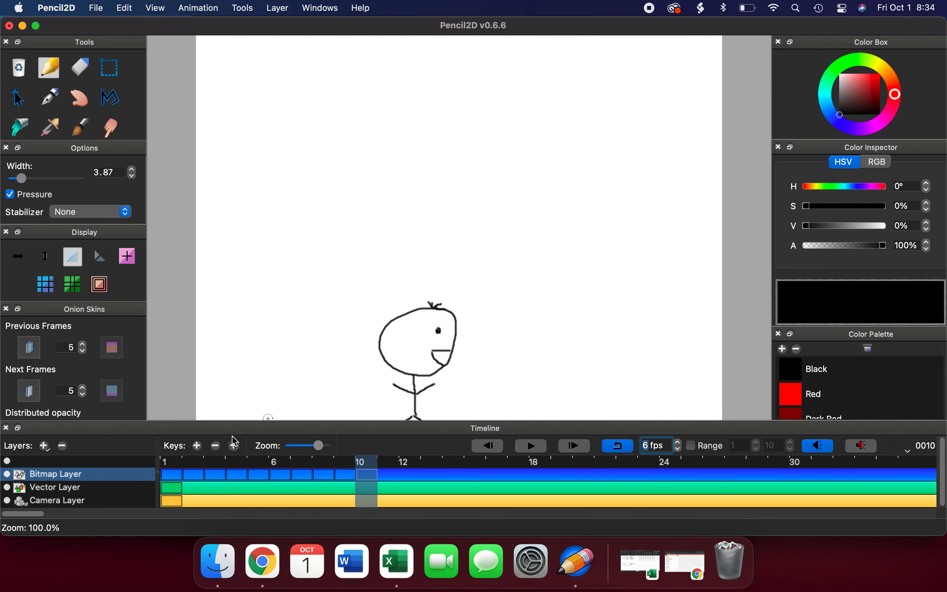
Delete the stick-man keyframes, then add a blank keyframe at frame 2 after the flat line.
click(214, 446)
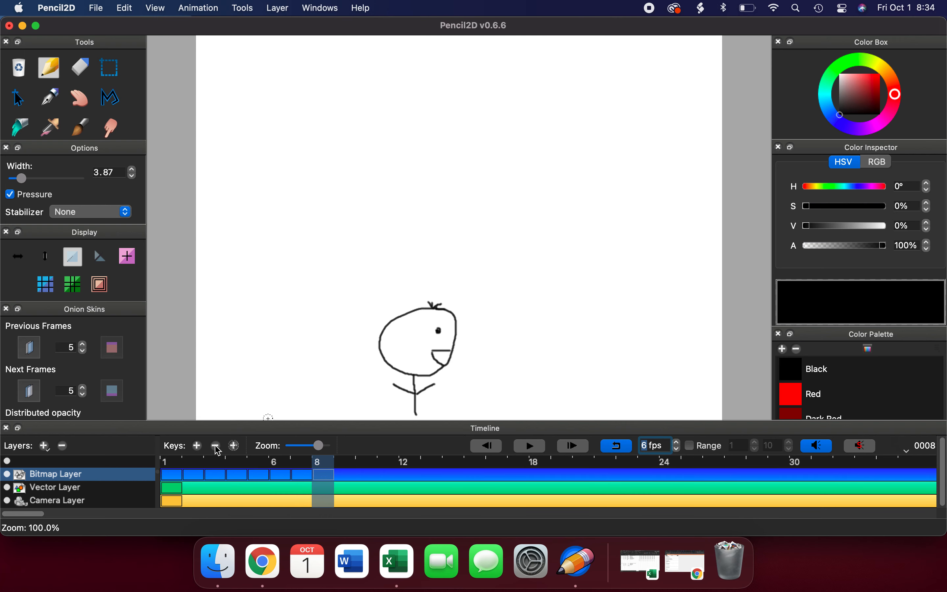
click(214, 445)
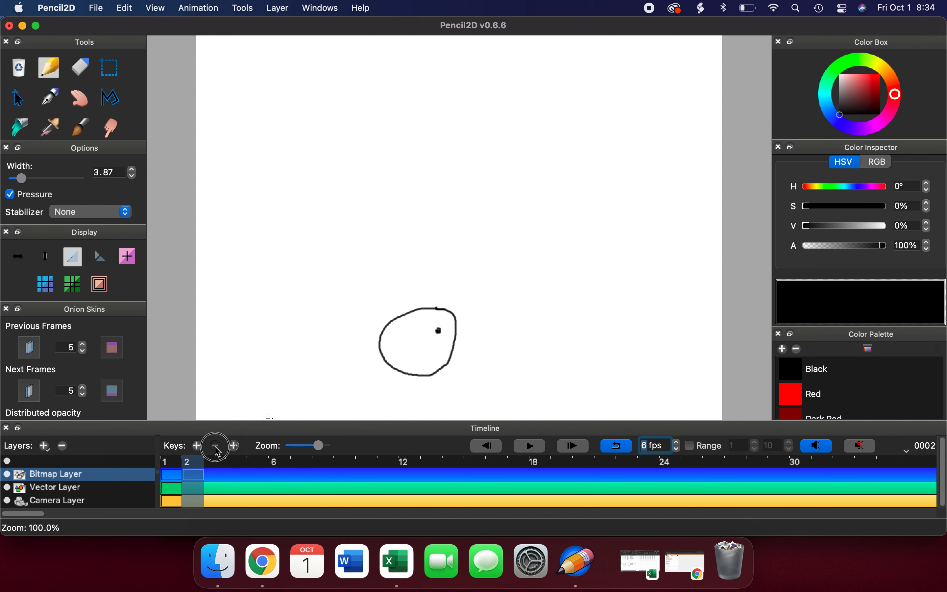
click(214, 446)
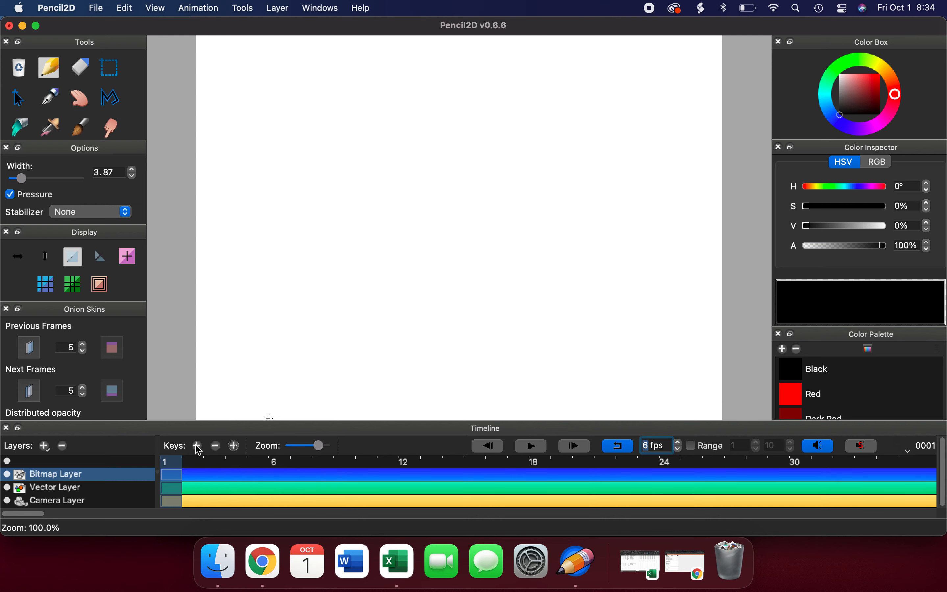
mouse_move(418, 314)
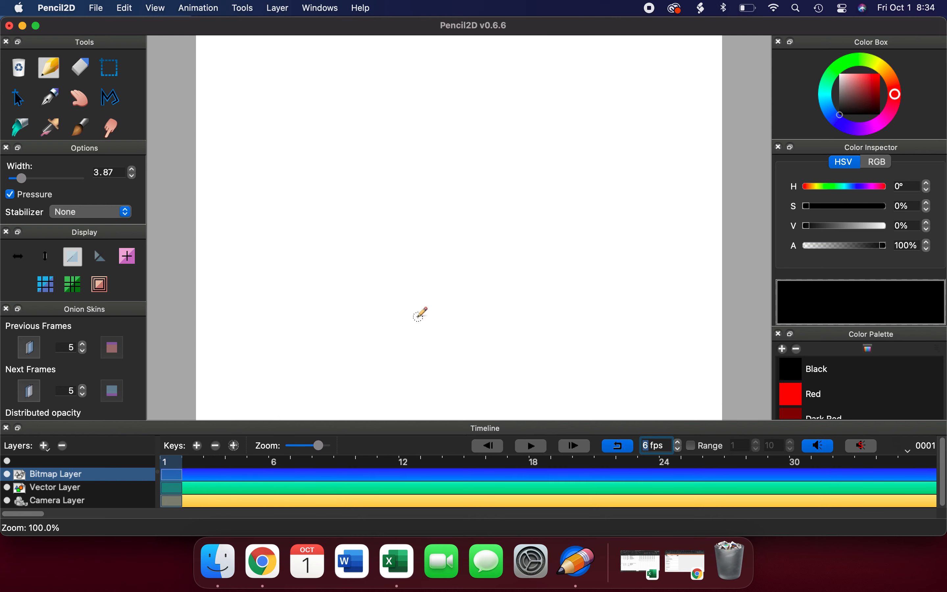
mouse_move(423, 338)
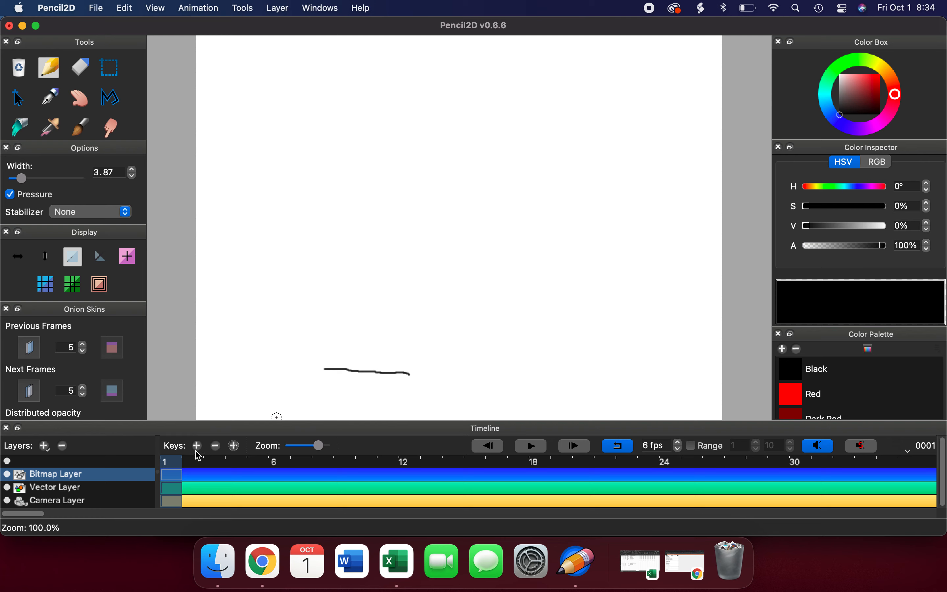
click(196, 445)
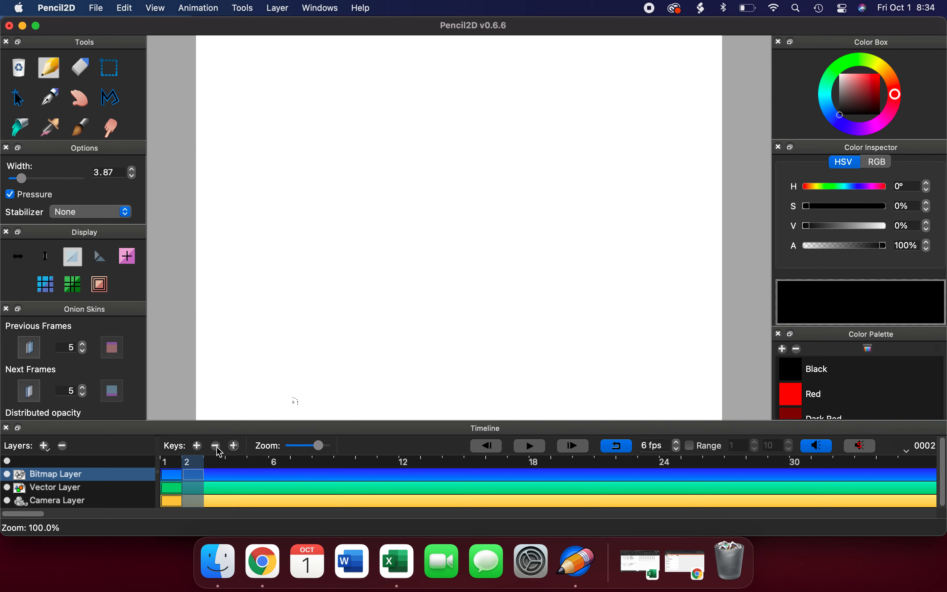
mouse_move(215, 446)
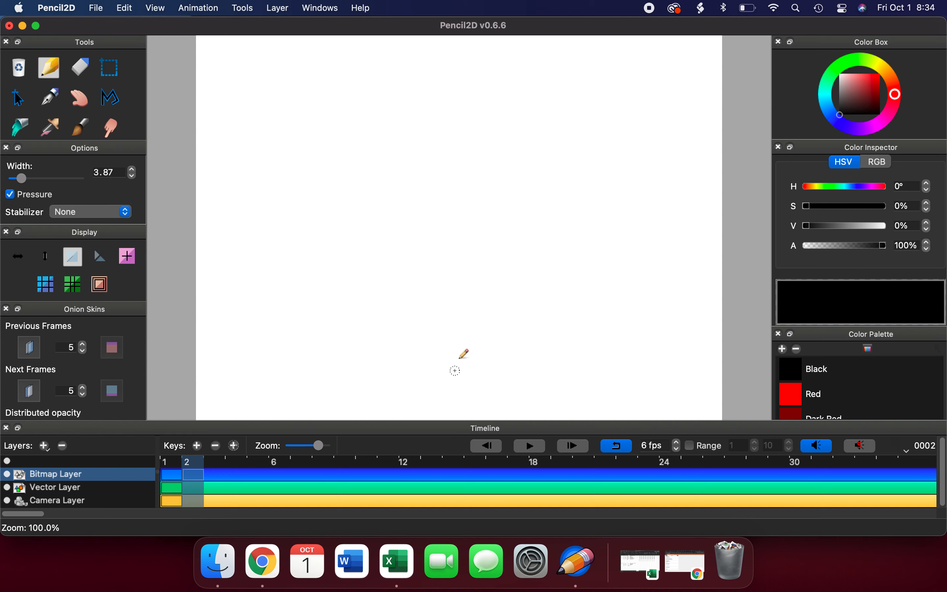
mouse_move(471, 314)
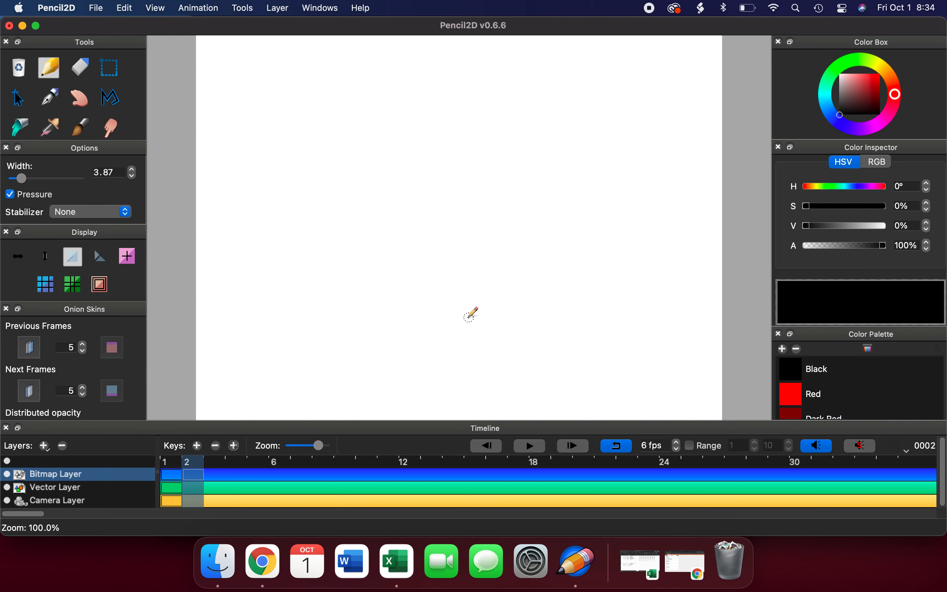
mouse_move(26, 332)
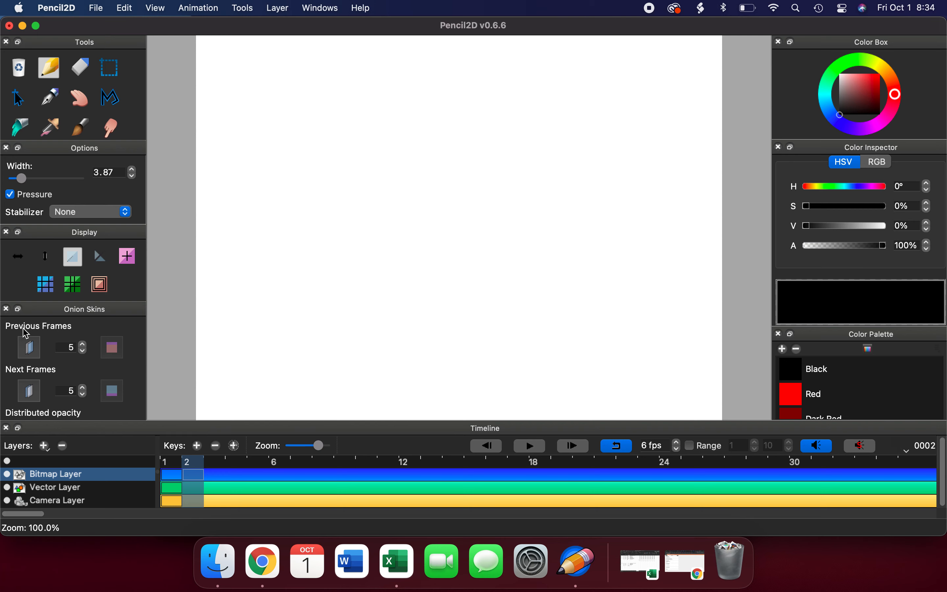
mouse_move(49, 343)
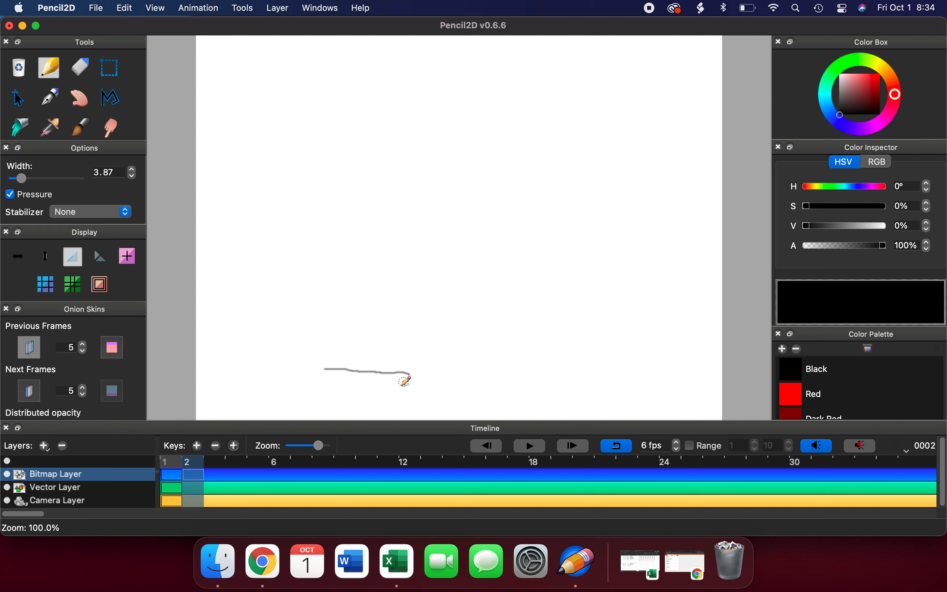
mouse_move(313, 358)
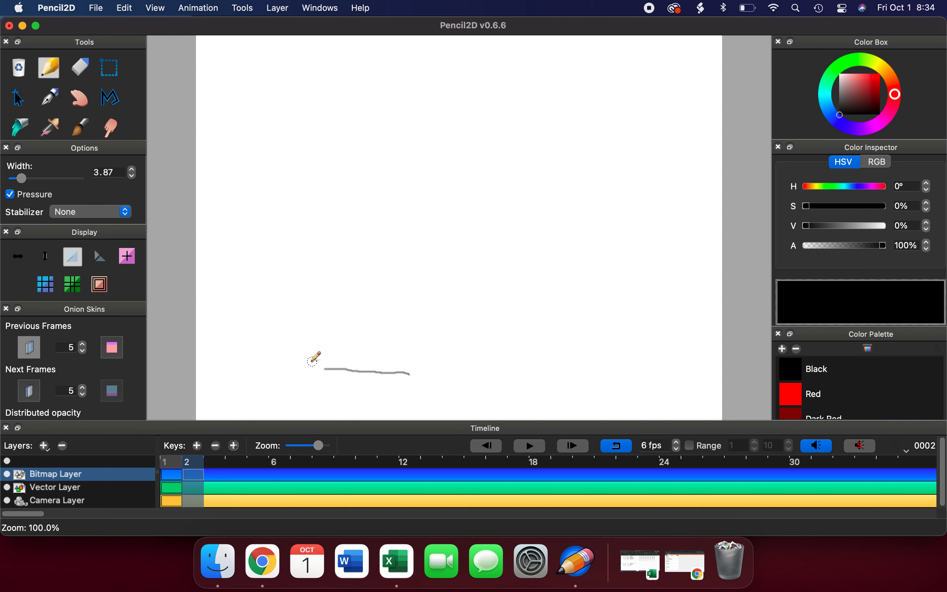
mouse_move(328, 368)
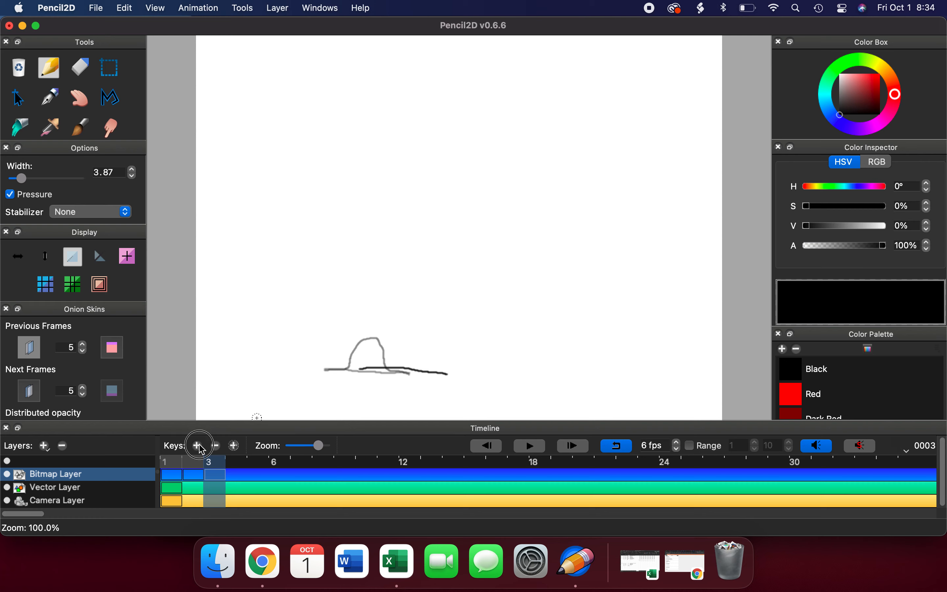
Add keyframes up to frame 6, redrawing the bump further right each time over onion skins.
click(197, 446)
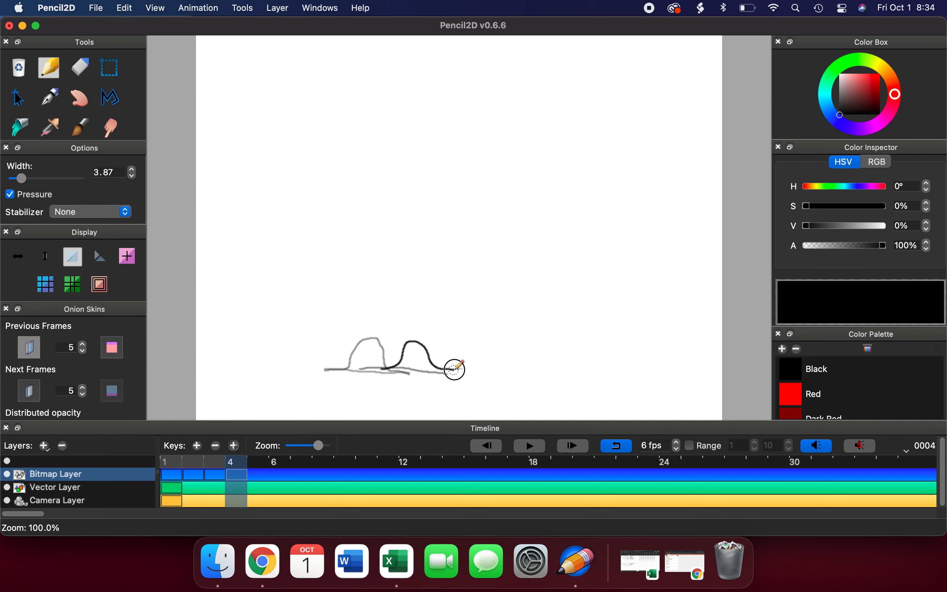
click(196, 445)
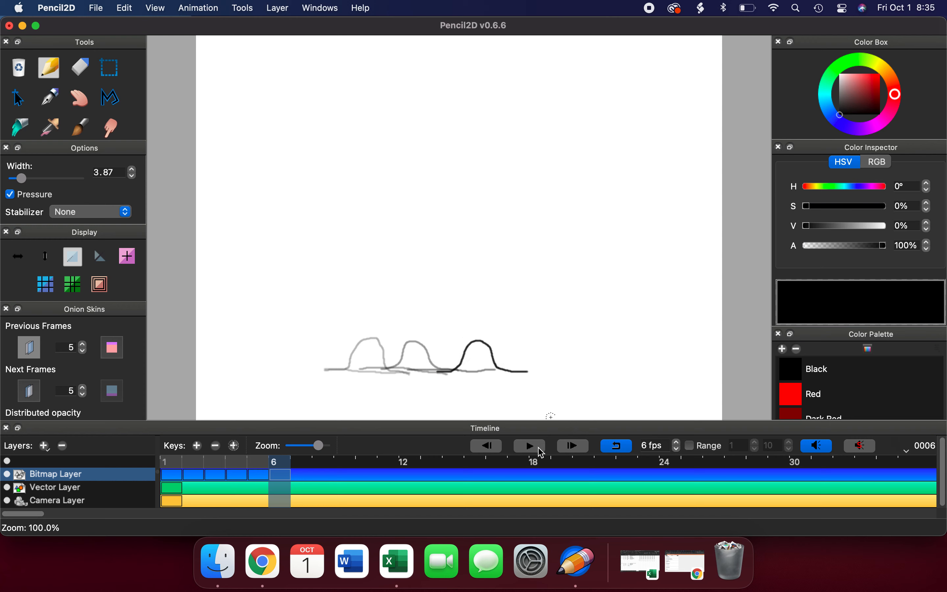
Loop-play the bump animation, lower the frame rate to 4 fps, then stop playback.
click(528, 446)
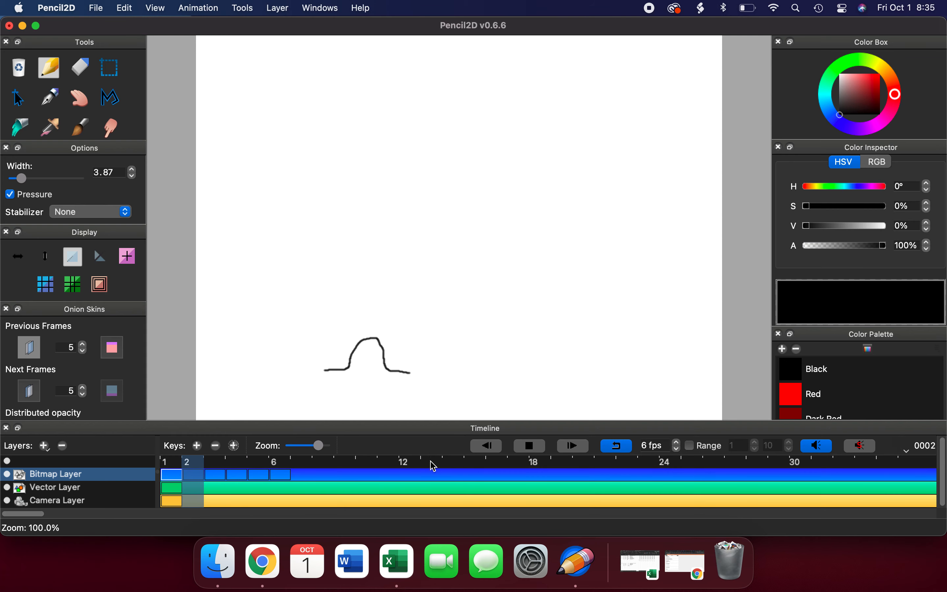
mouse_move(293, 476)
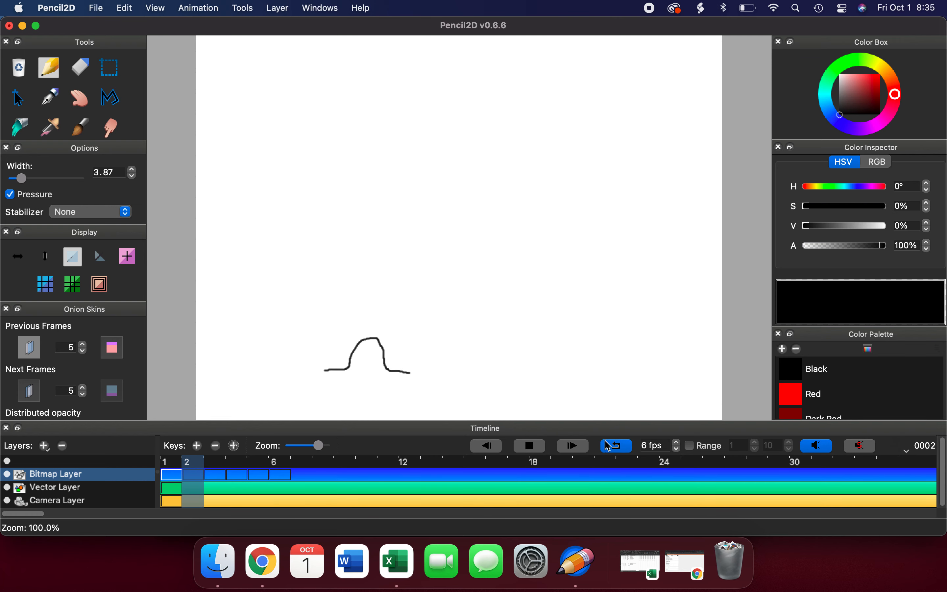
click(676, 450)
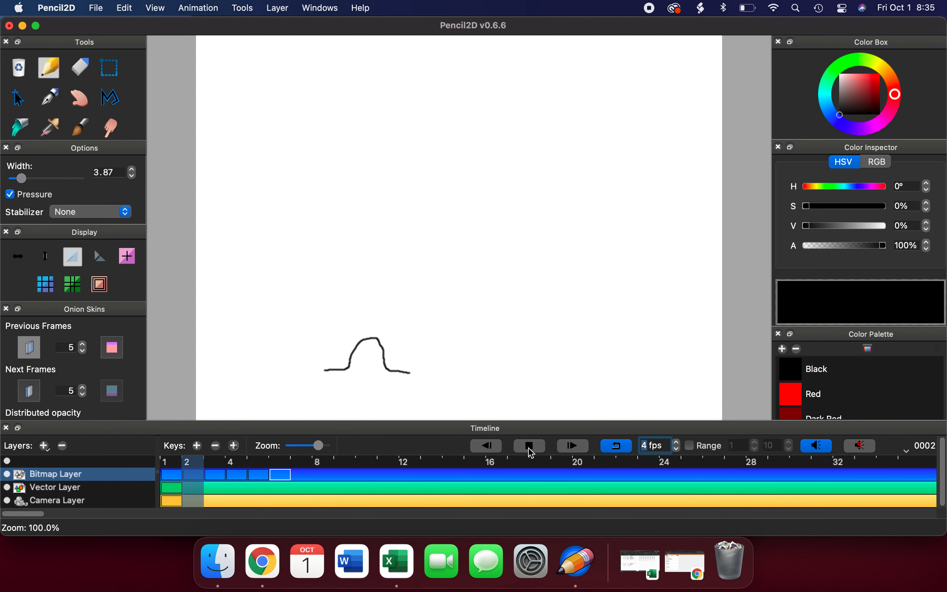
click(527, 445)
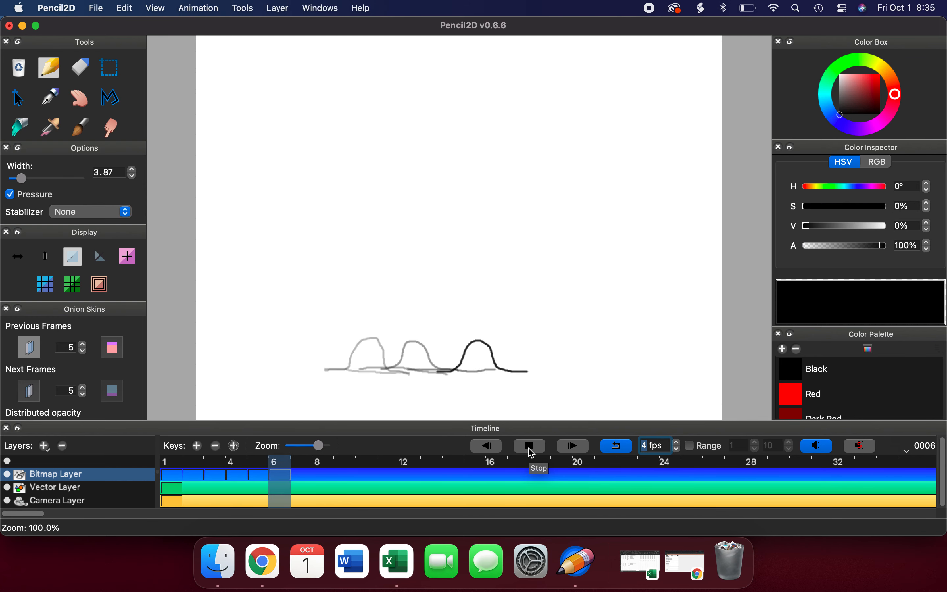
click(529, 445)
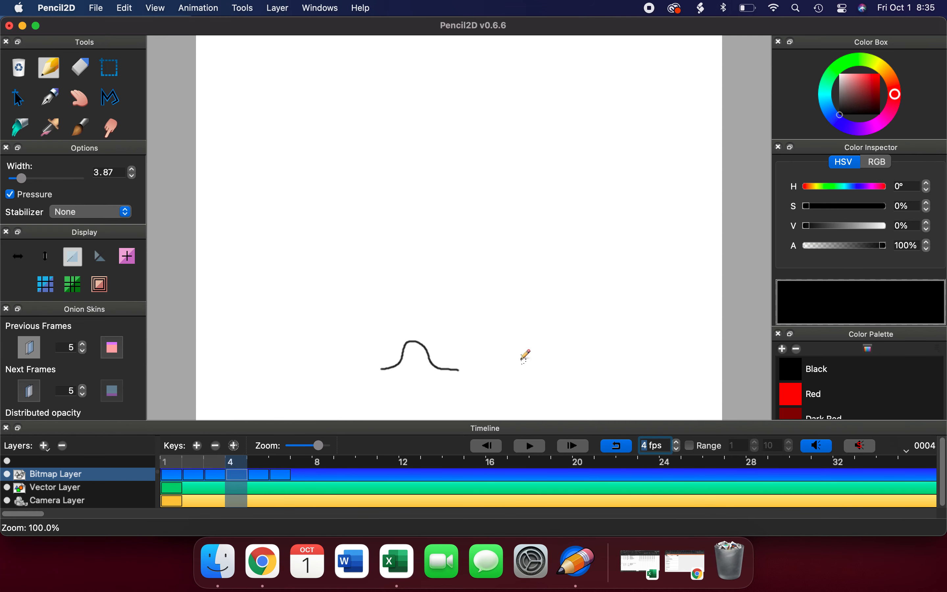
Move to empty frame 8 so the earlier bump positions show as faint ghosts.
scroll(down, 3)
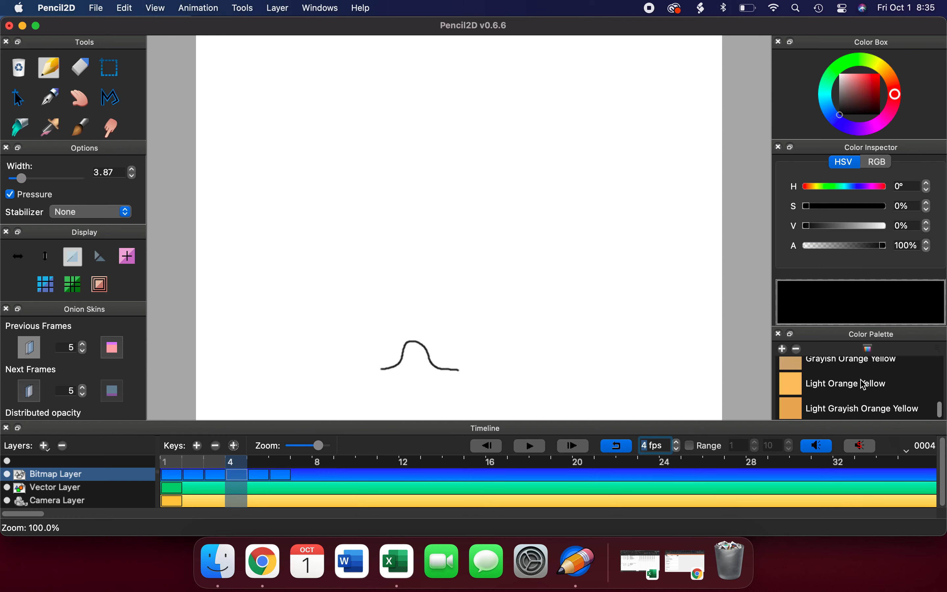
scroll(up, 3)
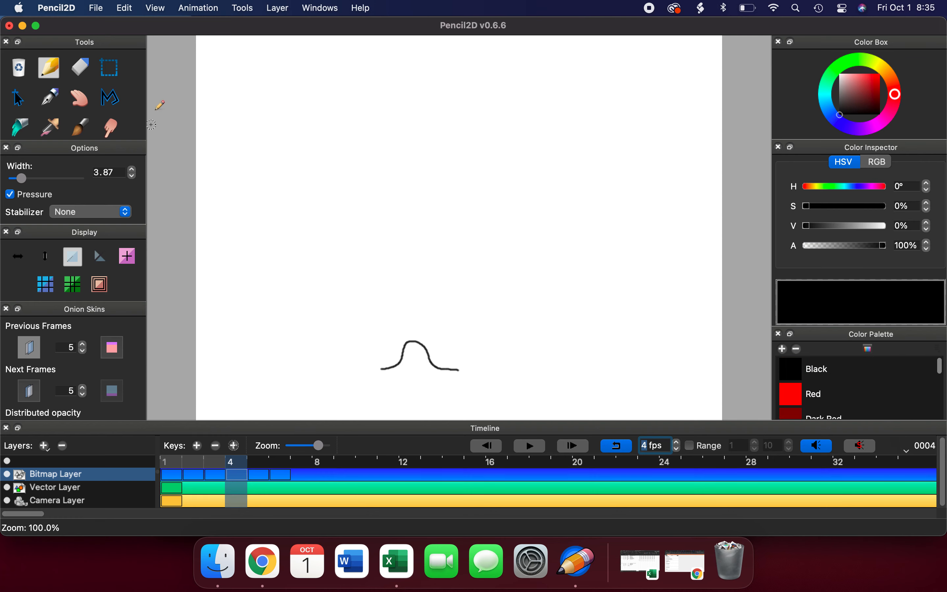
mouse_move(91, 189)
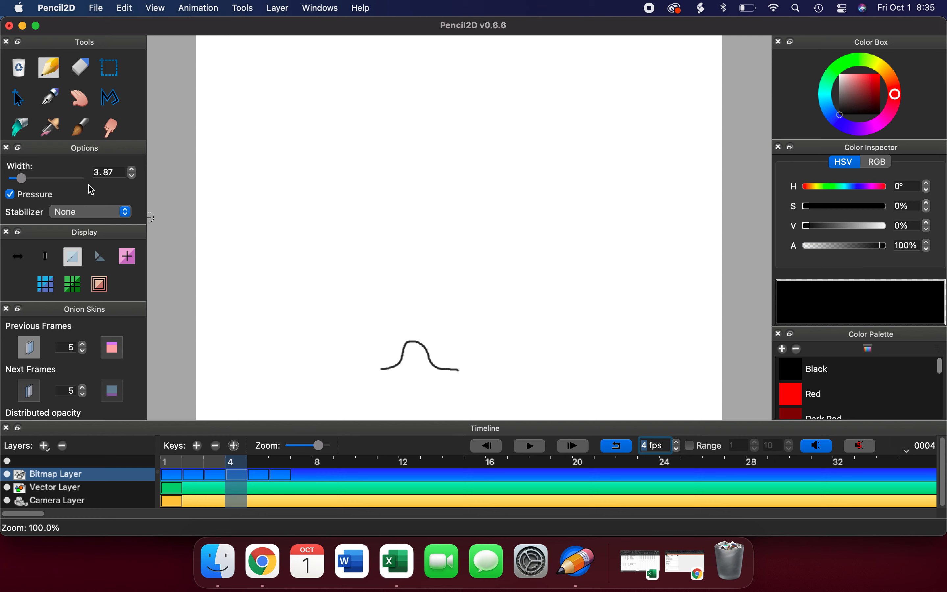
mouse_move(63, 340)
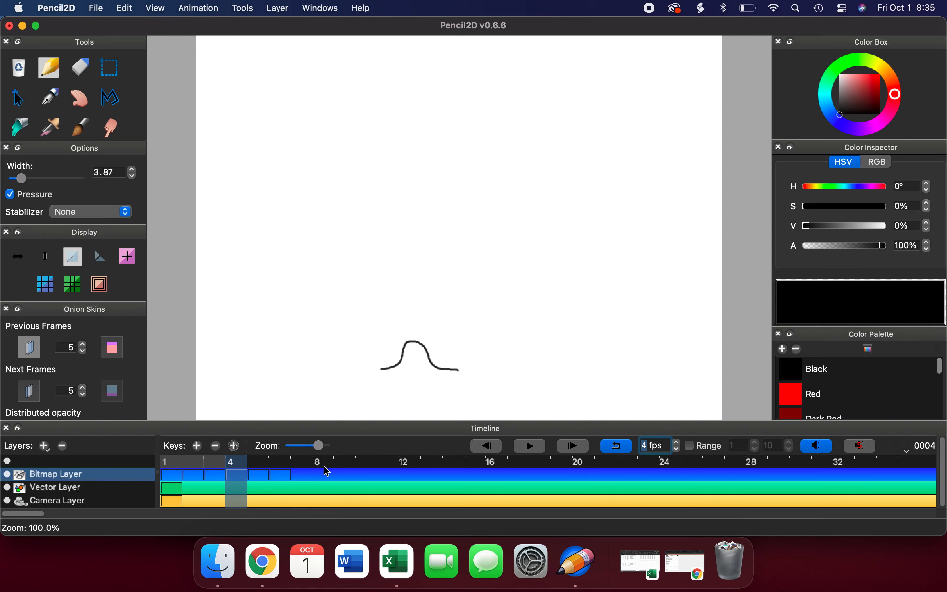
click(296, 473)
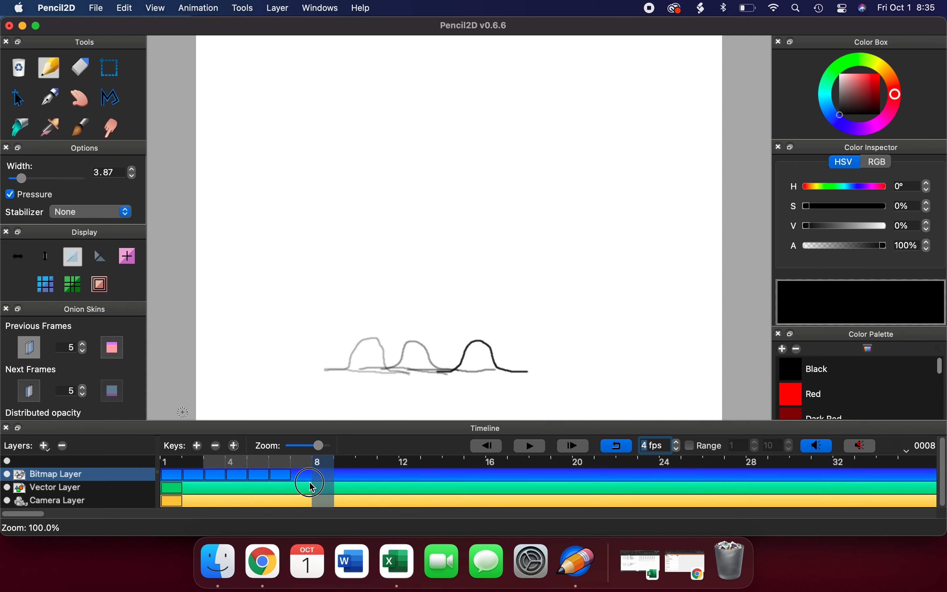
Delete the drawn bump keyframes, leaving one blank frame 1 on the Bitmap Layer.
click(216, 445)
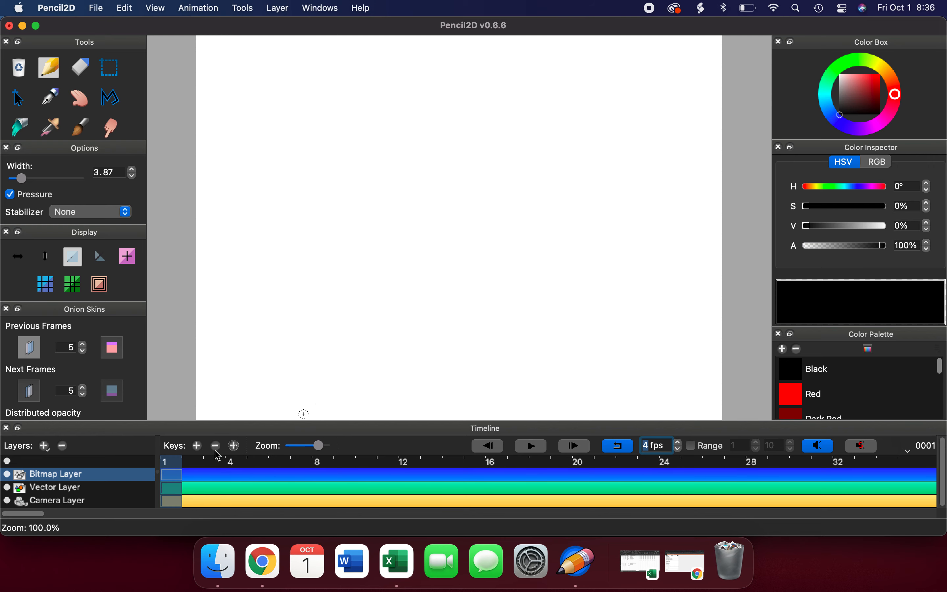
mouse_move(373, 352)
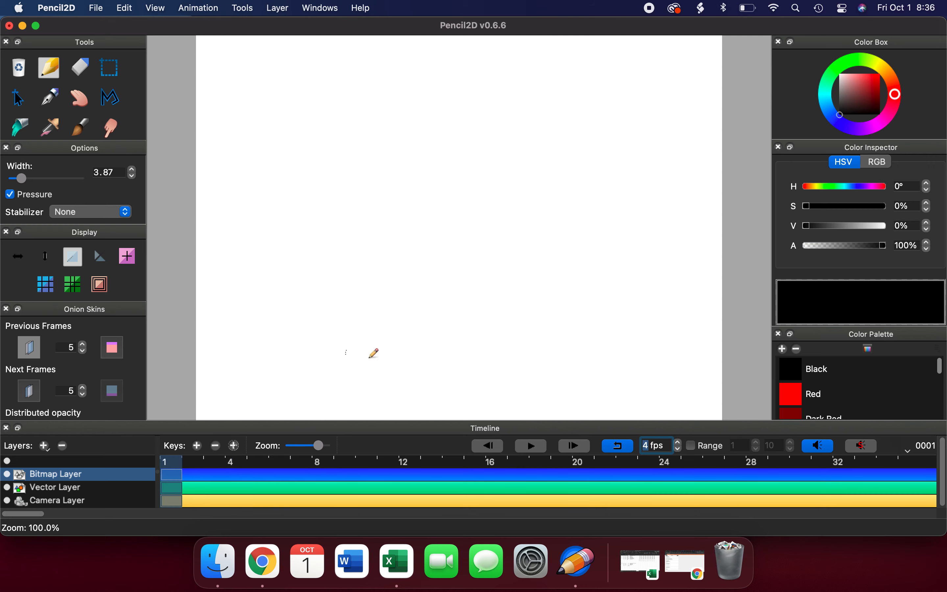
mouse_move(559, 218)
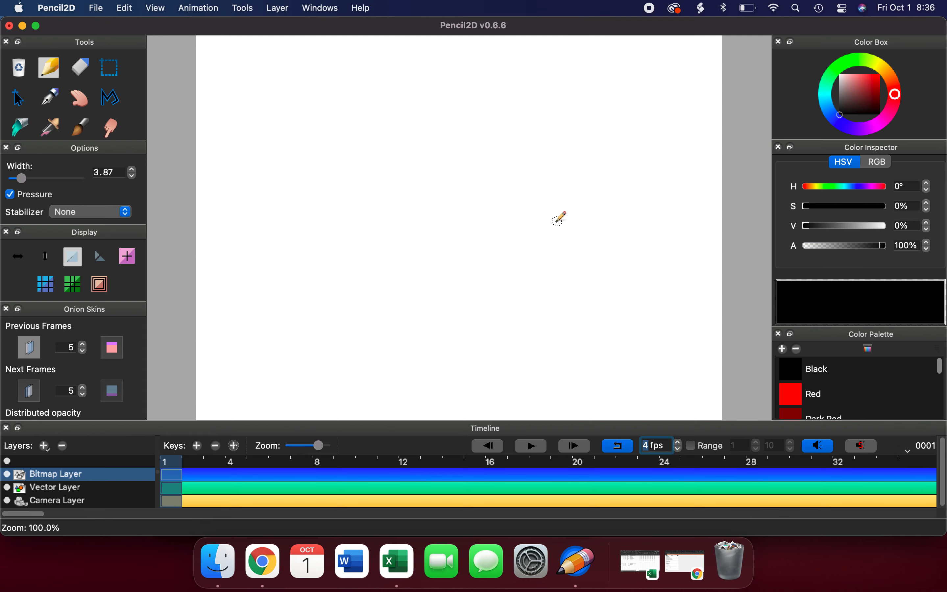
mouse_move(596, 184)
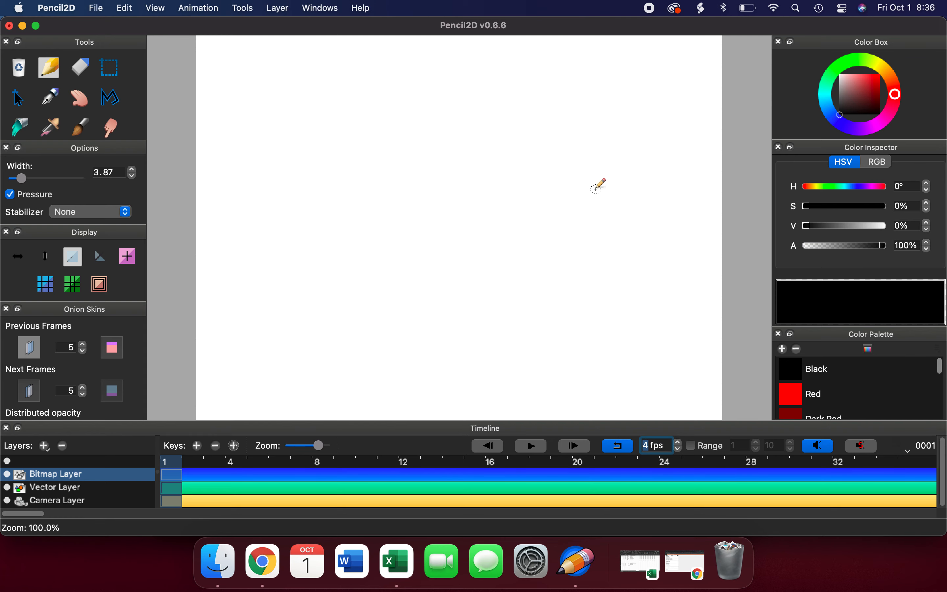